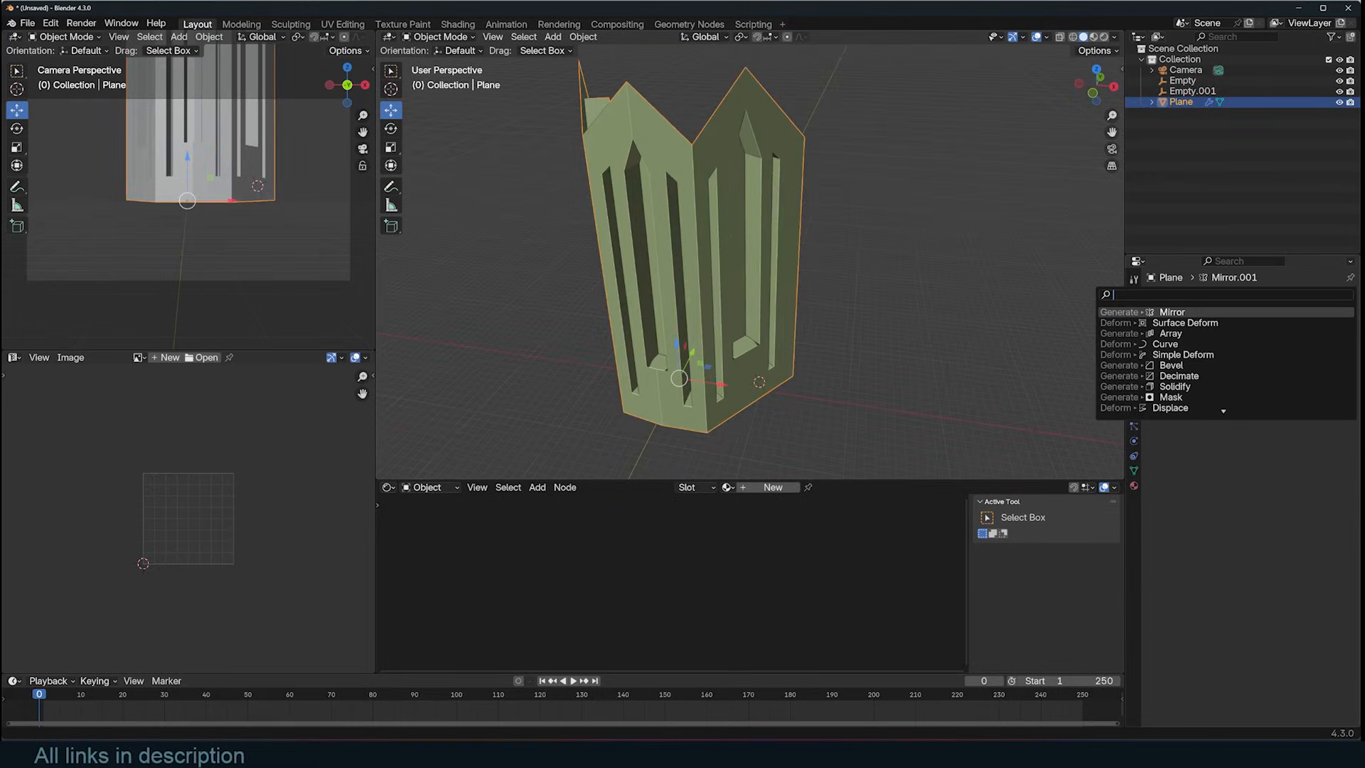
# Add a Bevel modifier to the Plane from the modifier list.
pyautogui.click(1173, 312)
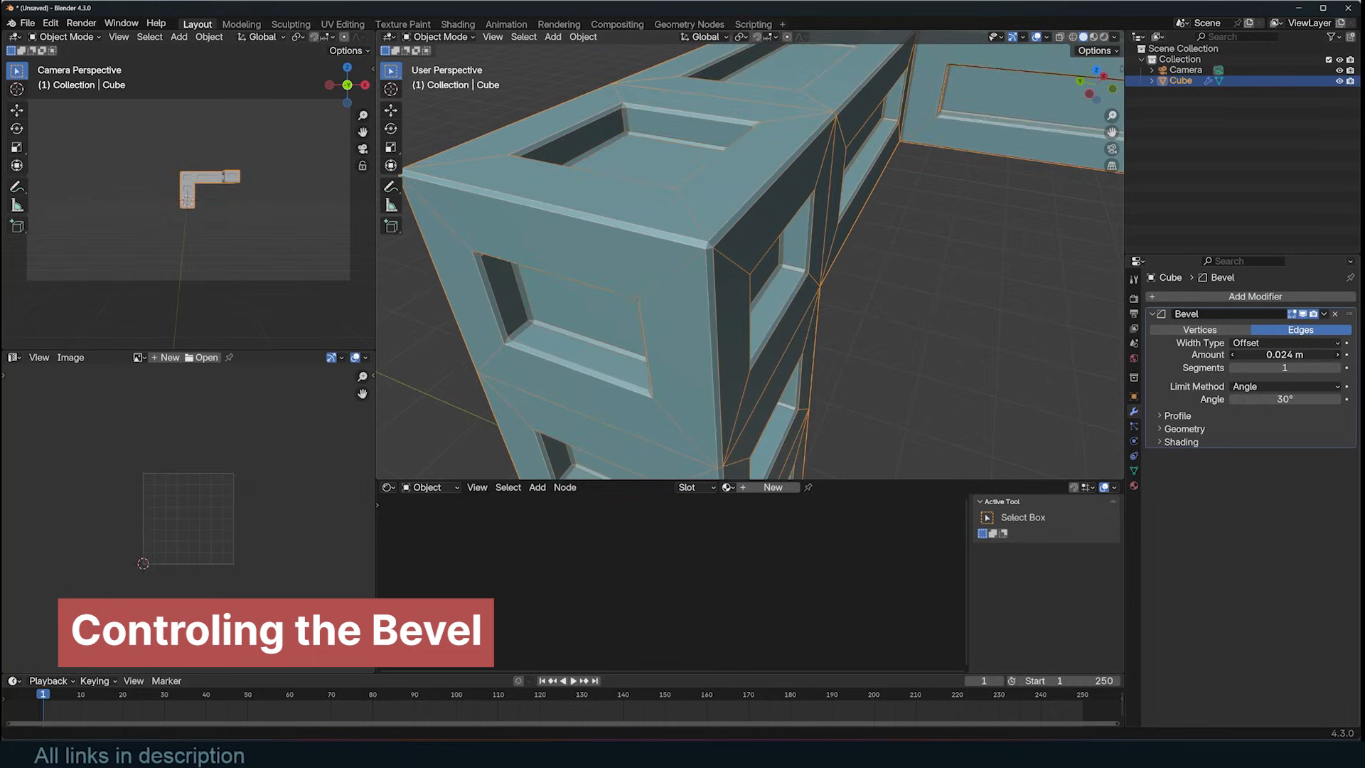
# Expand the Bevel geometry options and scale the second cube's front face in Edit Mode, checking the result.
pyautogui.click(1184, 428)
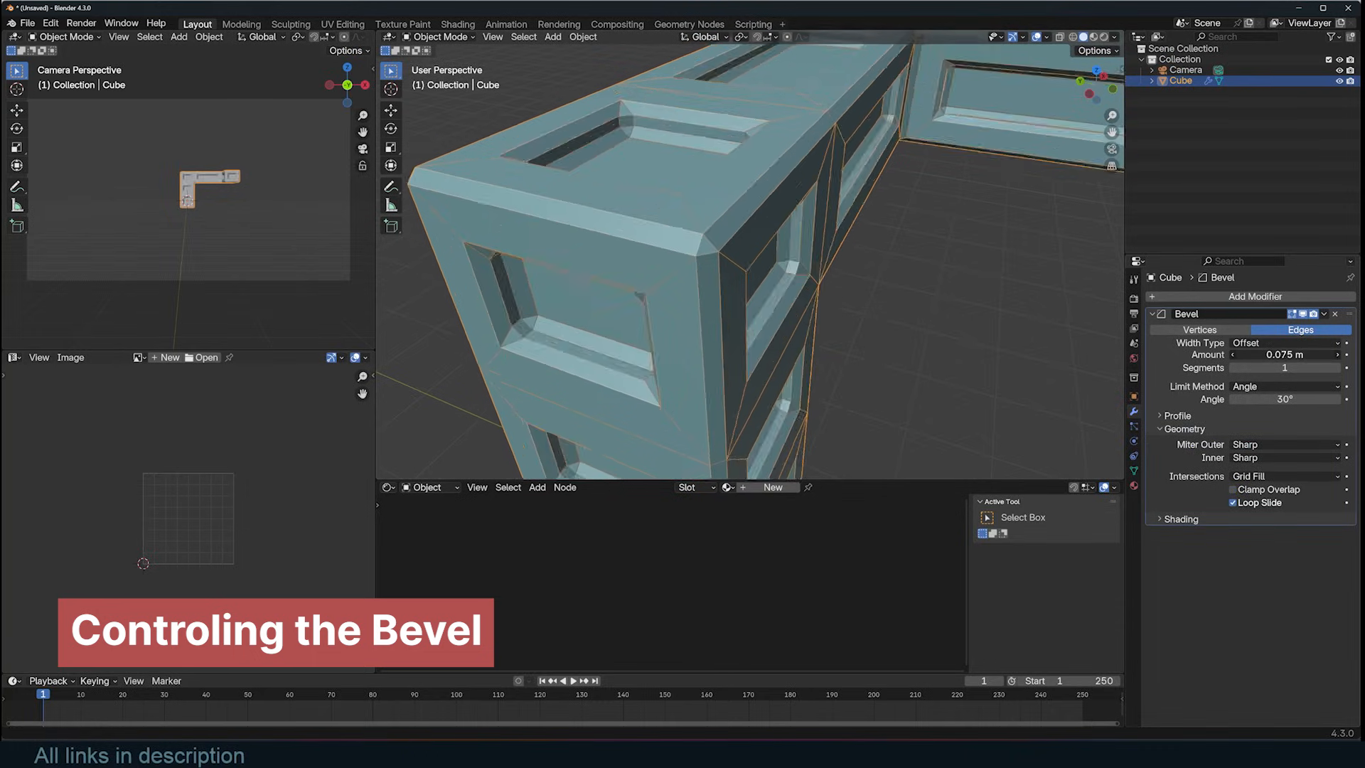
pyautogui.press('shift+a')
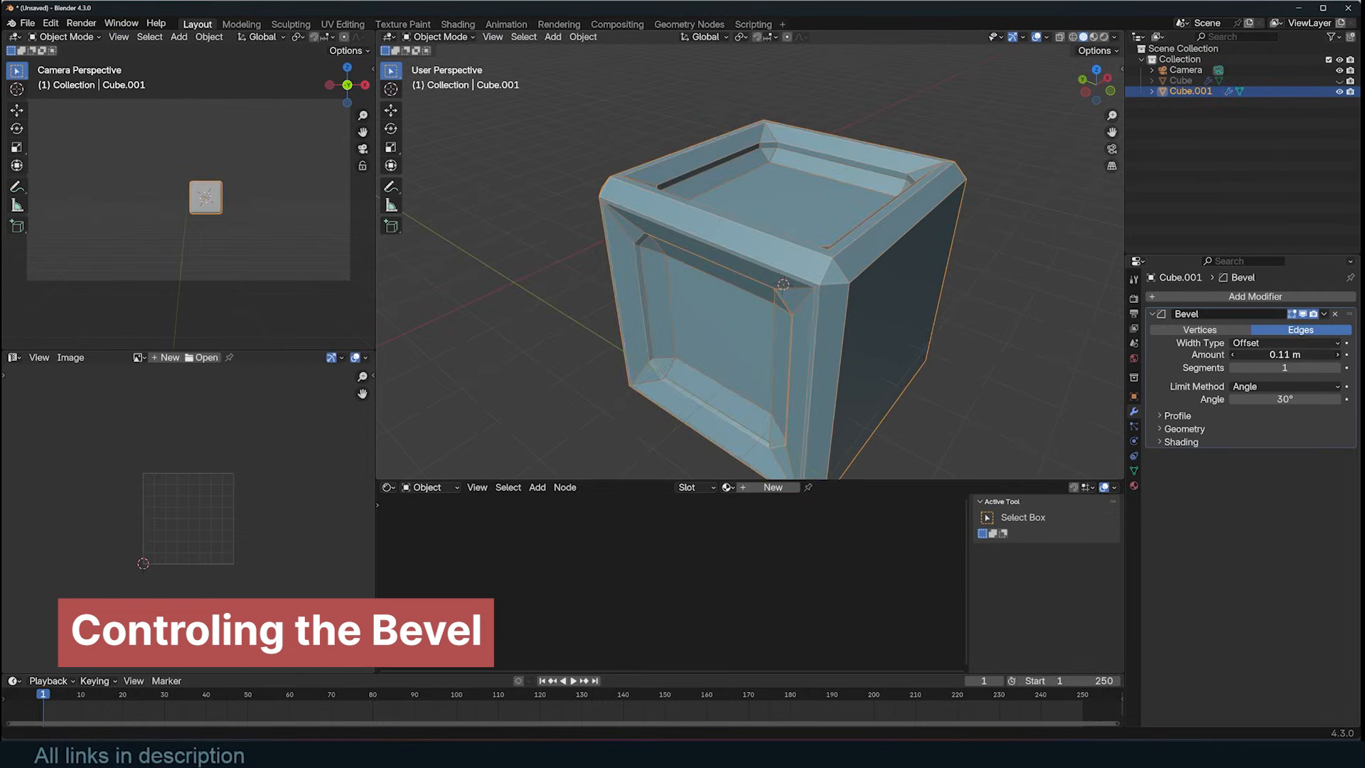
pyautogui.press('Tab')
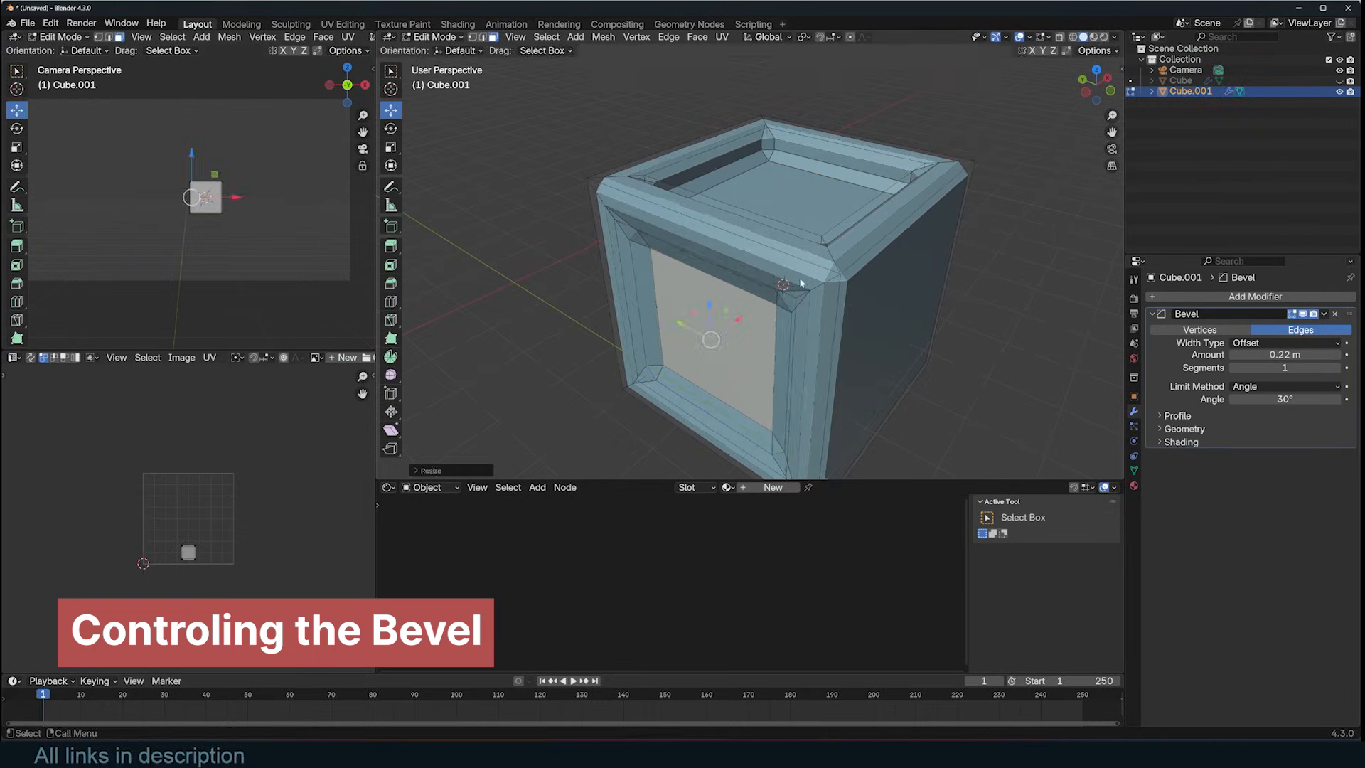
pyautogui.press('Tab')
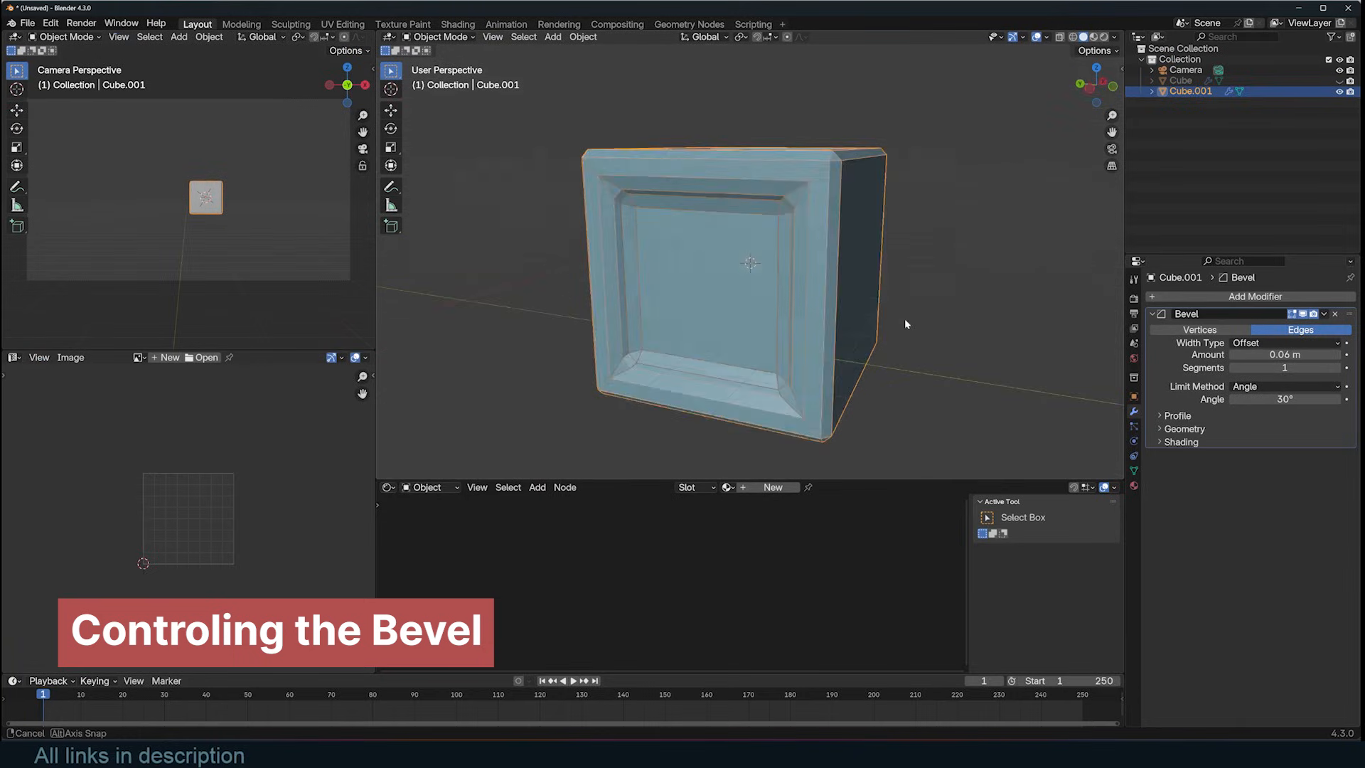
pyautogui.press('Tab')
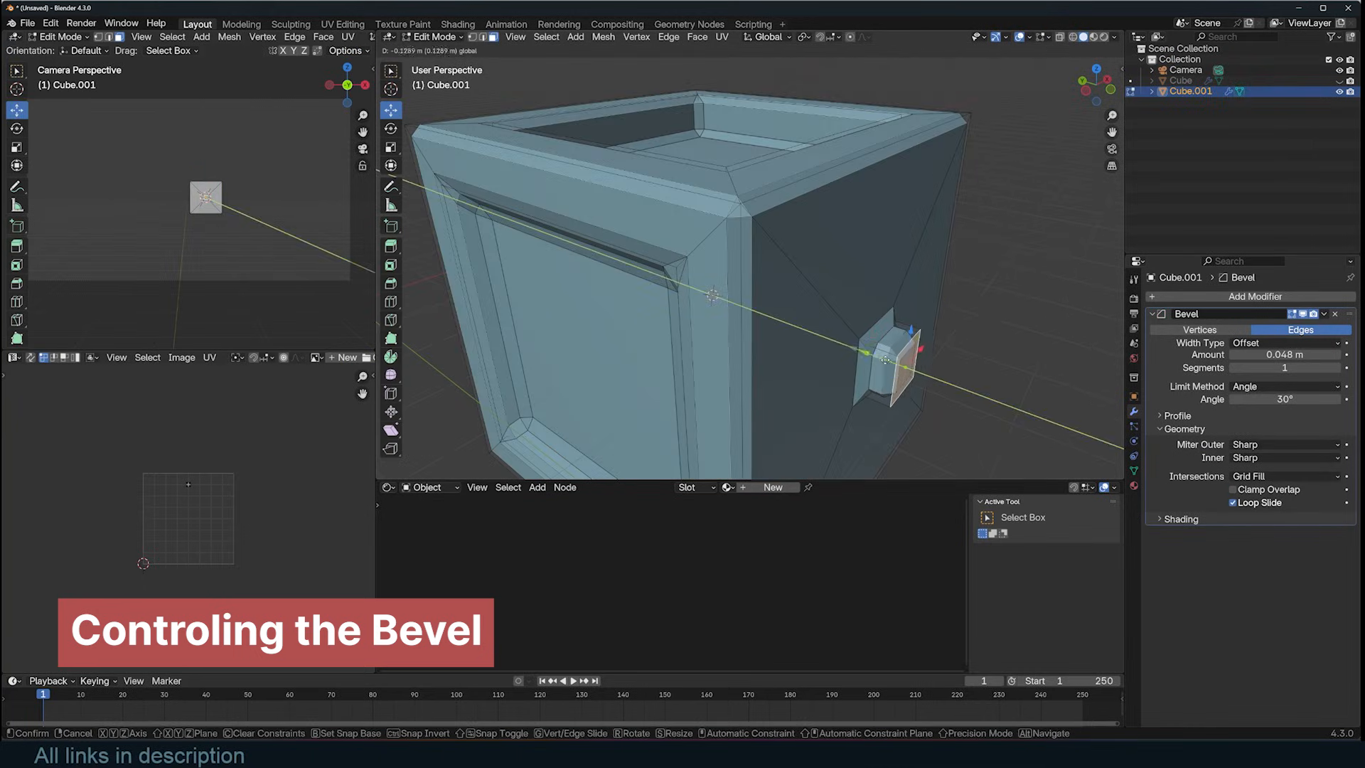
# Move the selected faces outward in Edit Mode and return to Object Mode for the bevel adjustment.
pyautogui.press('Tab')
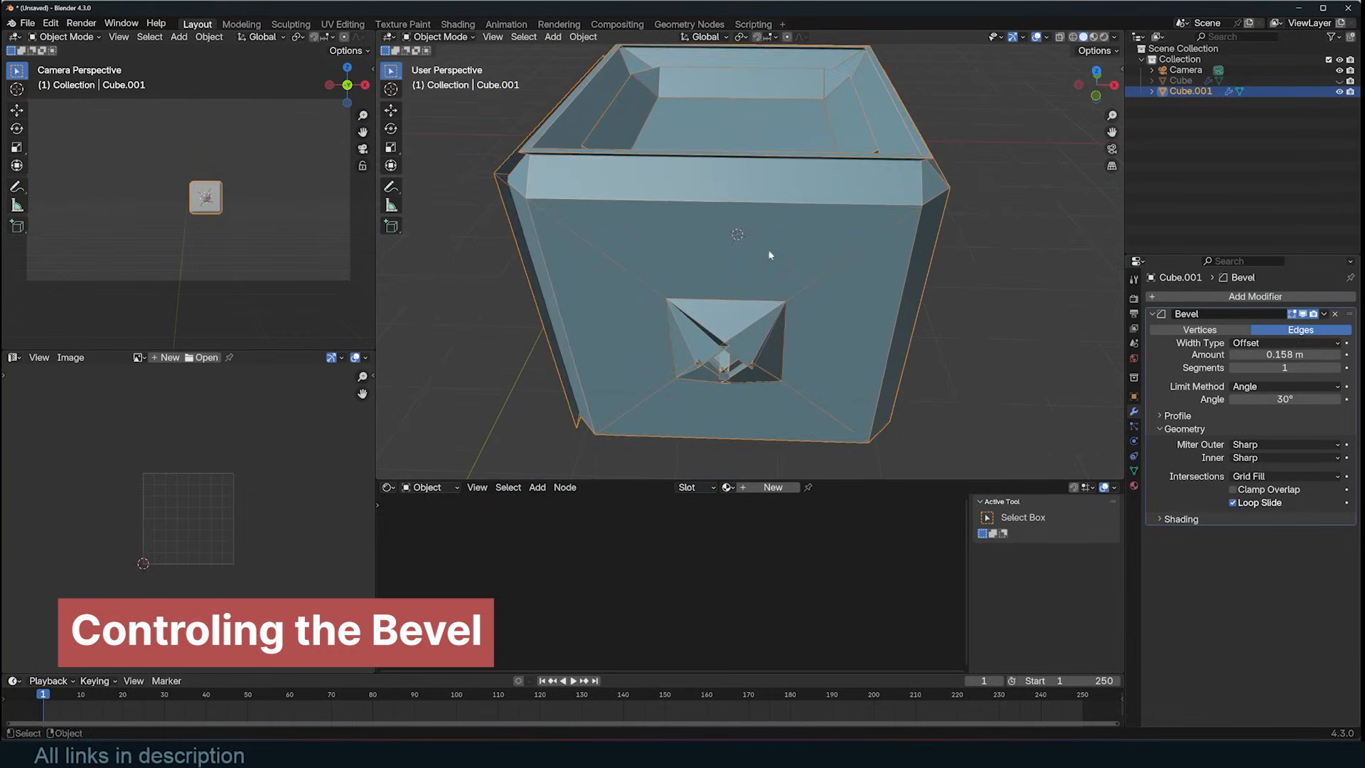
pyautogui.press('Tab')
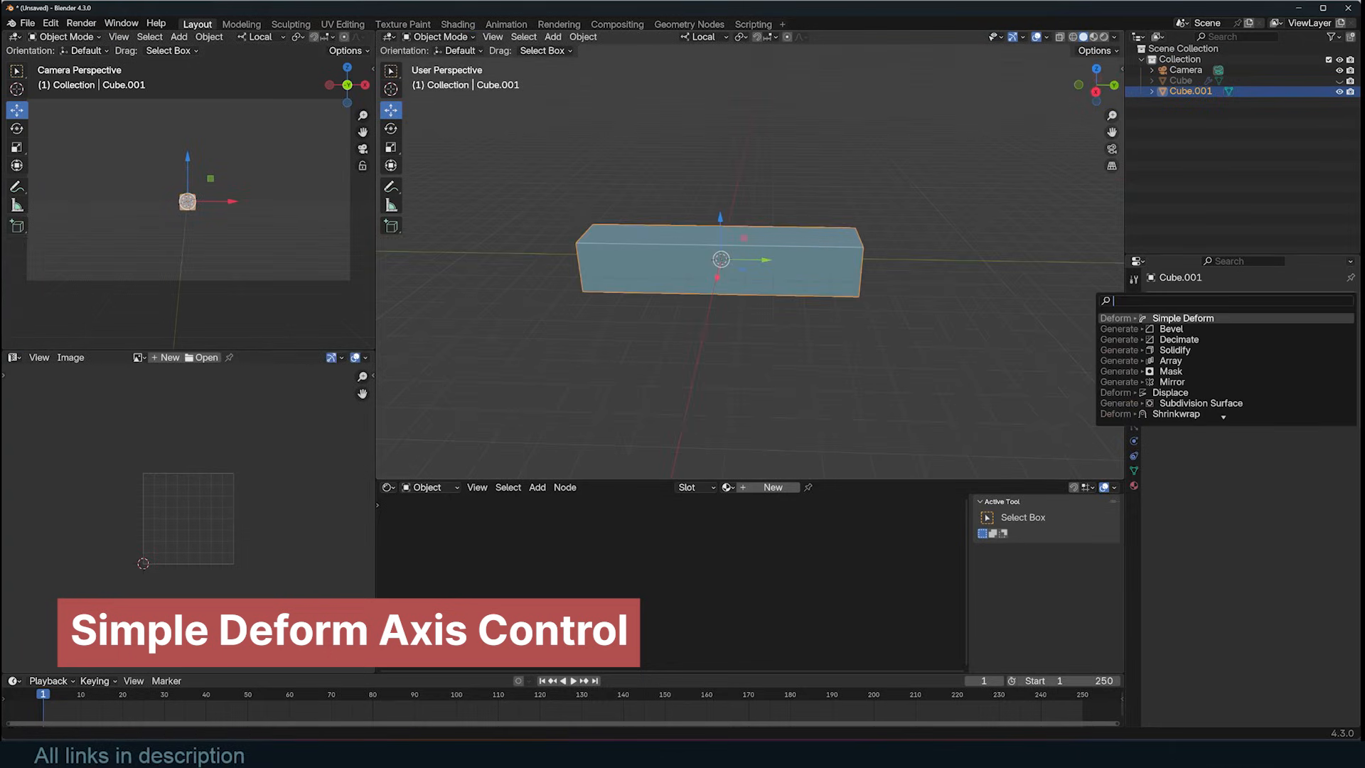
# Add a Simple Deform twist to the box and compare it around the Y and Z axes.
pyautogui.click(1181, 317)
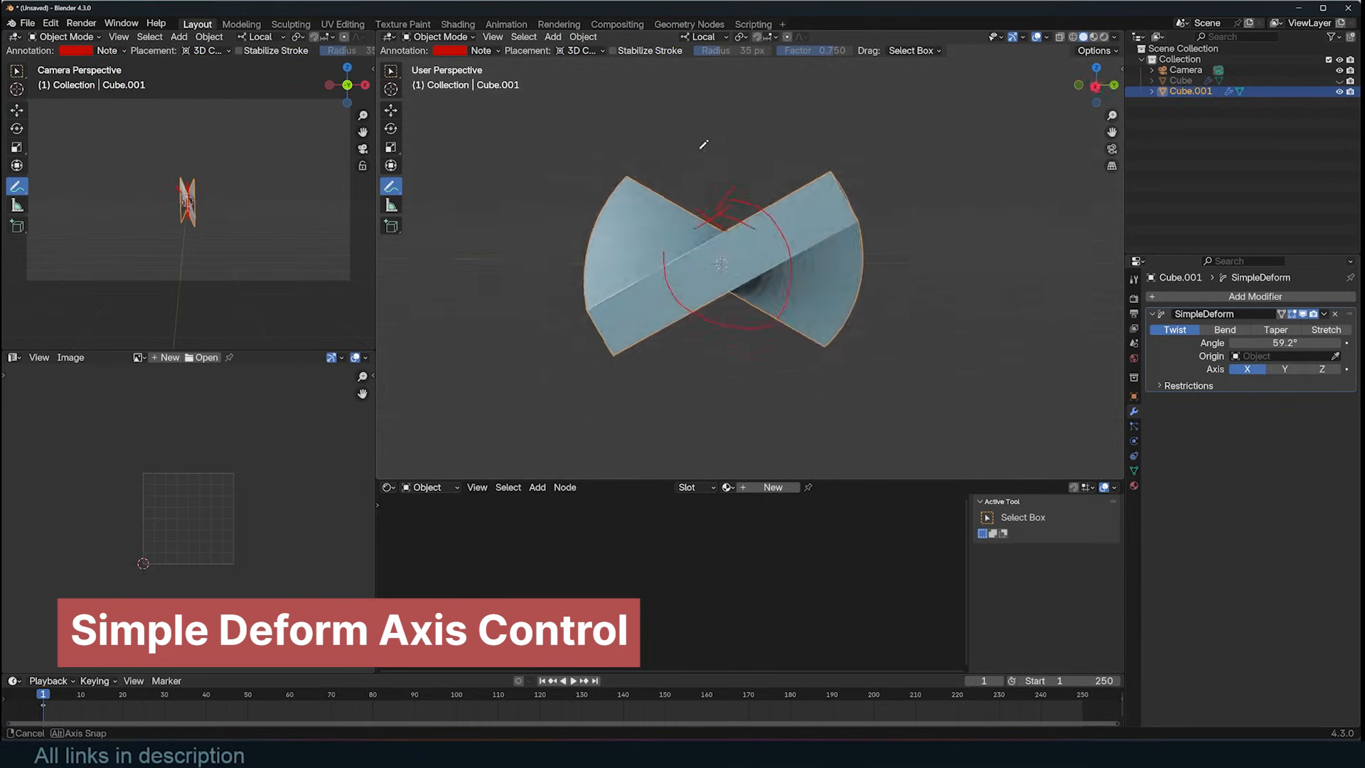
pyautogui.click(1282, 369)
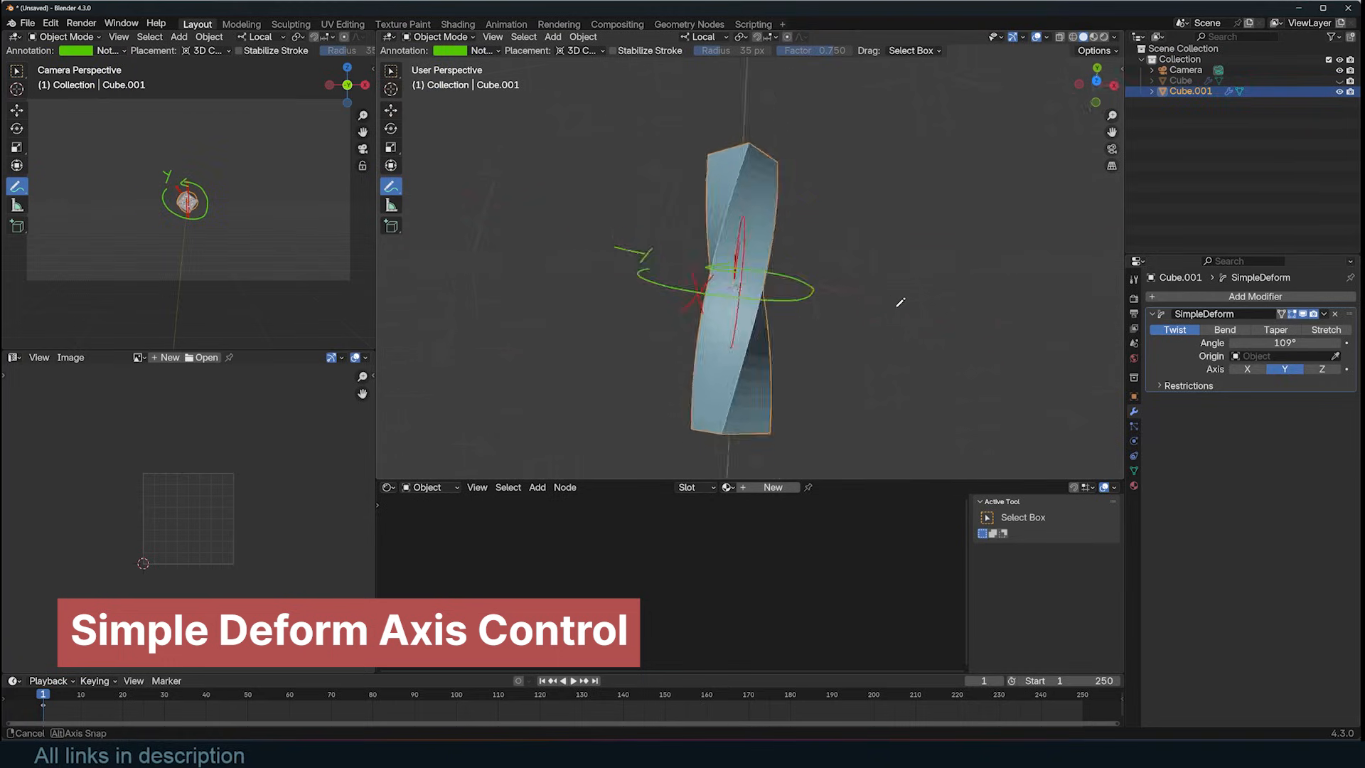
pyautogui.click(1321, 368)
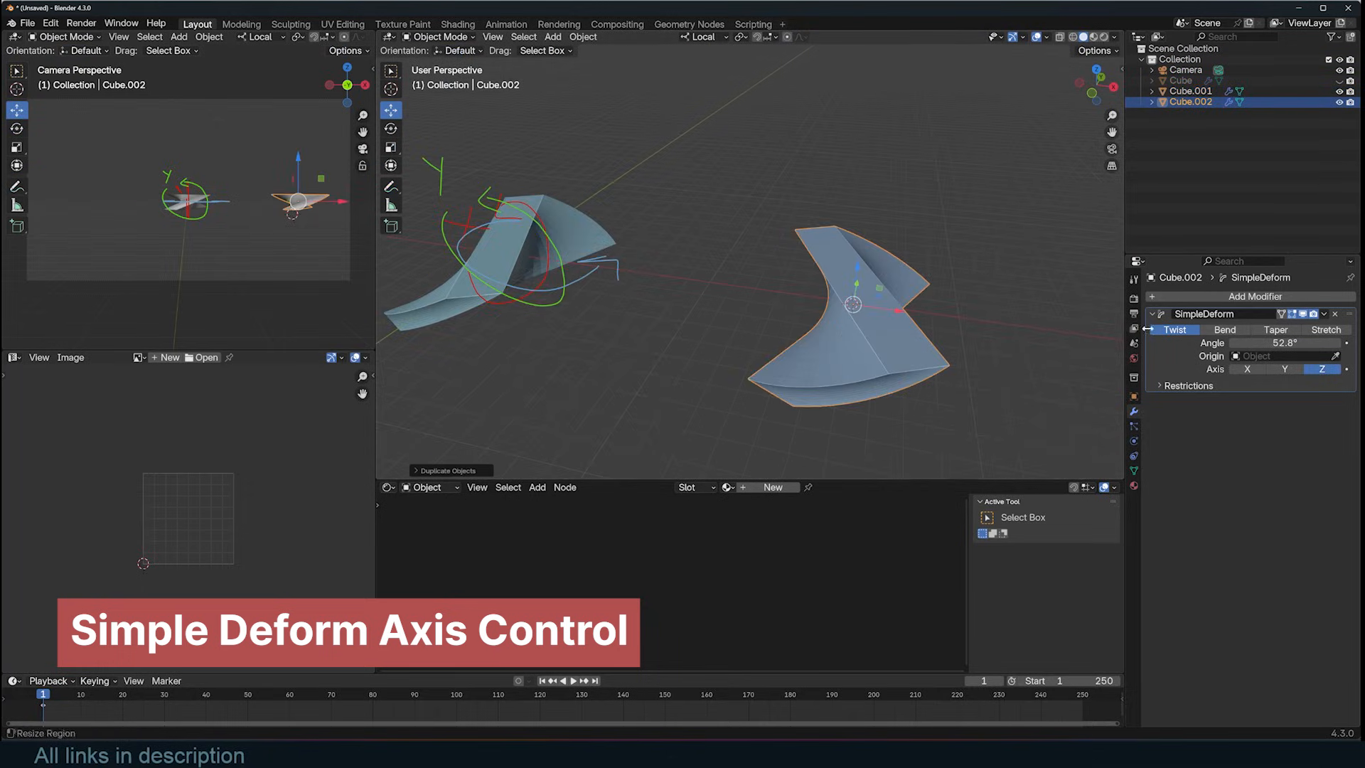
# Replace the duplicate's modifier with a fresh Simple Deform twist at 144°.
pyautogui.click(1334, 313)
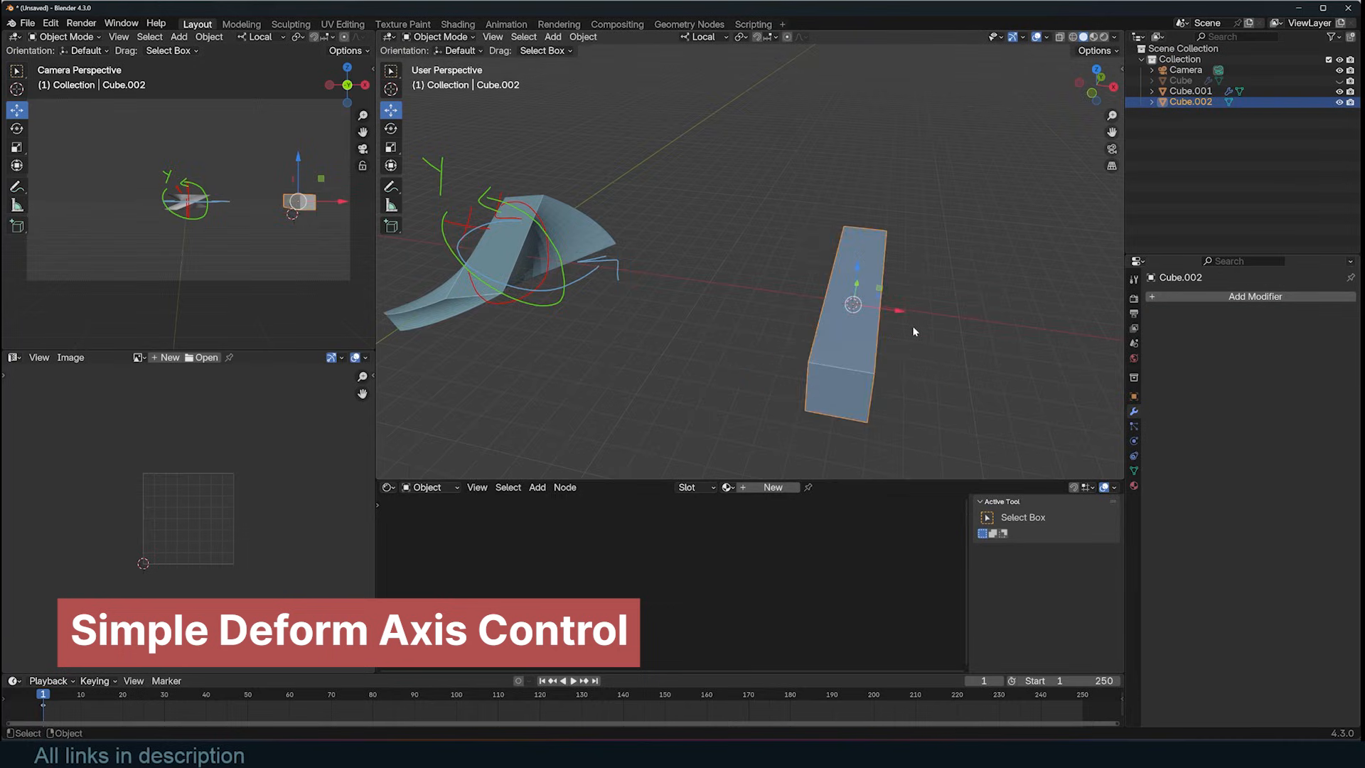
pyautogui.click(1254, 296)
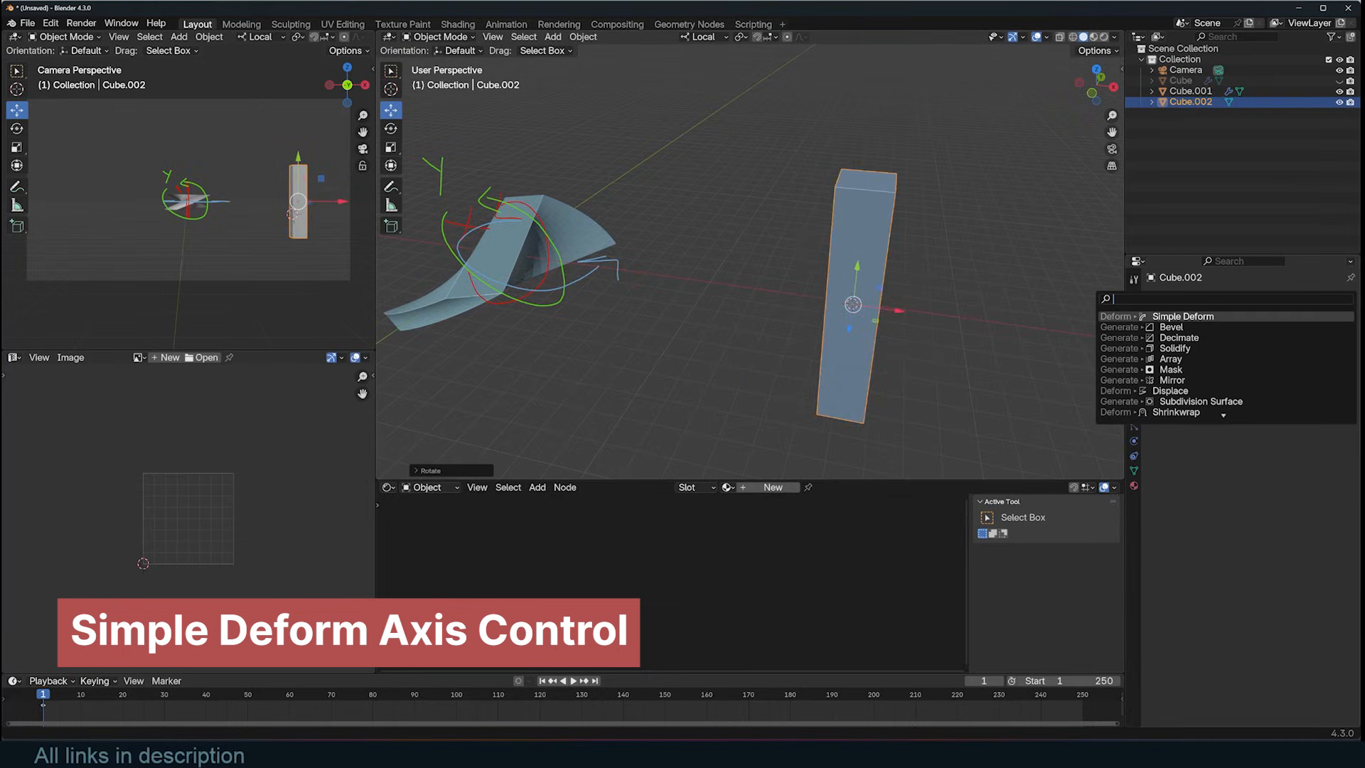
pyautogui.click(1183, 315)
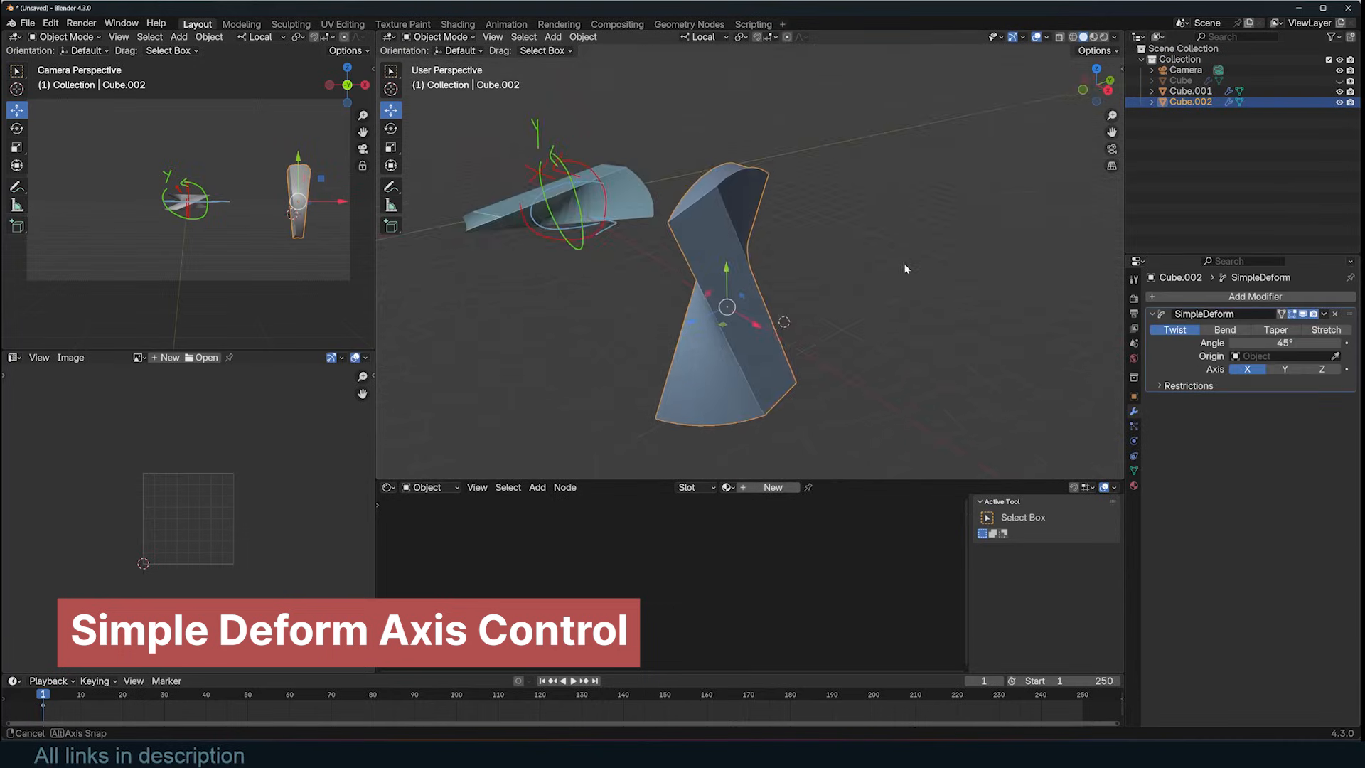
pyautogui.click(704, 37)
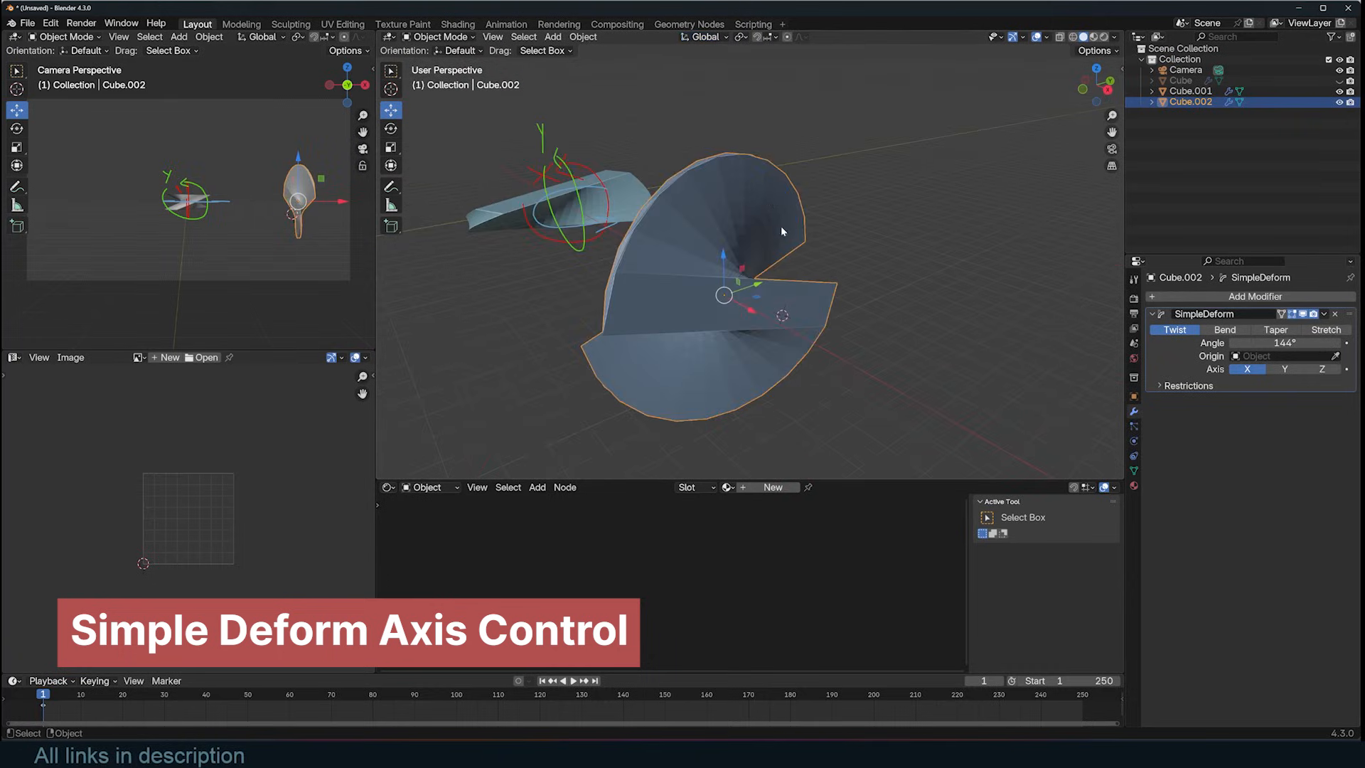
# Try the 144° twist around the Y axis, the Z axis, then back to Y.
pyautogui.click(1224, 328)
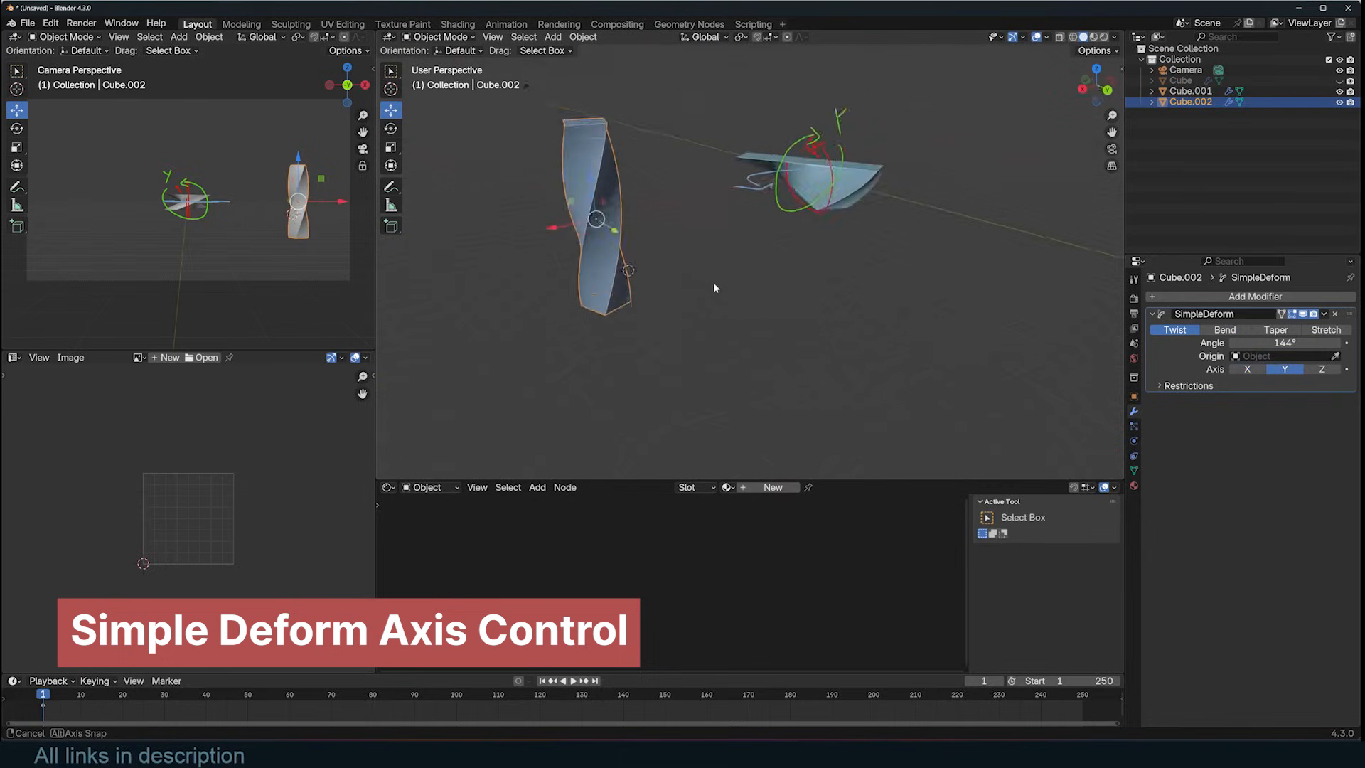
pyautogui.click(1321, 368)
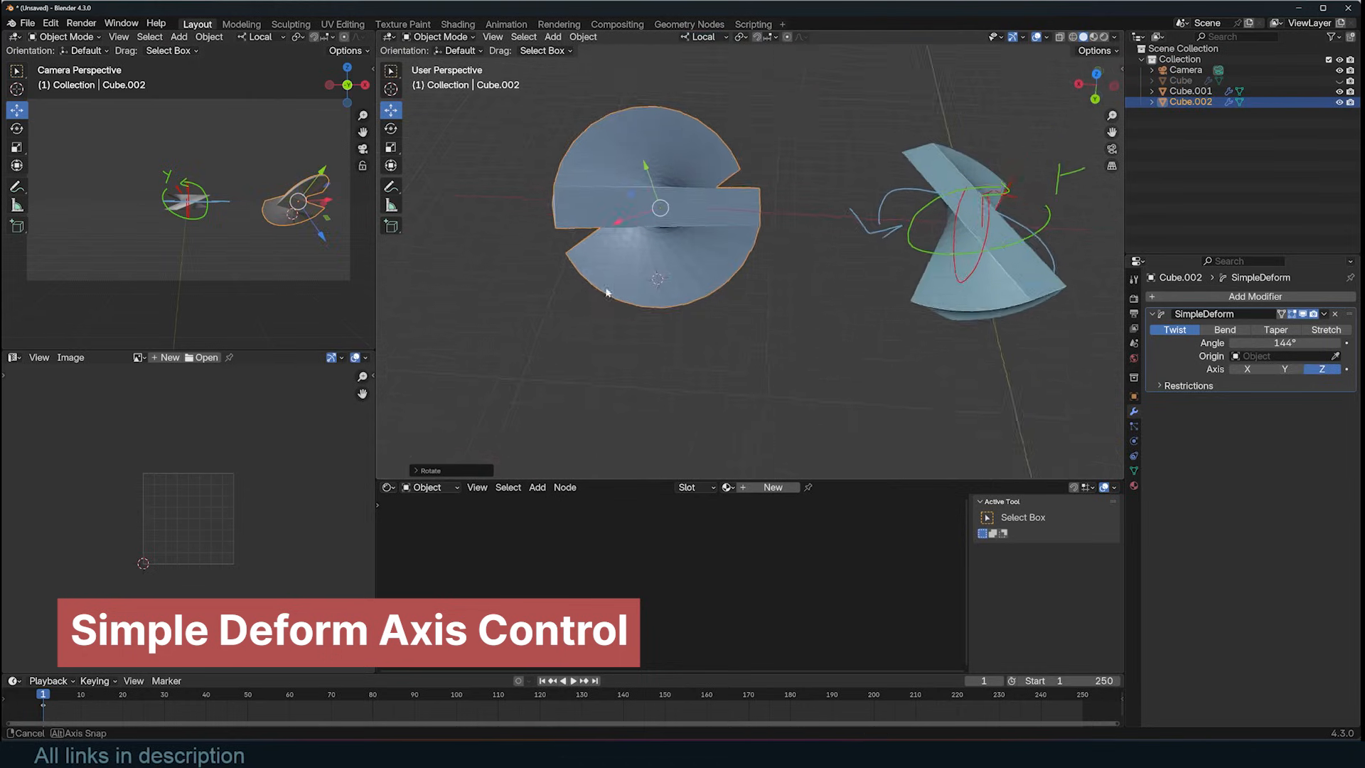
pyautogui.click(1284, 368)
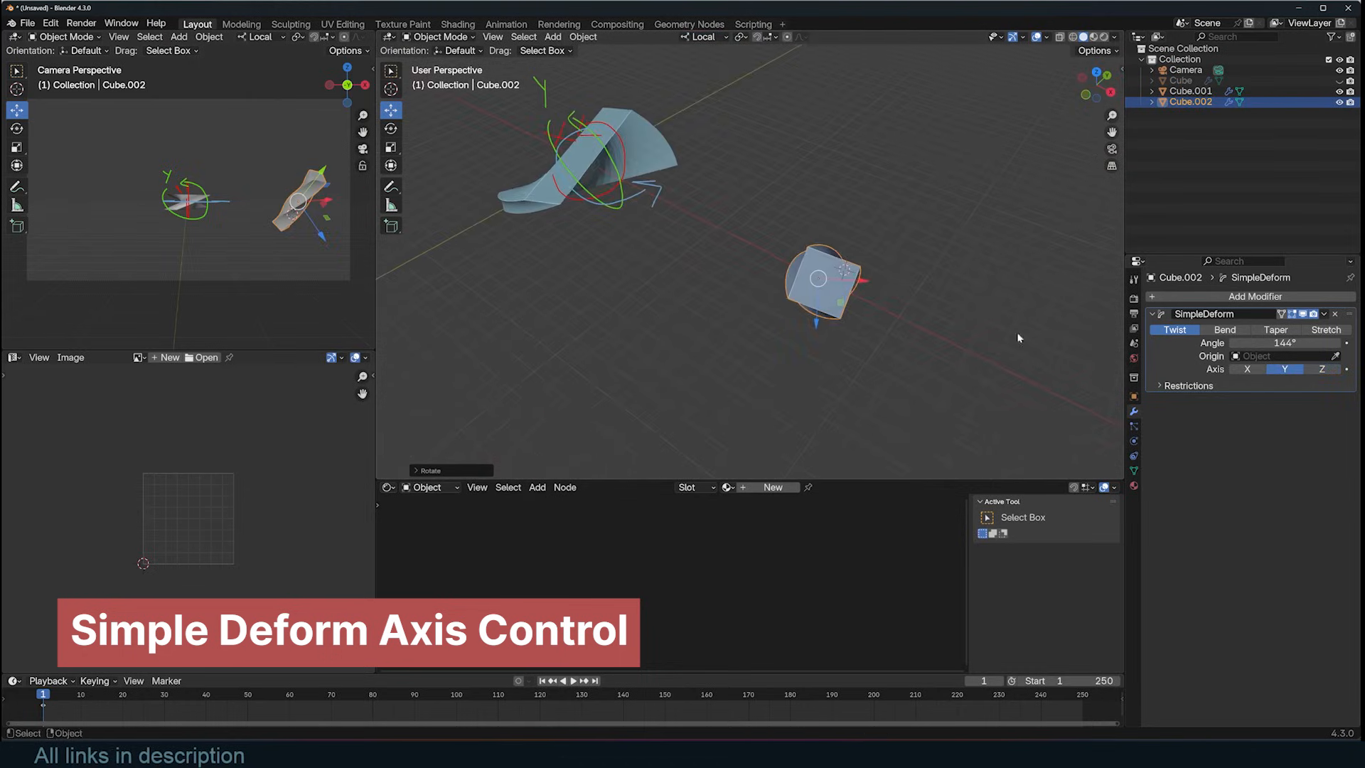
# Add an Empty beside the boxes and rotate it -90° and 90° with scale about 3.95.
pyautogui.click(1247, 368)
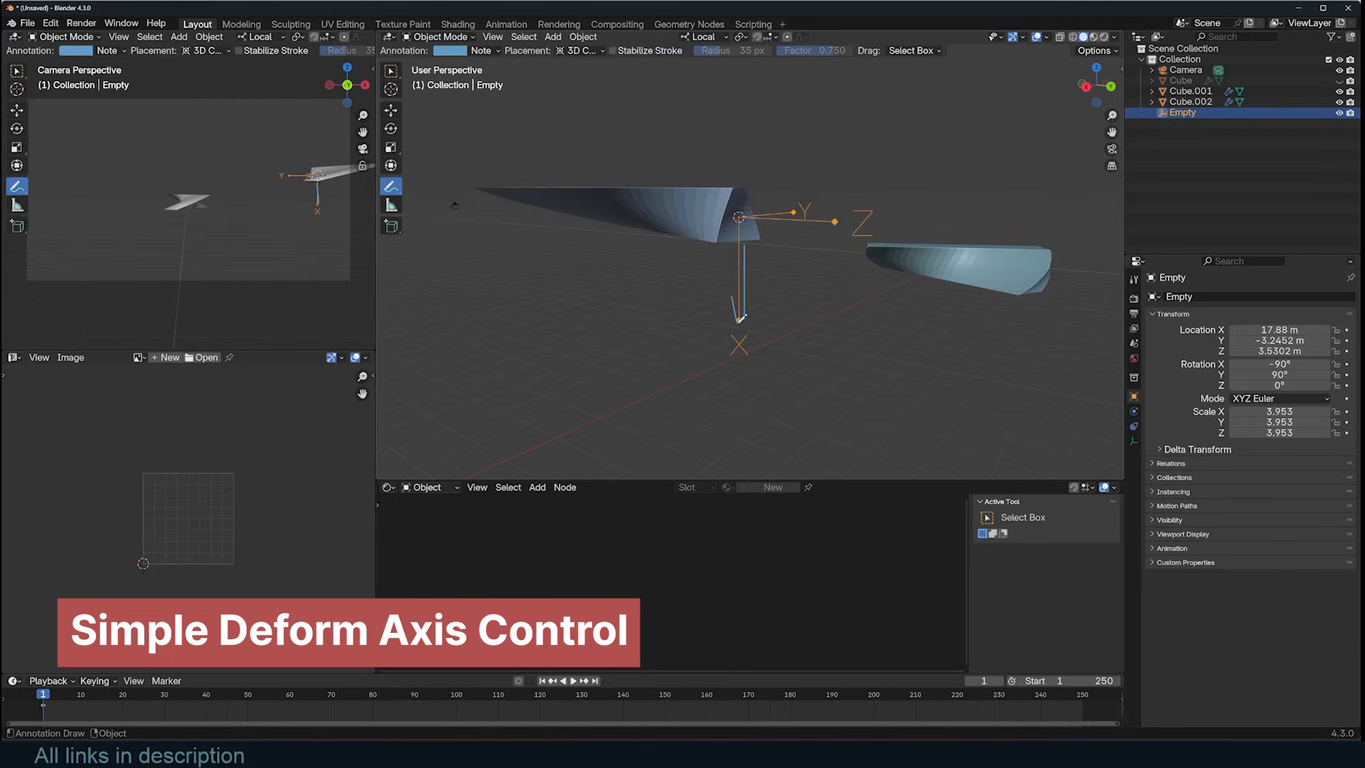
pyautogui.press('r')
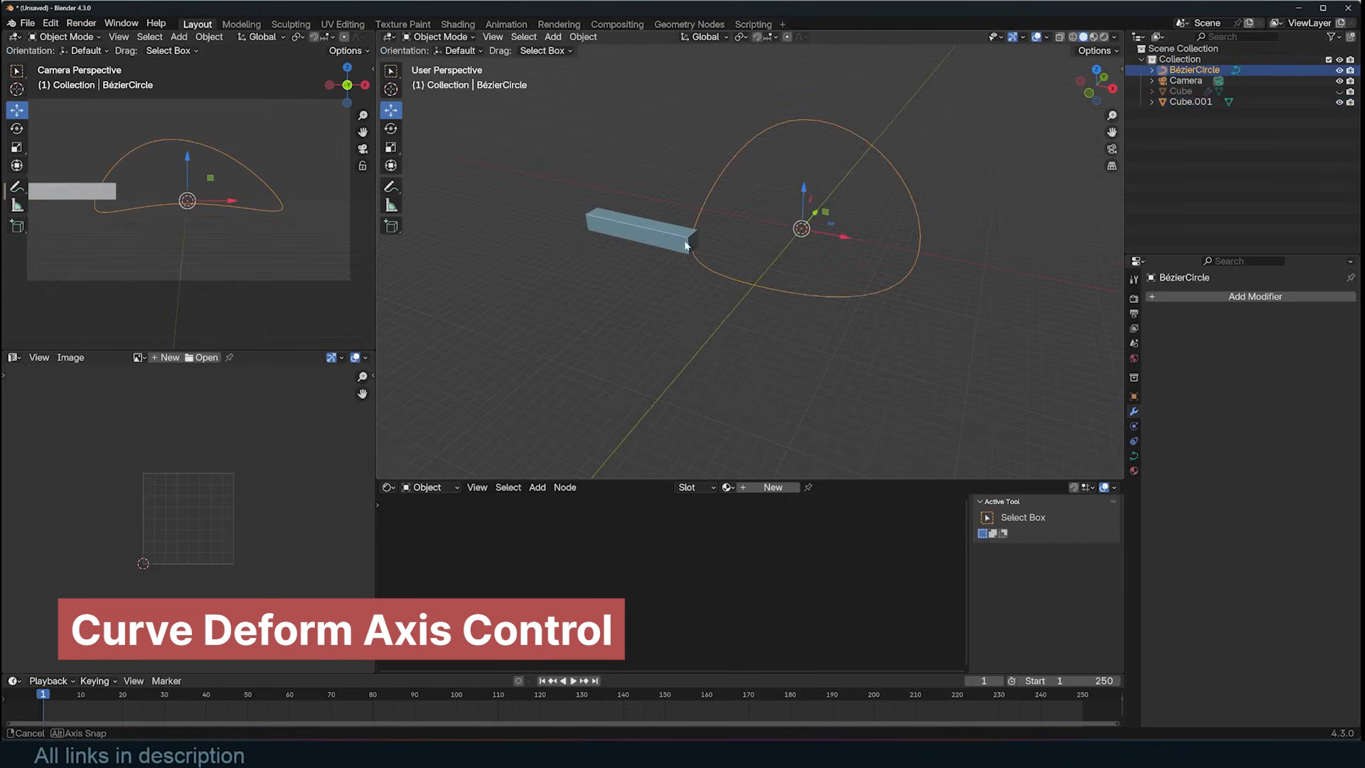
# Select the long bar, snap it to the 3D cursor at the circle's centre and clear its rotation.
pyautogui.click(639, 226)
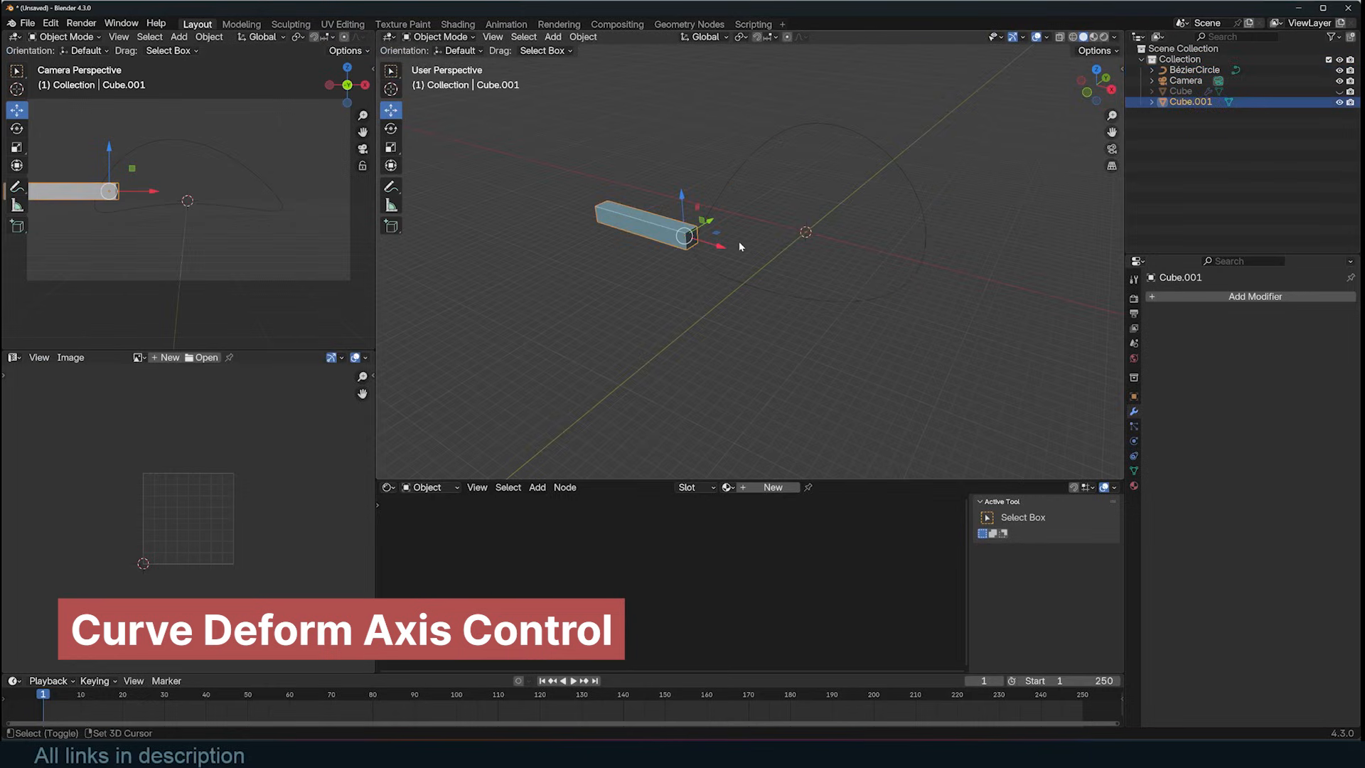
pyautogui.moveTo(770, 131)
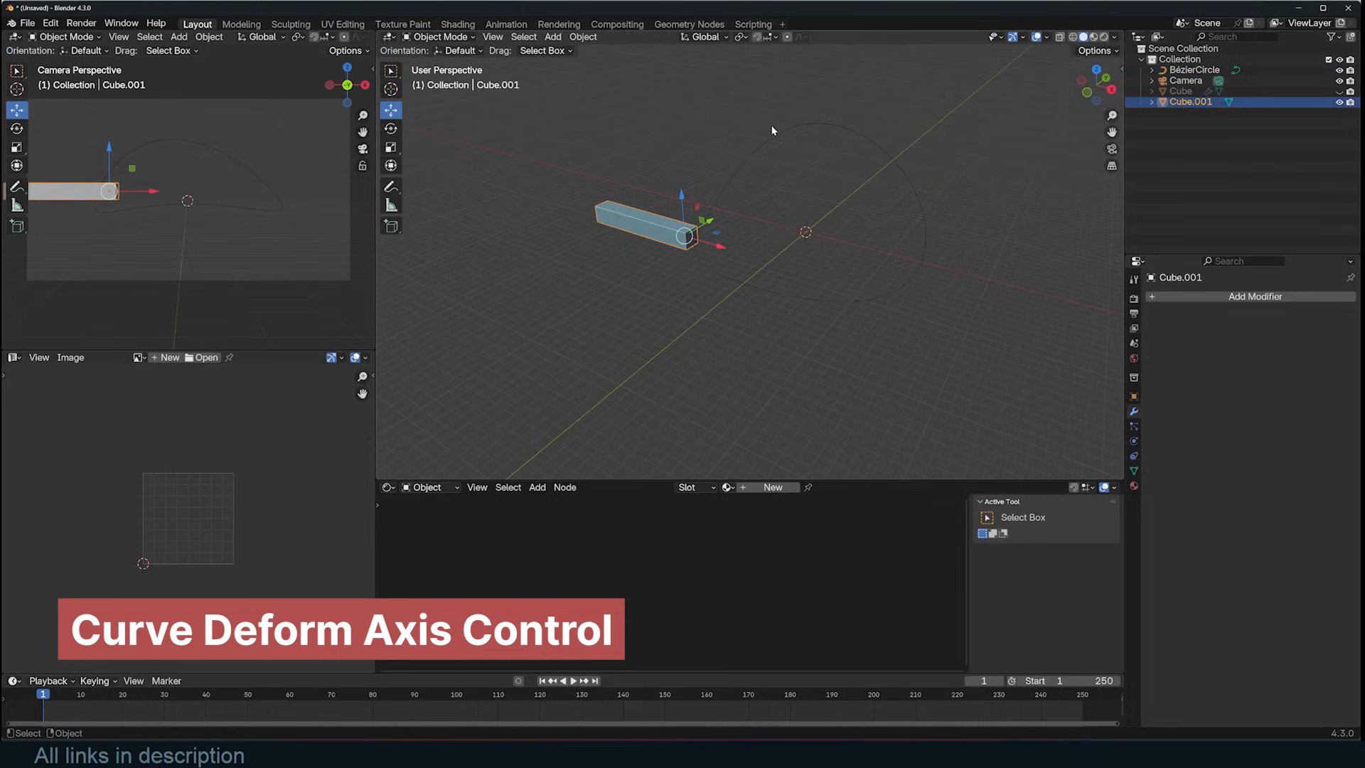
pyautogui.click(1193, 70)
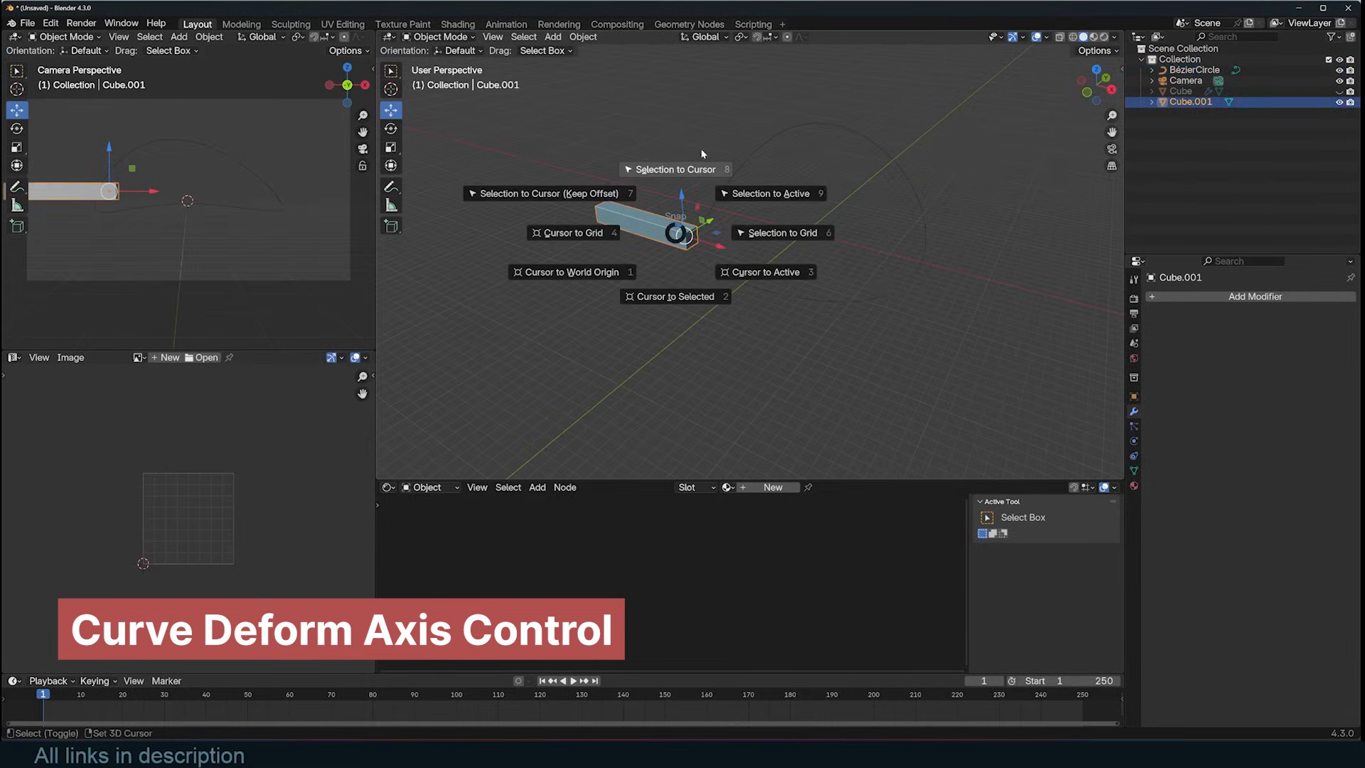
pyautogui.moveTo(693, 169)
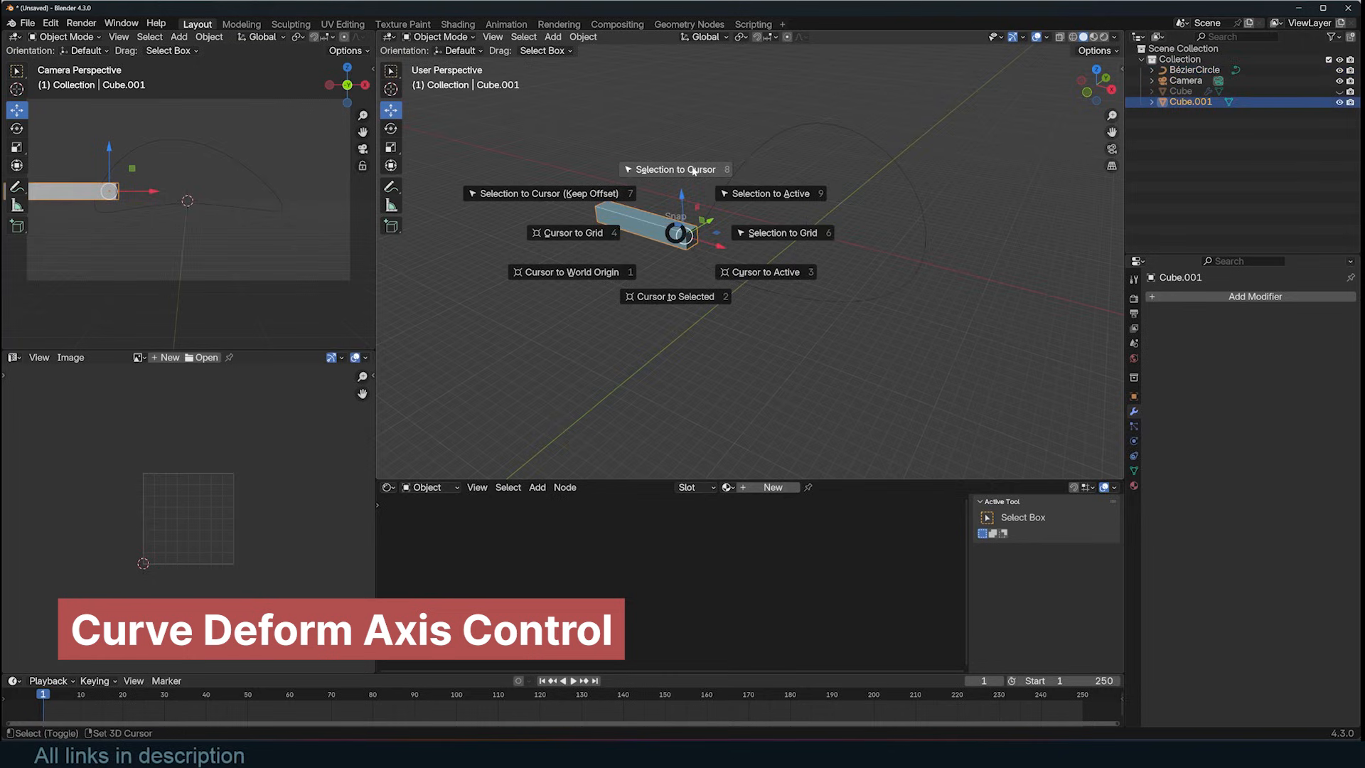
pyautogui.click(677, 169)
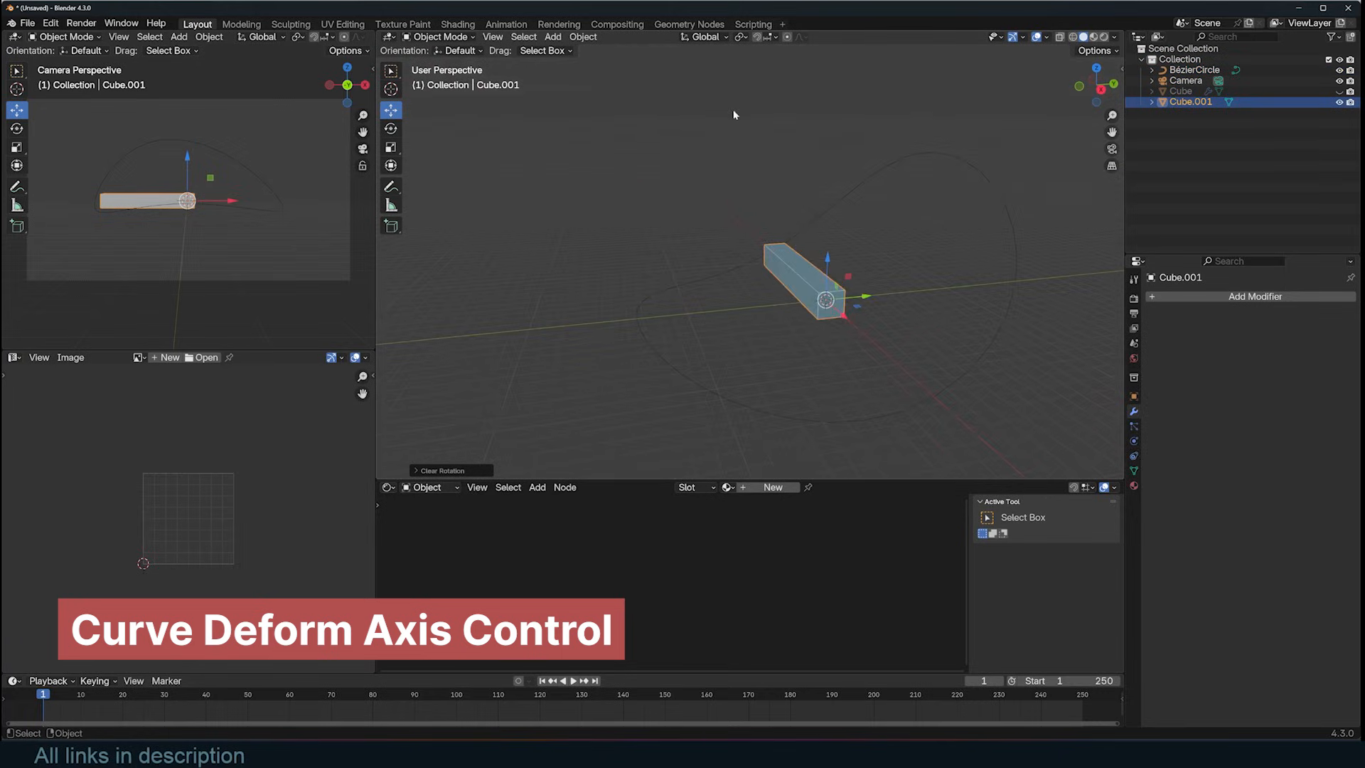
# Check the bar's axes in Local then Global orientation and bring up the Add Modifier list.
pyautogui.click(703, 37)
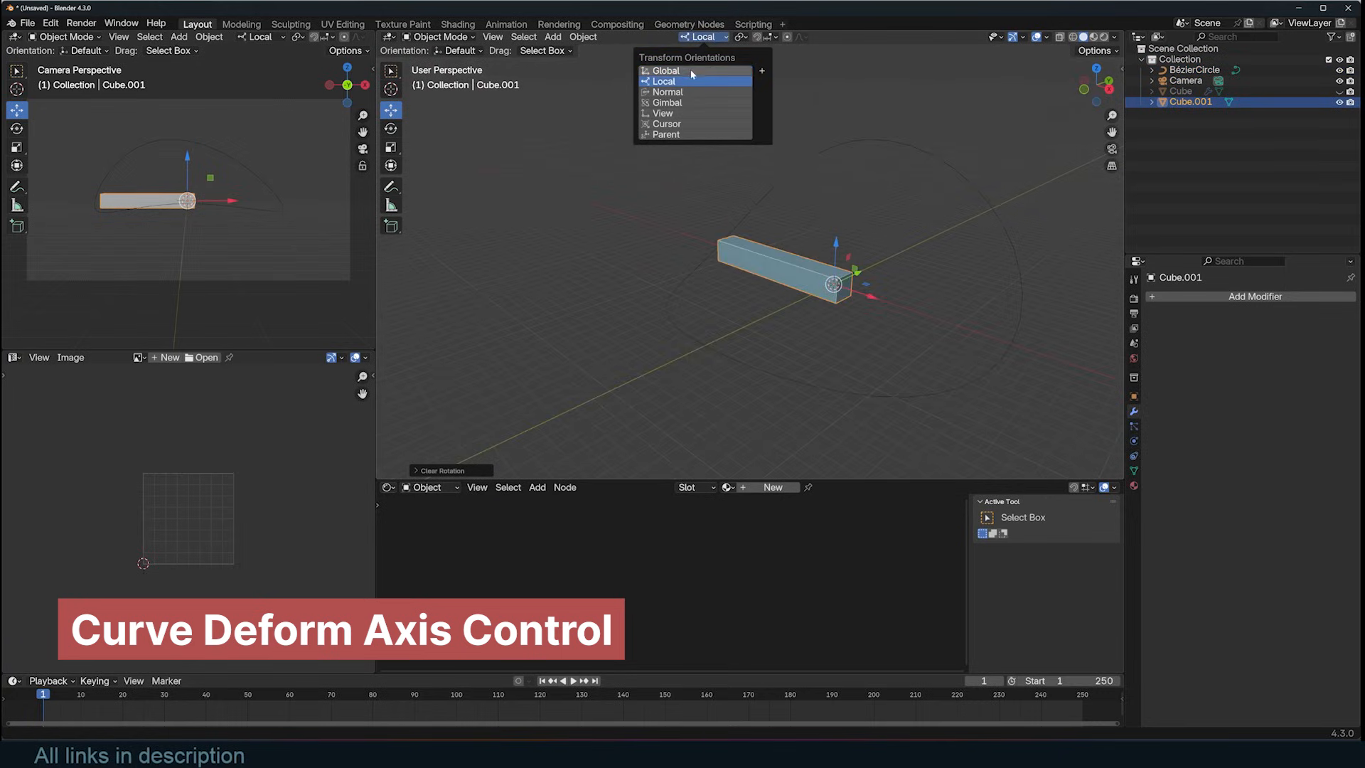
pyautogui.click(664, 71)
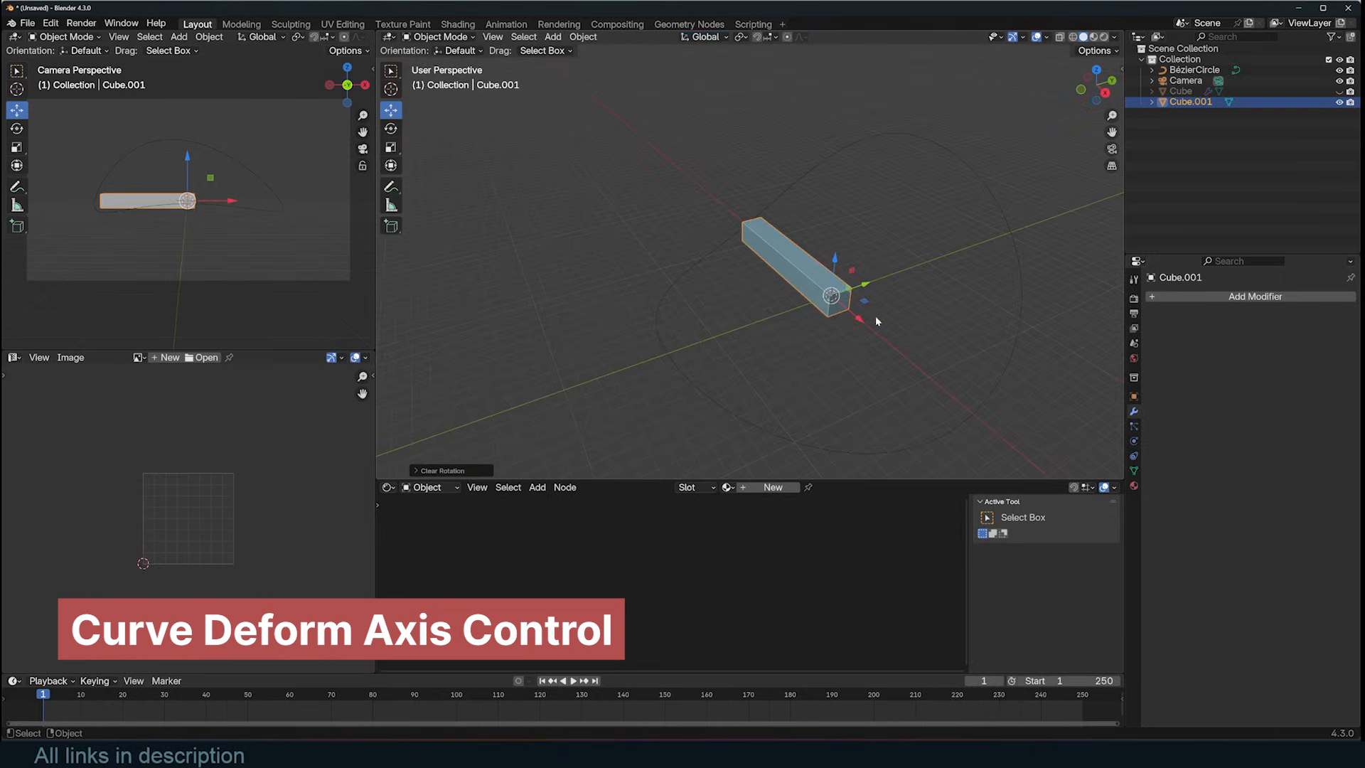
pyautogui.moveTo(808, 287)
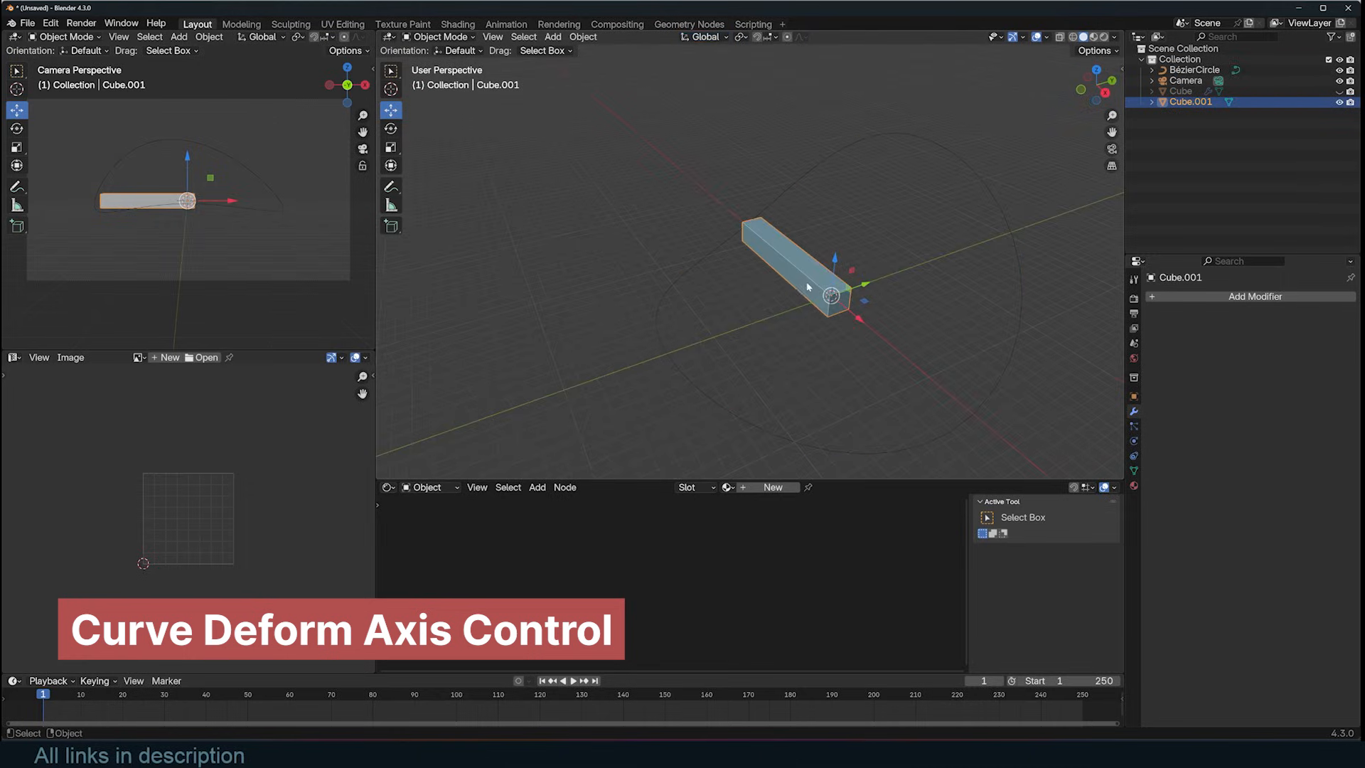
pyautogui.click(1254, 296)
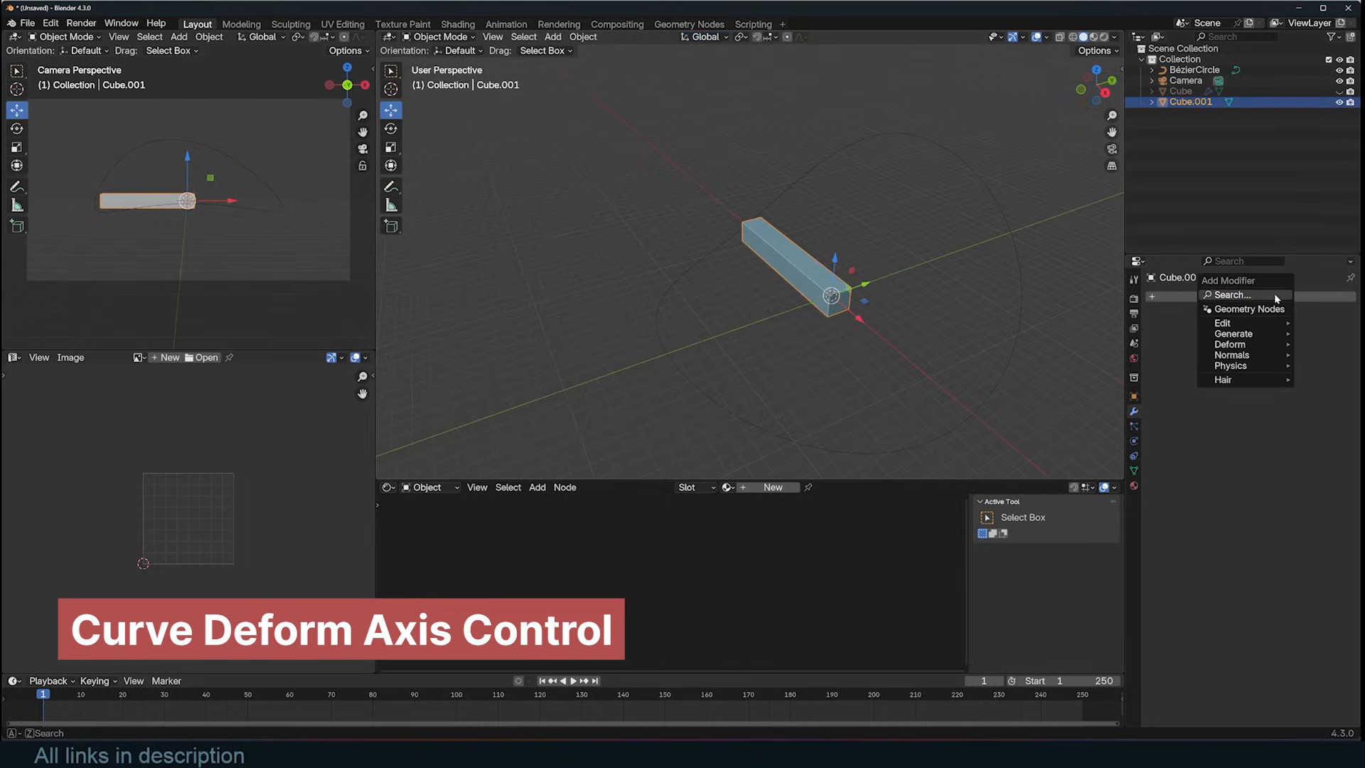
# Add a Curve modifier targeting BézierCircle and try deform axes Z and X while moving the bar.
pyautogui.click(1228, 344)
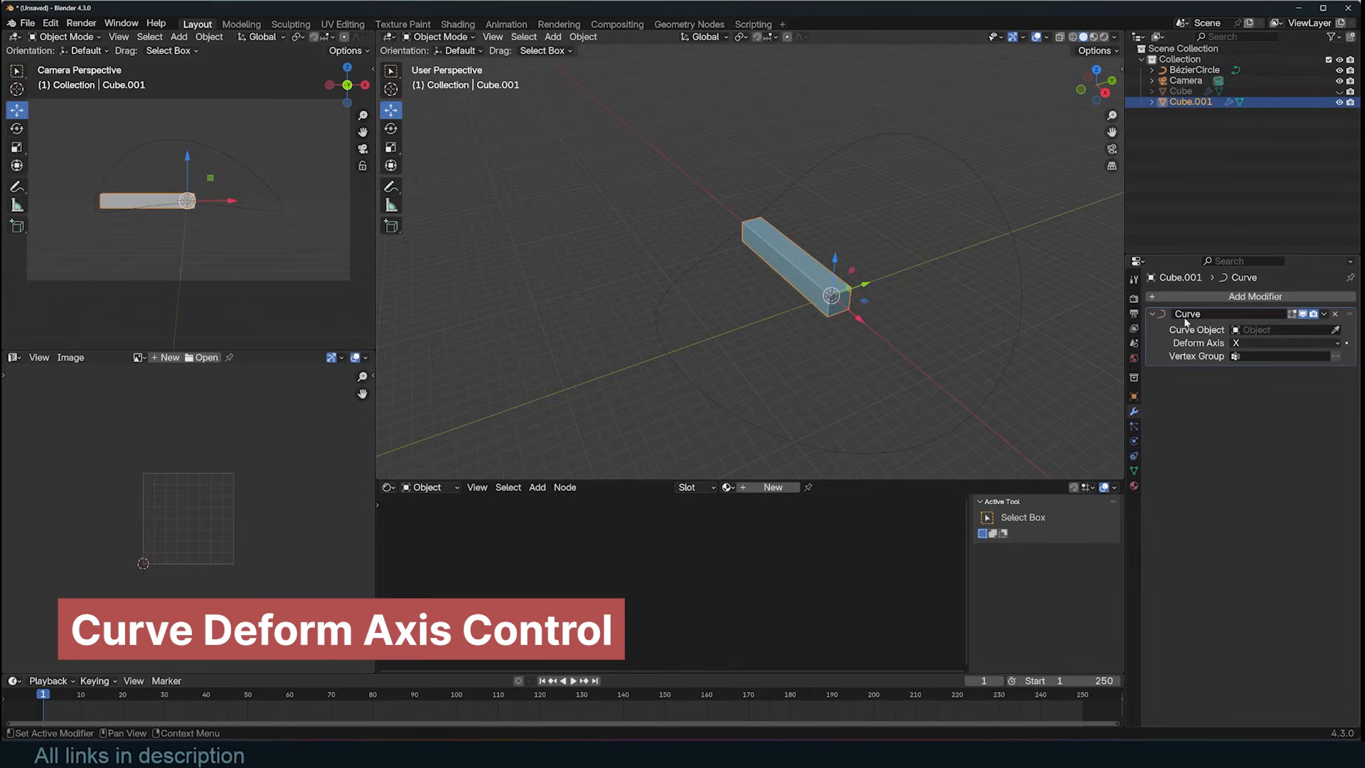
pyautogui.click(1279, 328)
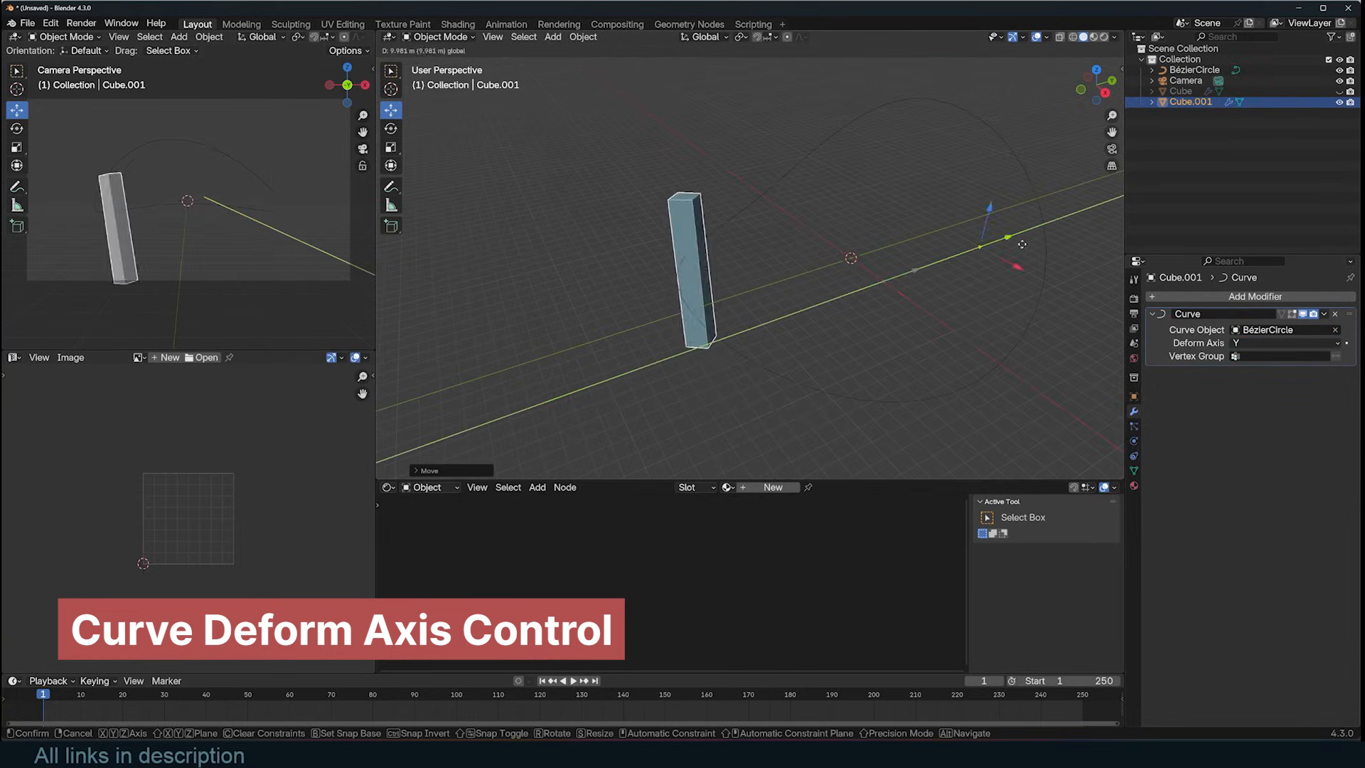
pyautogui.click(1279, 342)
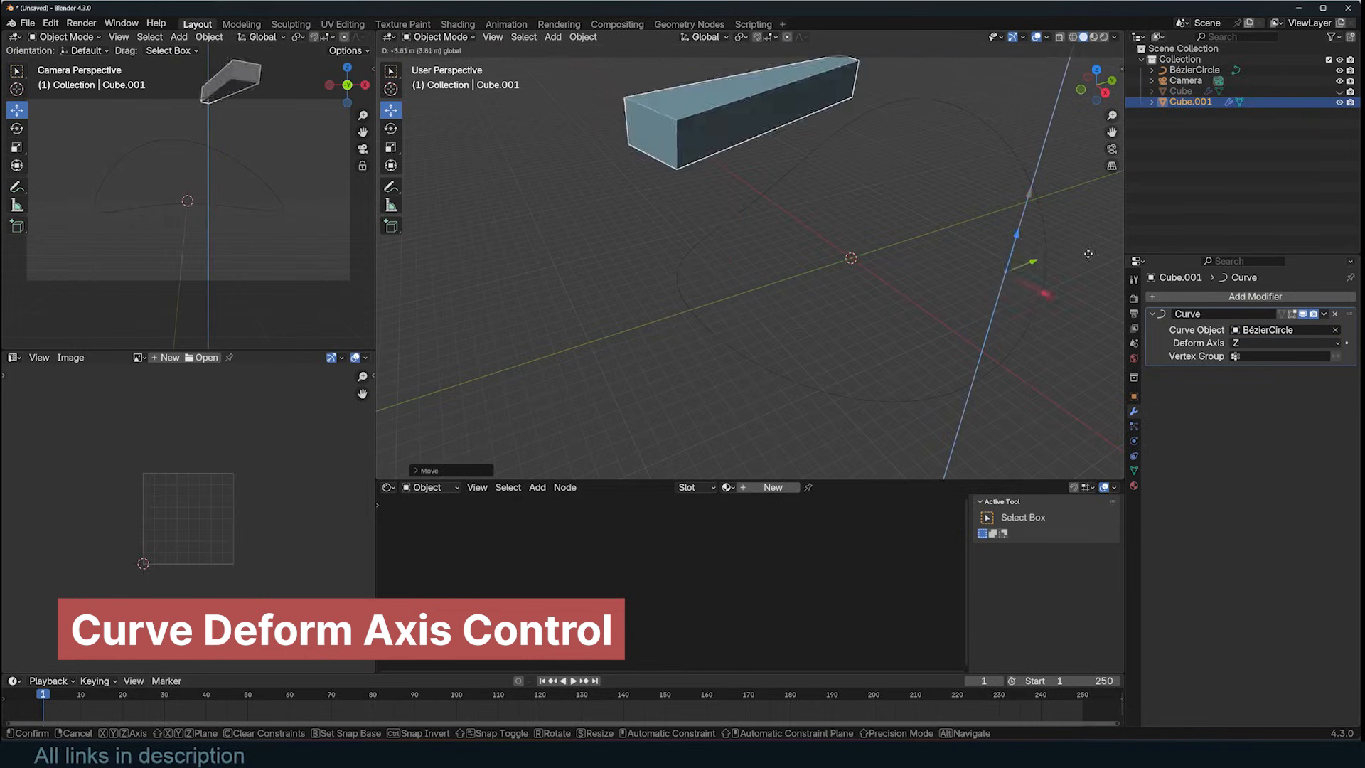
pyautogui.press('alt+g')
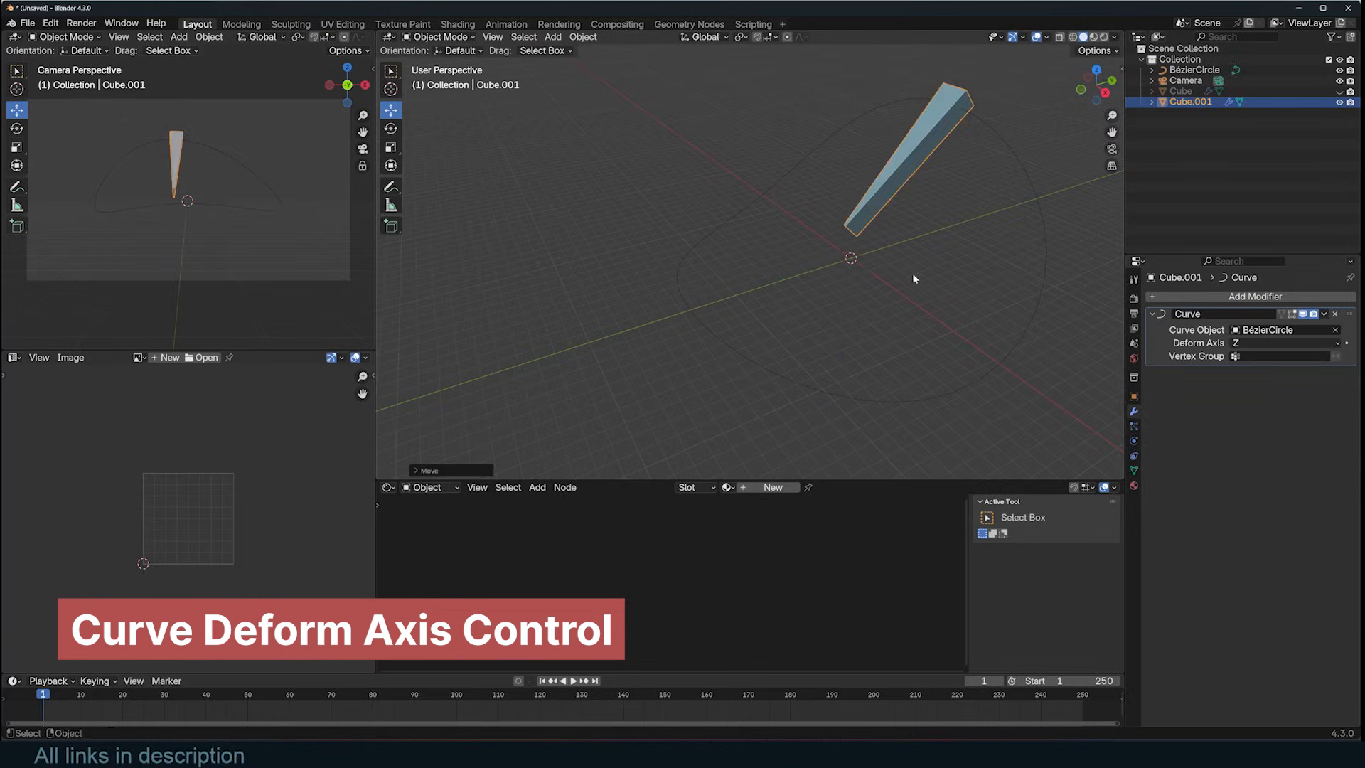
pyautogui.click(1270, 342)
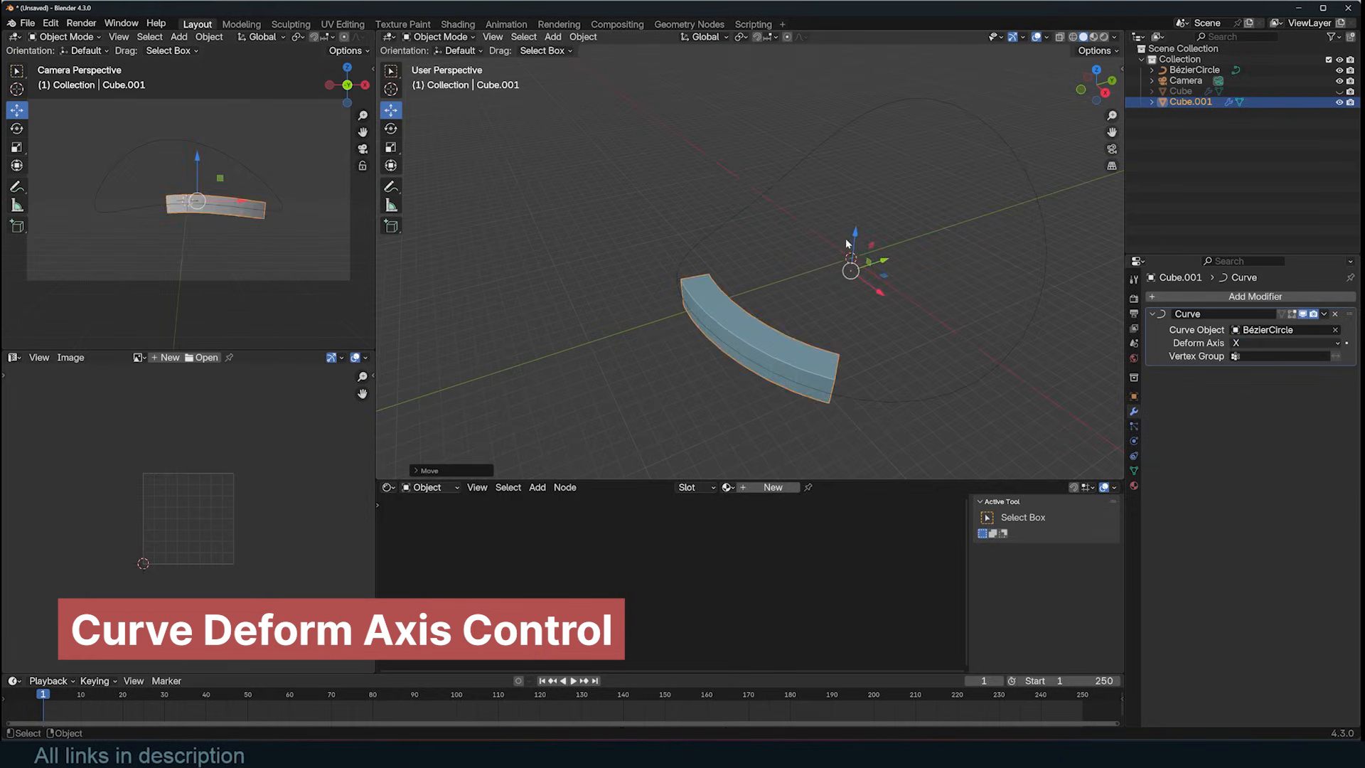
pyautogui.click(1284, 343)
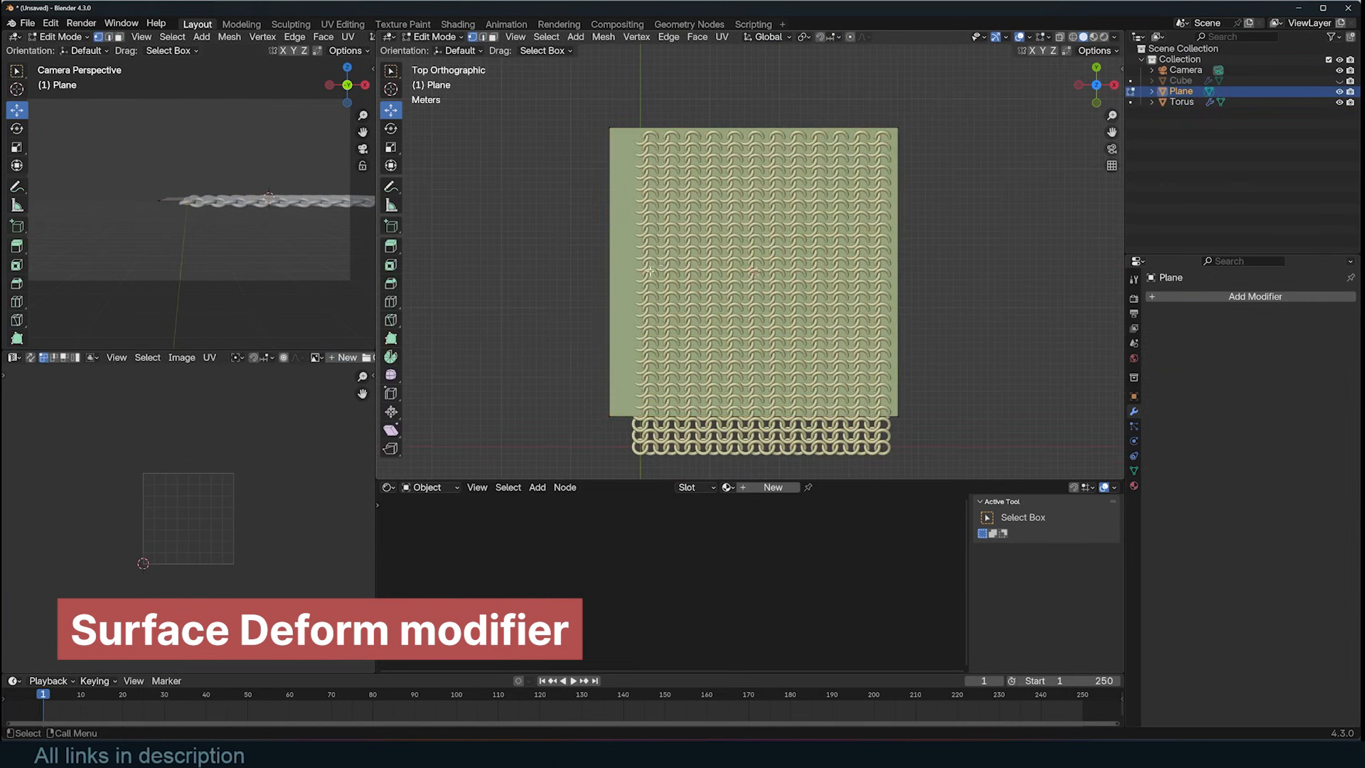
# Subdivide the plane with 24 cuts and add a Surface Deform modifier to the Torus chainmail.
pyautogui.press('ctrl+r')
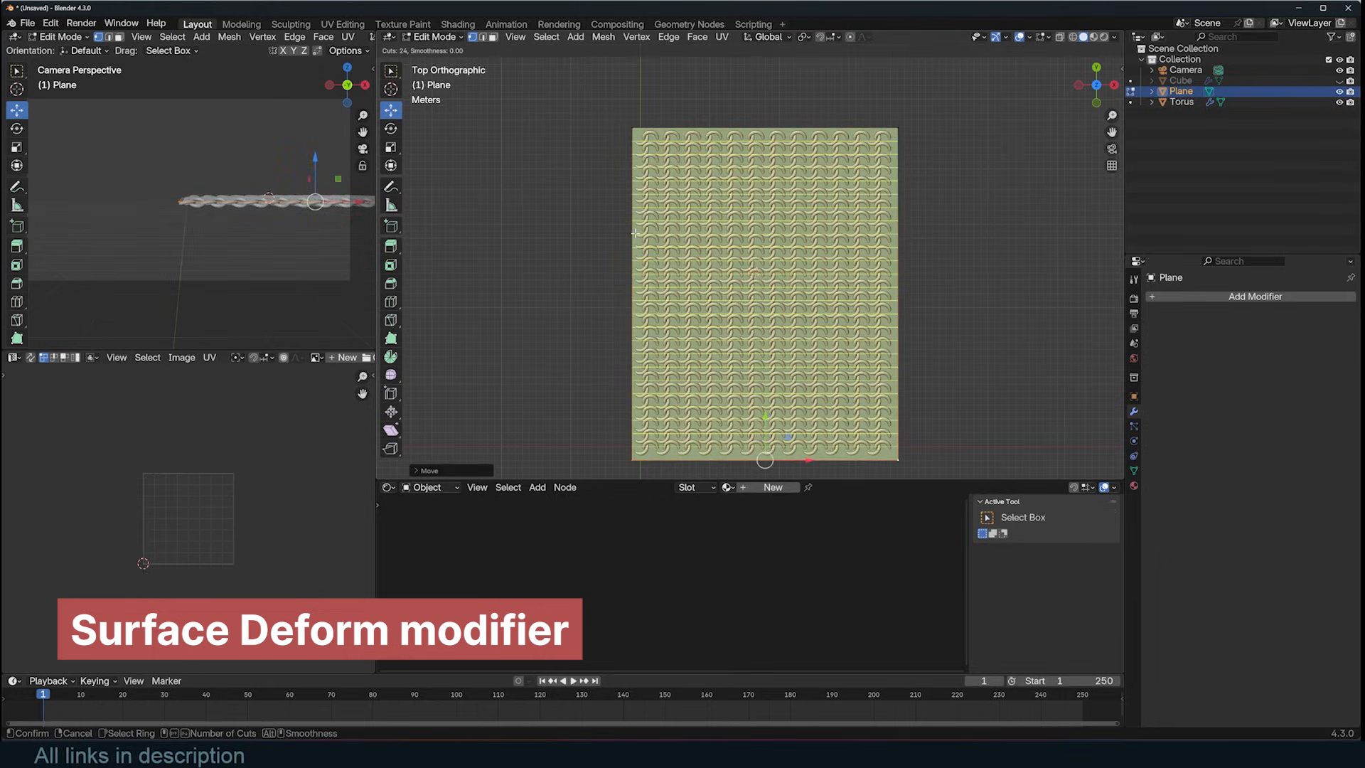
pyautogui.click(1181, 102)
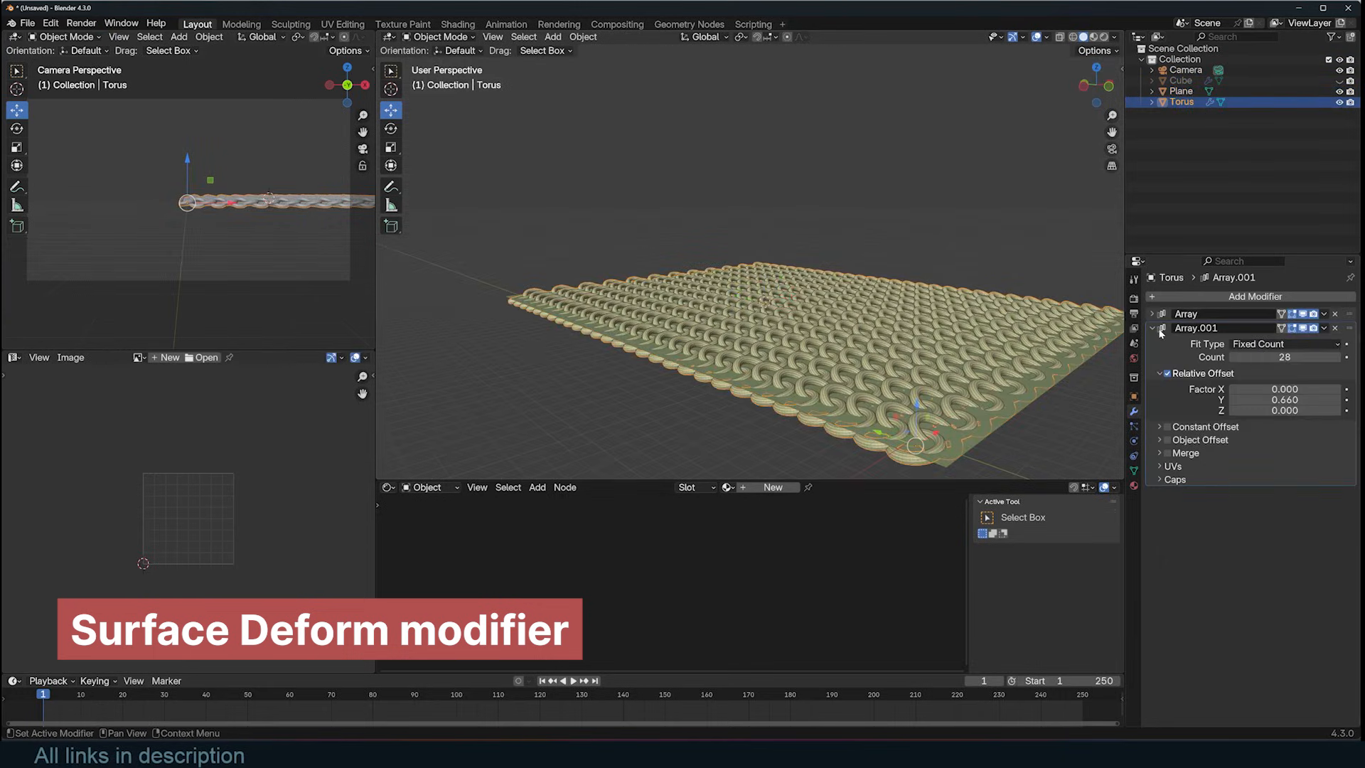
pyautogui.write('sur')
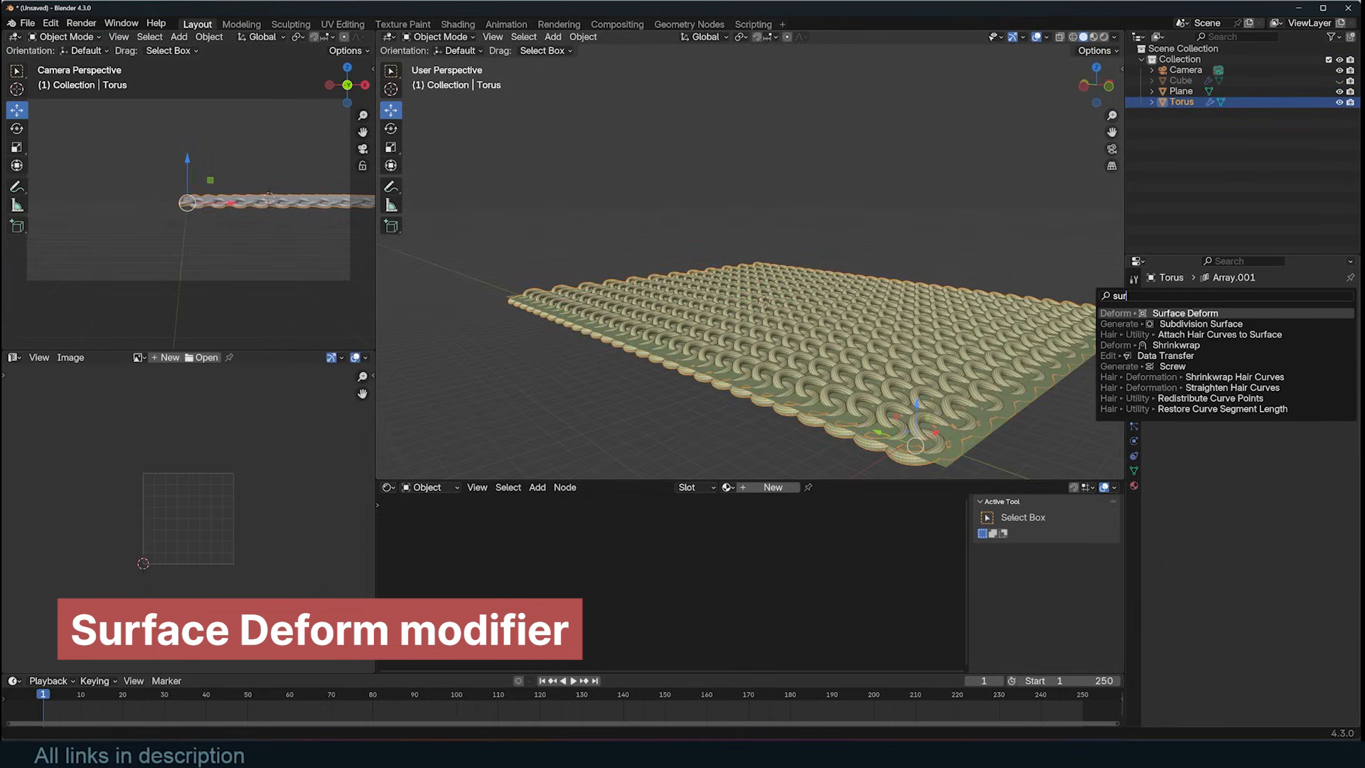
pyautogui.click(1184, 312)
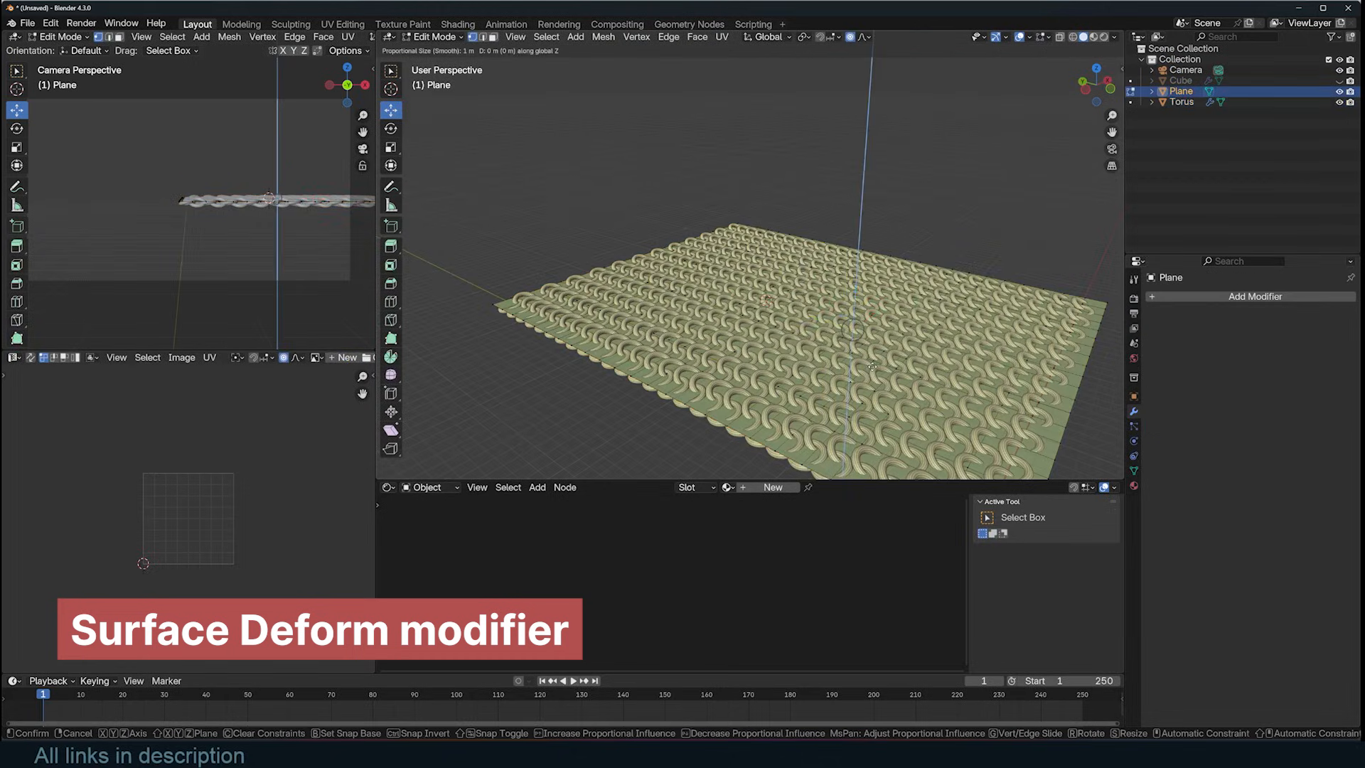
# Return the plane to Object Mode and adjust its Viewport Display 'Display As' setting.
pyautogui.press('Tab')
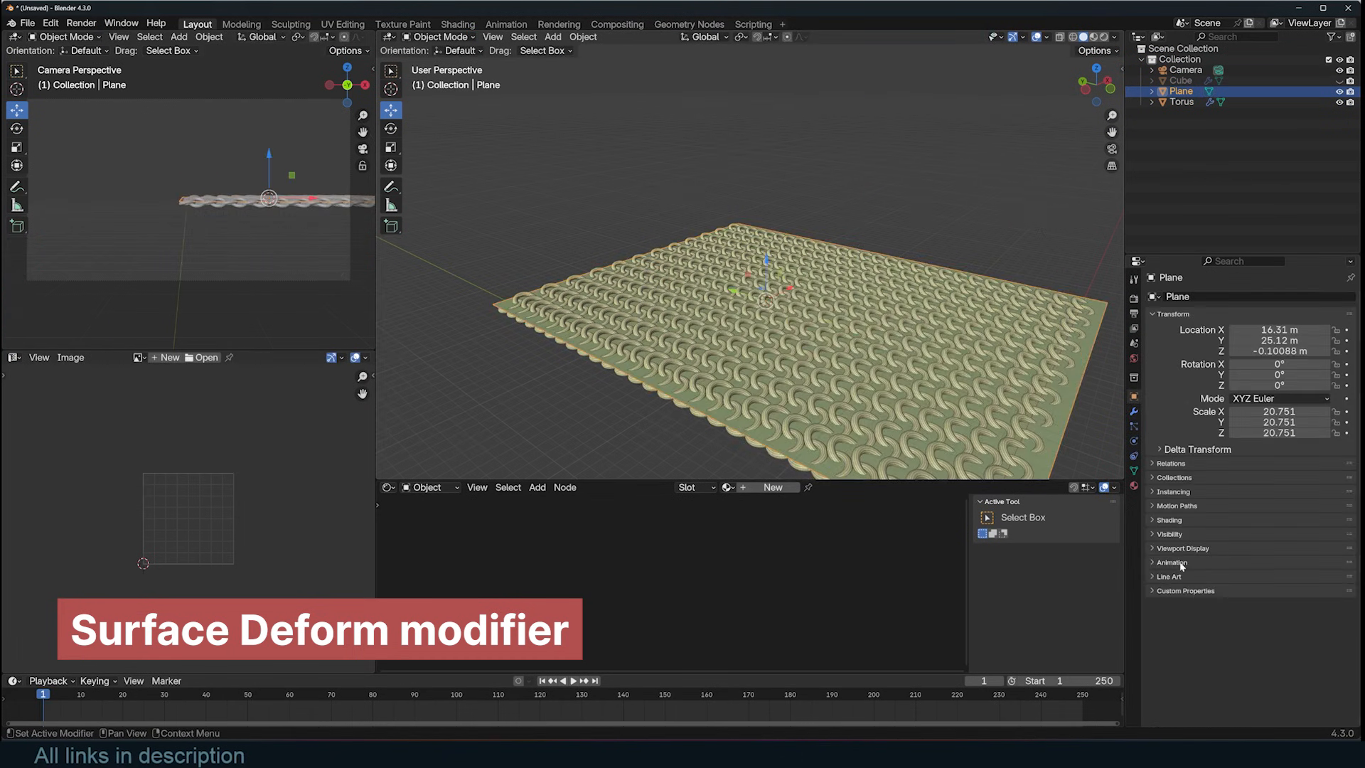
pyautogui.click(1182, 549)
pyautogui.write('sur')
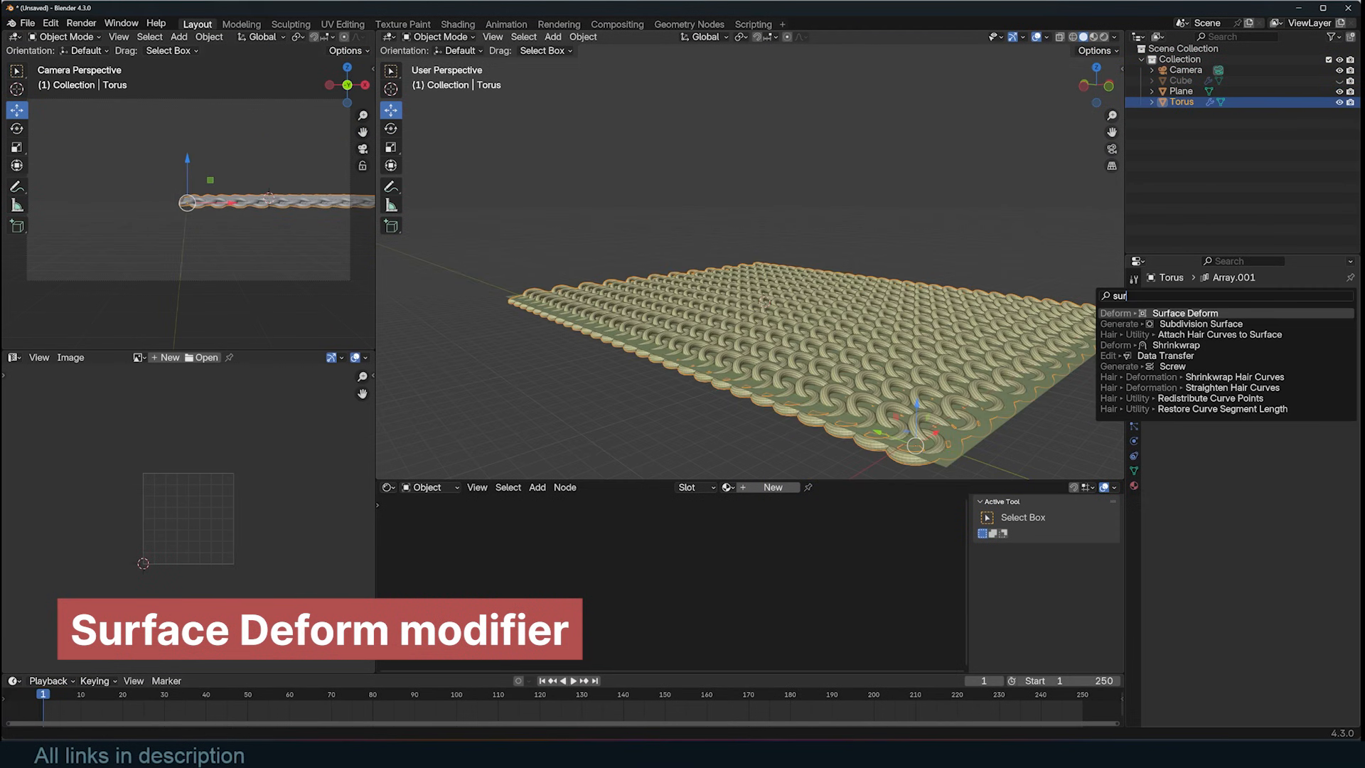
pyautogui.click(1184, 312)
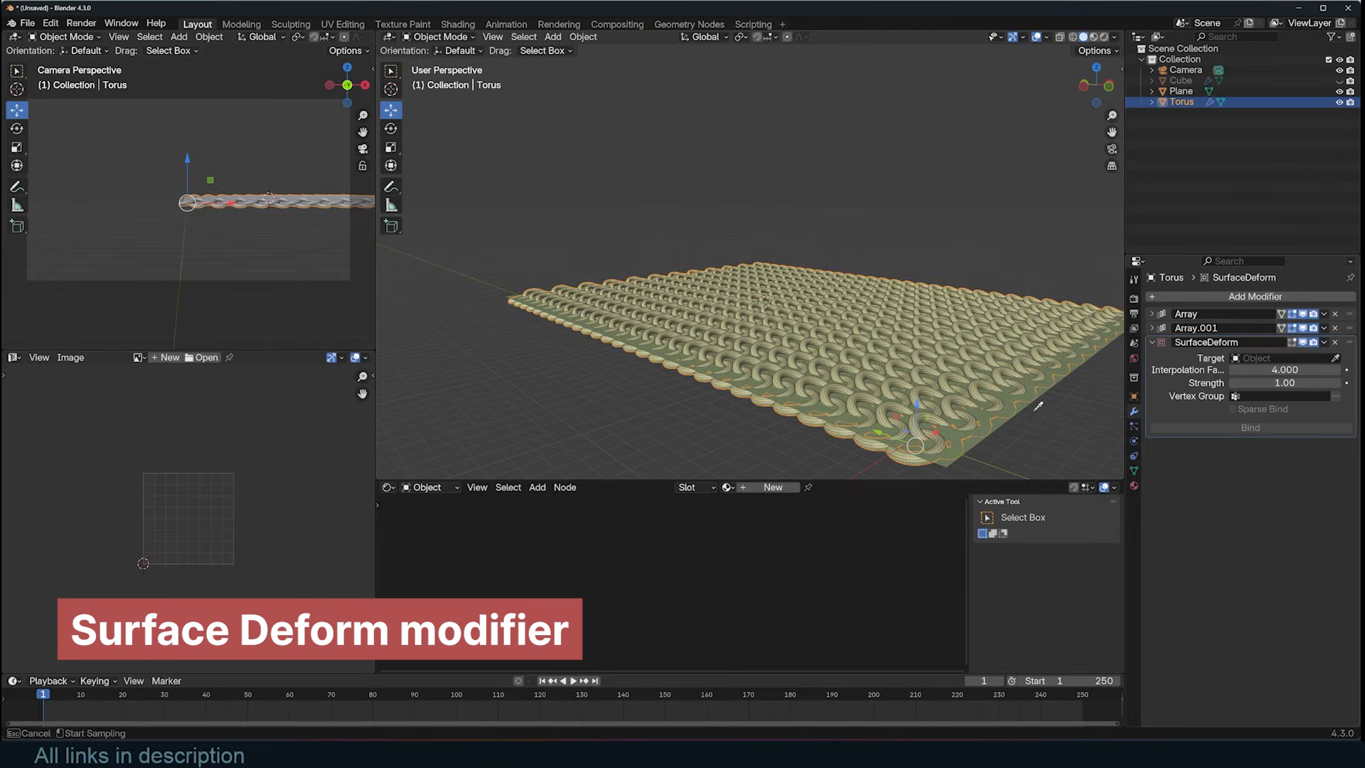
pyautogui.click(1250, 428)
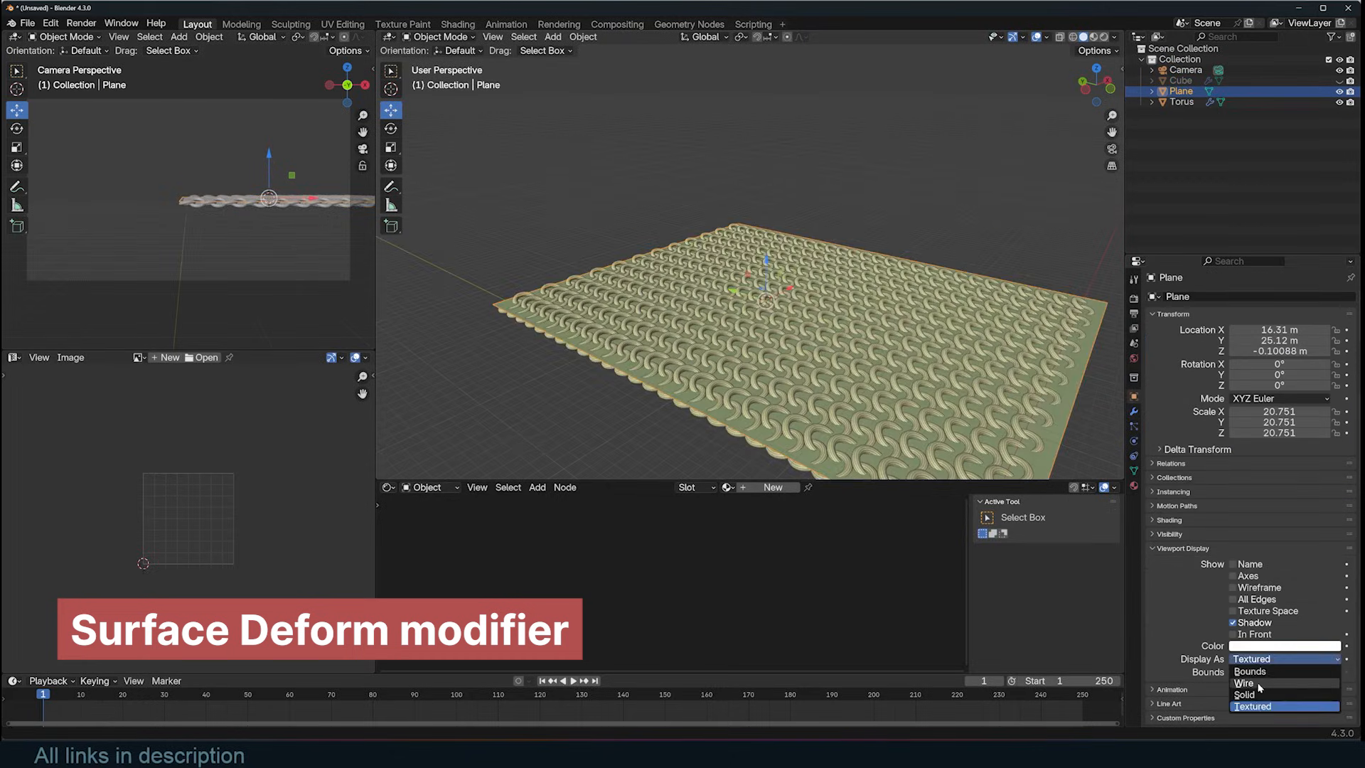
# Set the target plane to draw as wire and select the chainmail torus.
pyautogui.click(1245, 682)
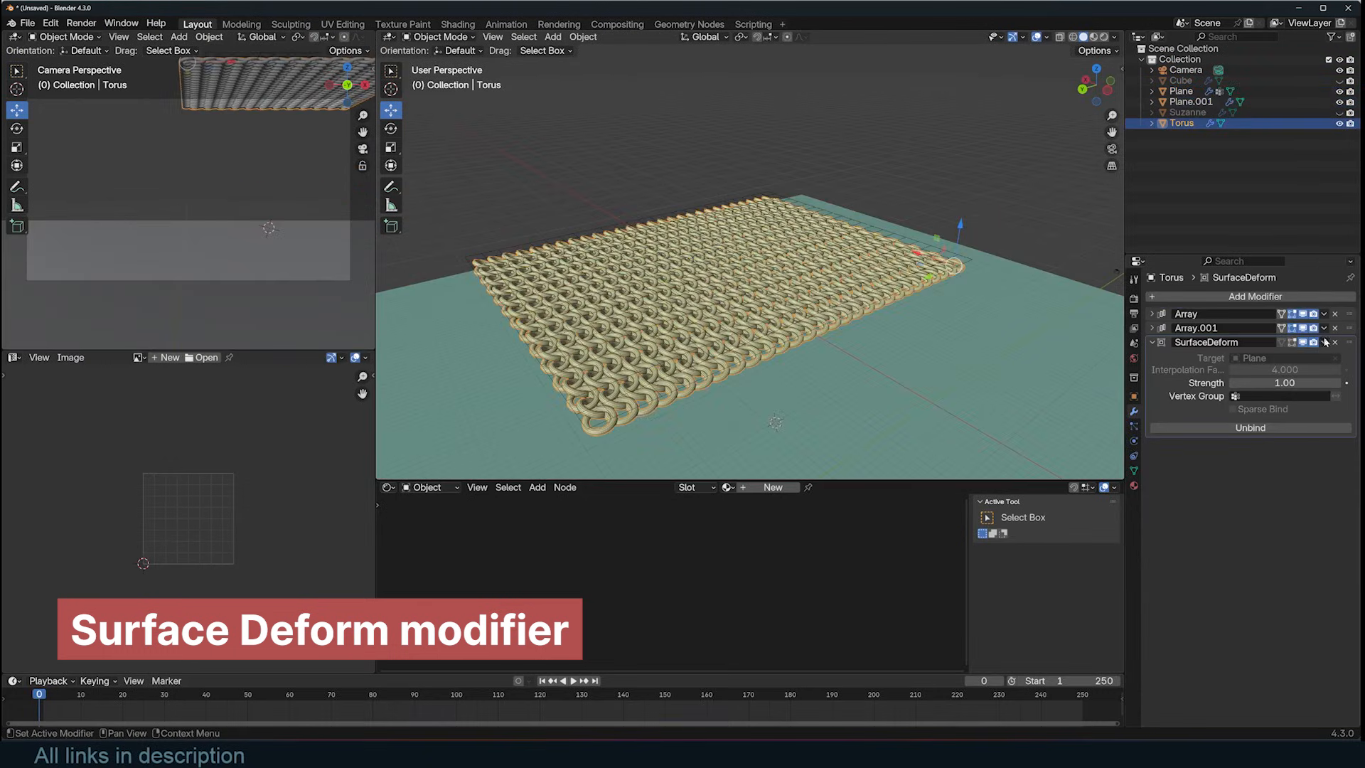
pyautogui.click(1189, 101)
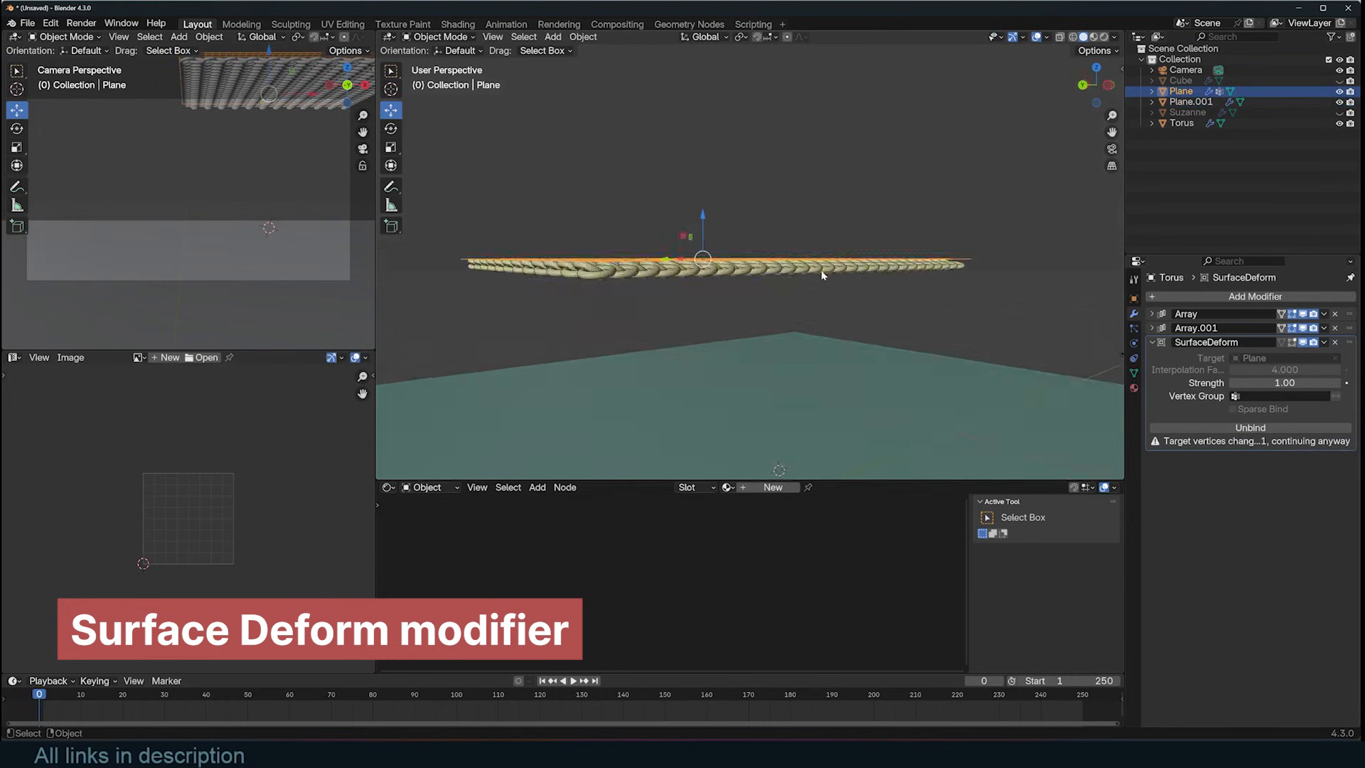
pyautogui.click(1250, 428)
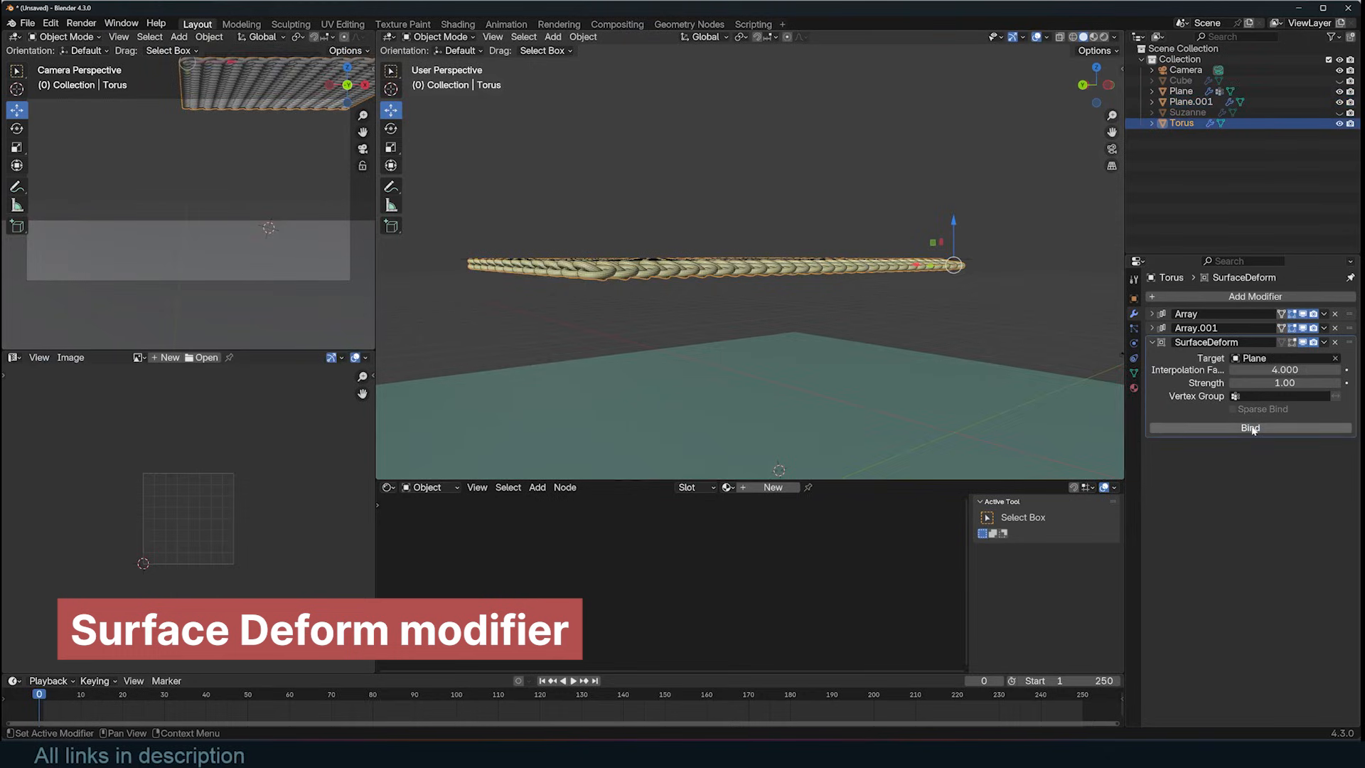
# Bind the Surface Deform to the plane and play back the draping chainmail.
pyautogui.click(1249, 428)
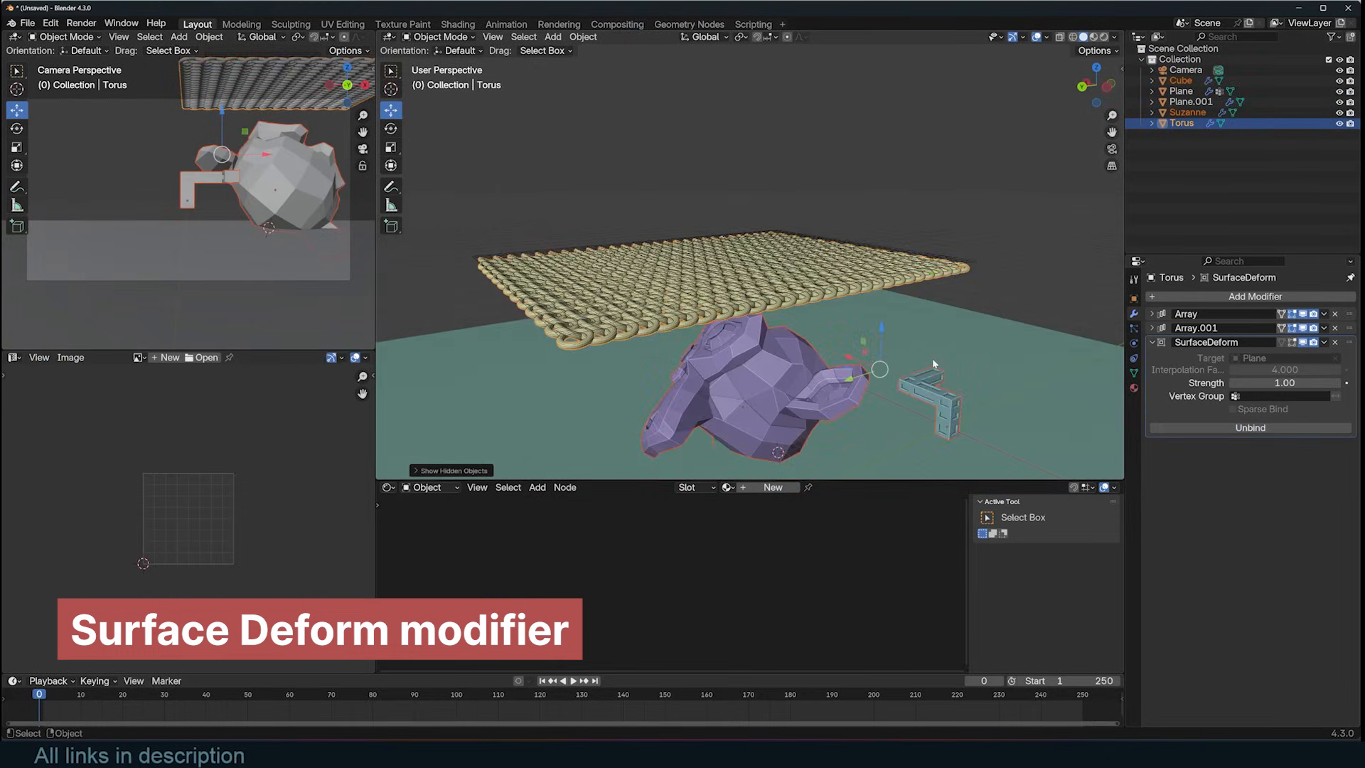
pyautogui.click(574, 681)
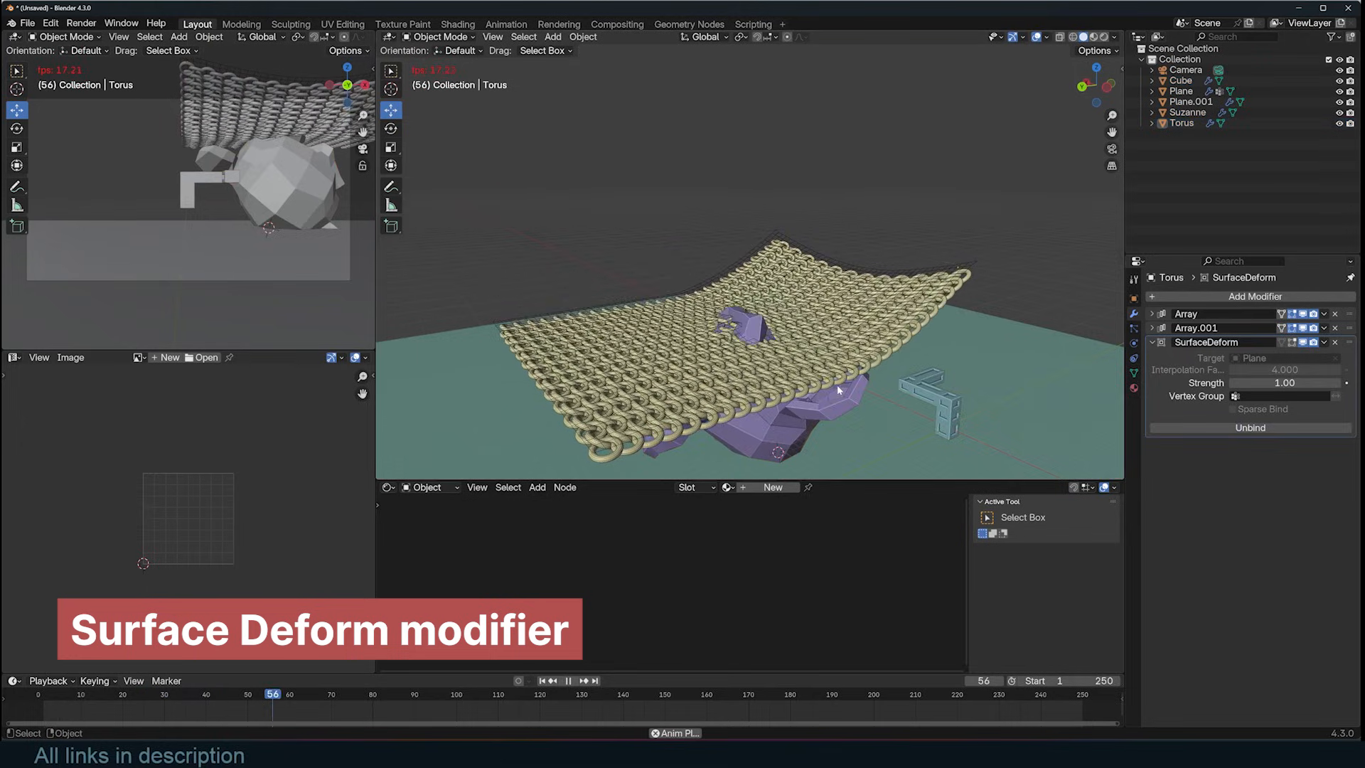
pyautogui.click(414, 694)
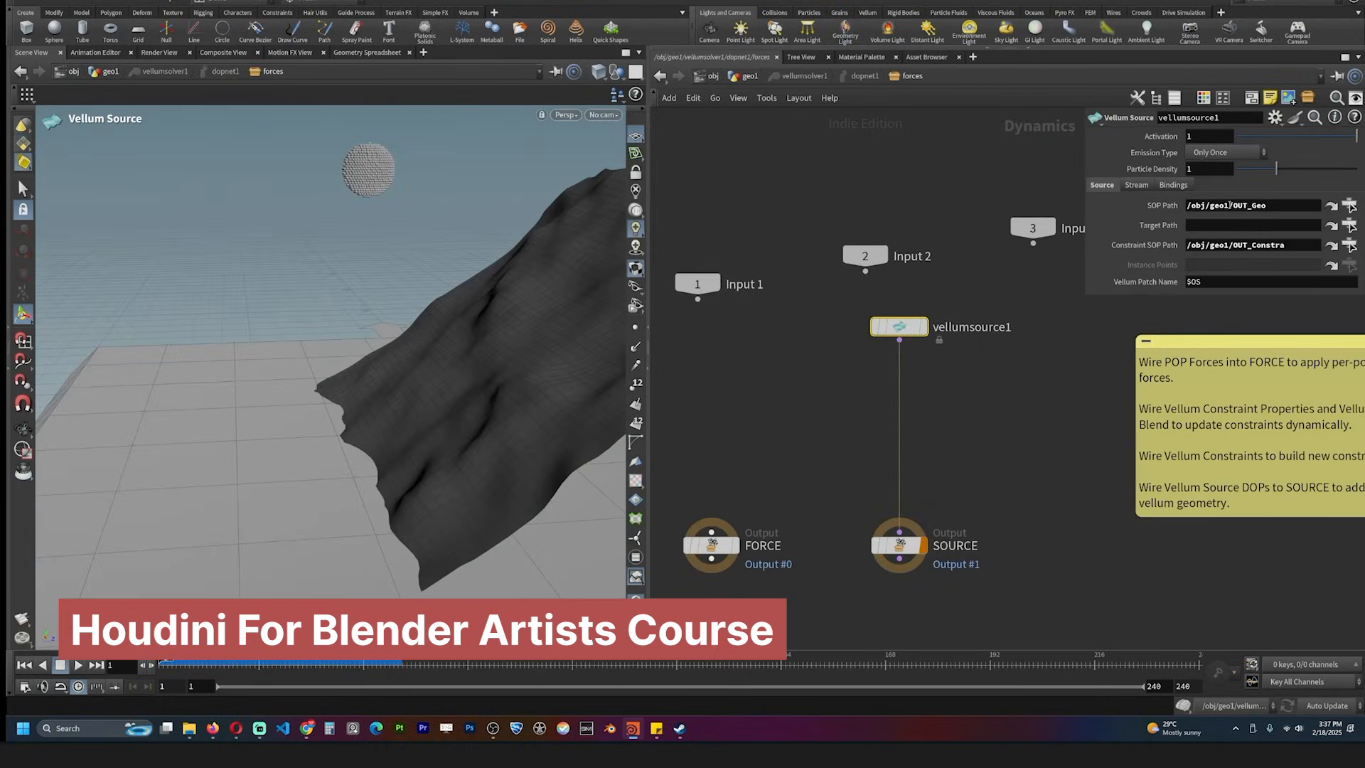
pyautogui.click(76, 665)
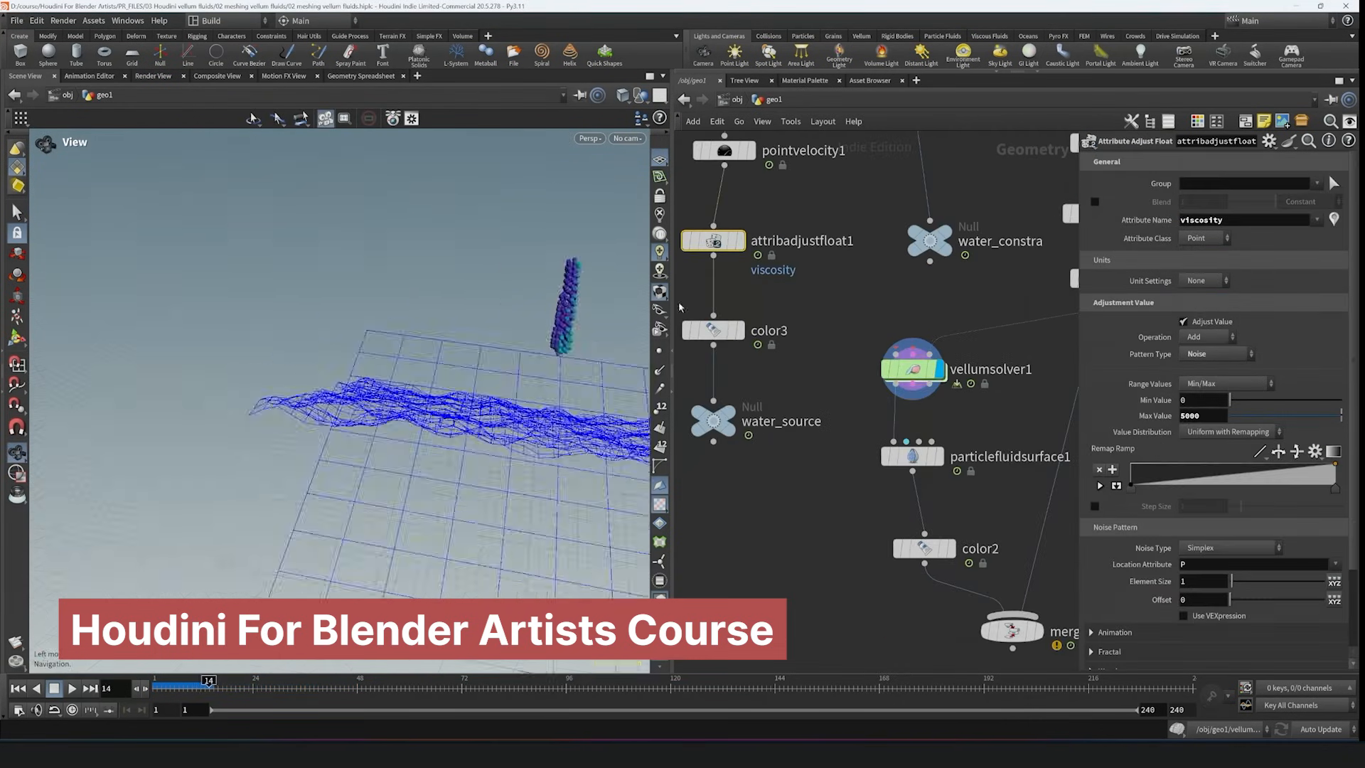
pyautogui.click(73, 688)
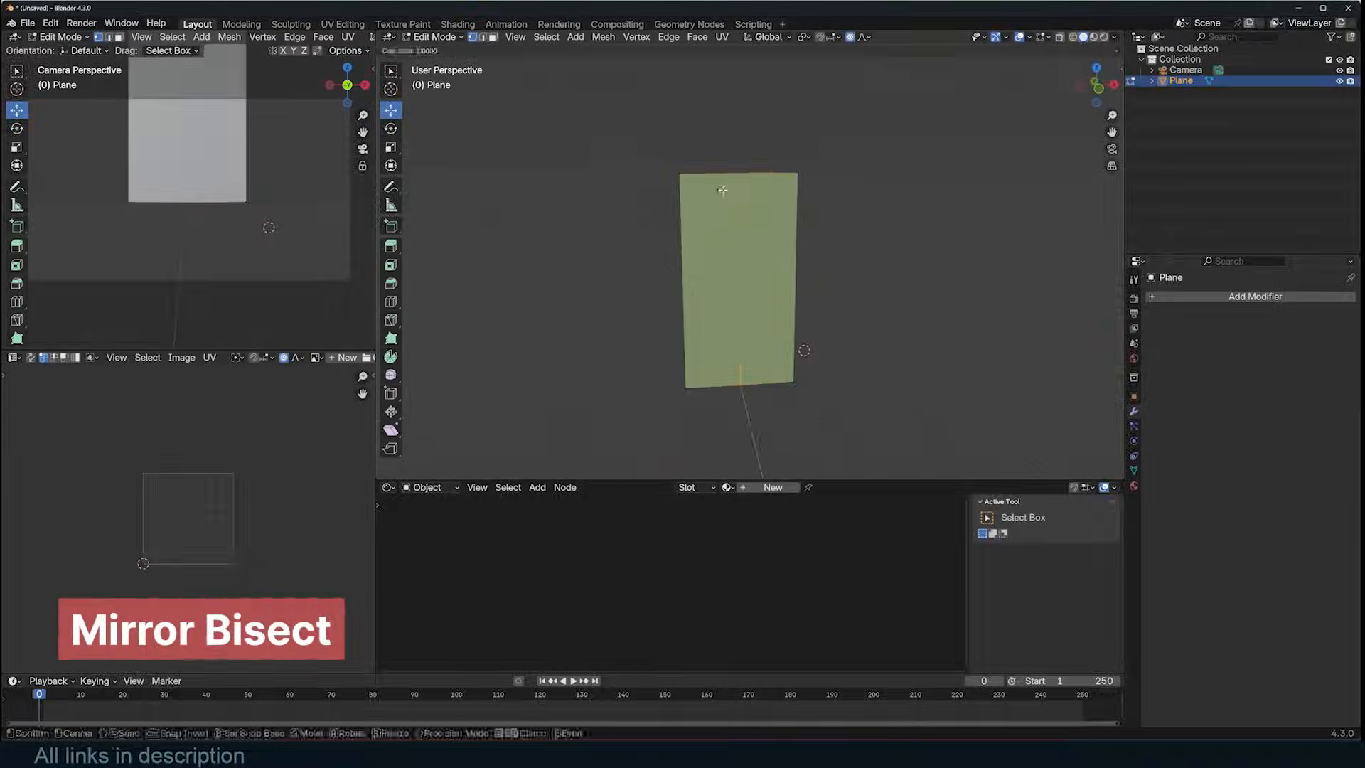
# Stack Mirror modifiers bisecting on X across Empty and Empty.002, then resume mesh editing.
pyautogui.press('Tab')
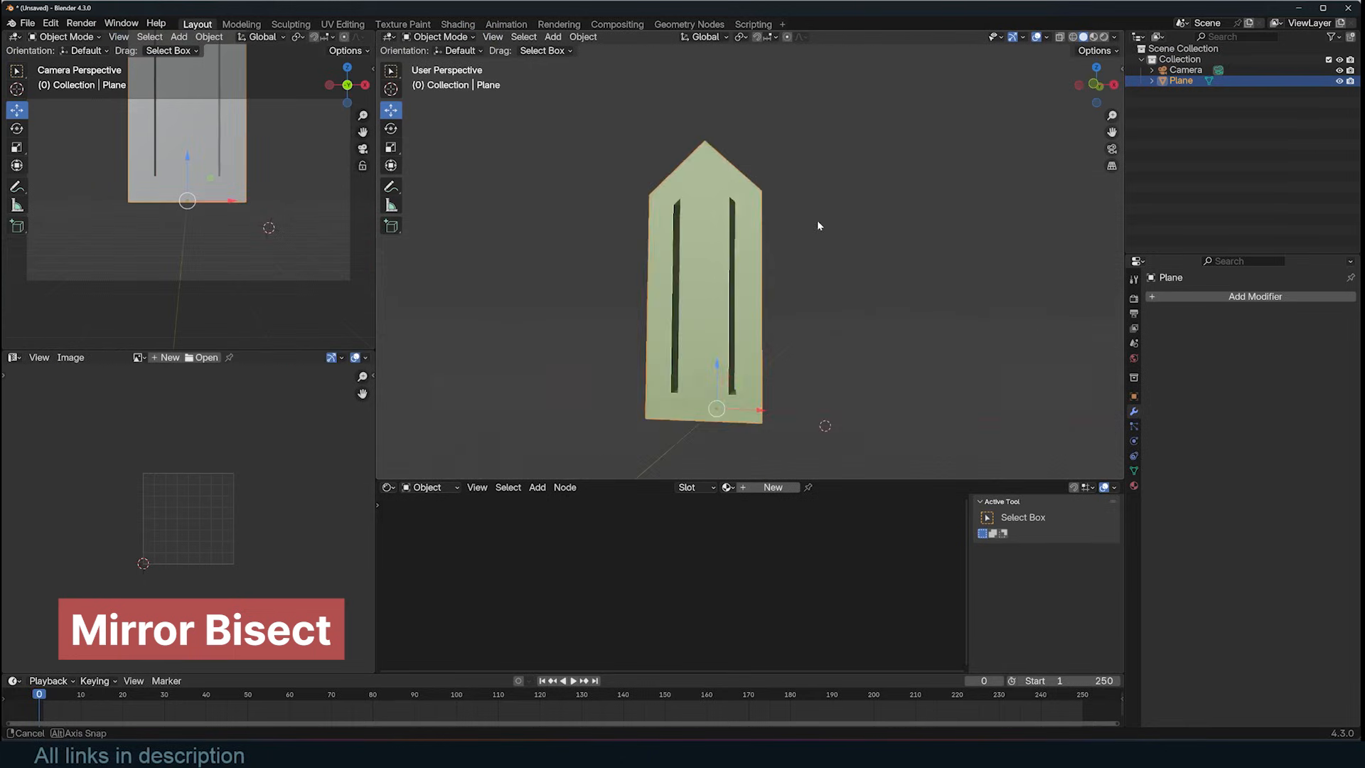
pyautogui.click(1256, 296)
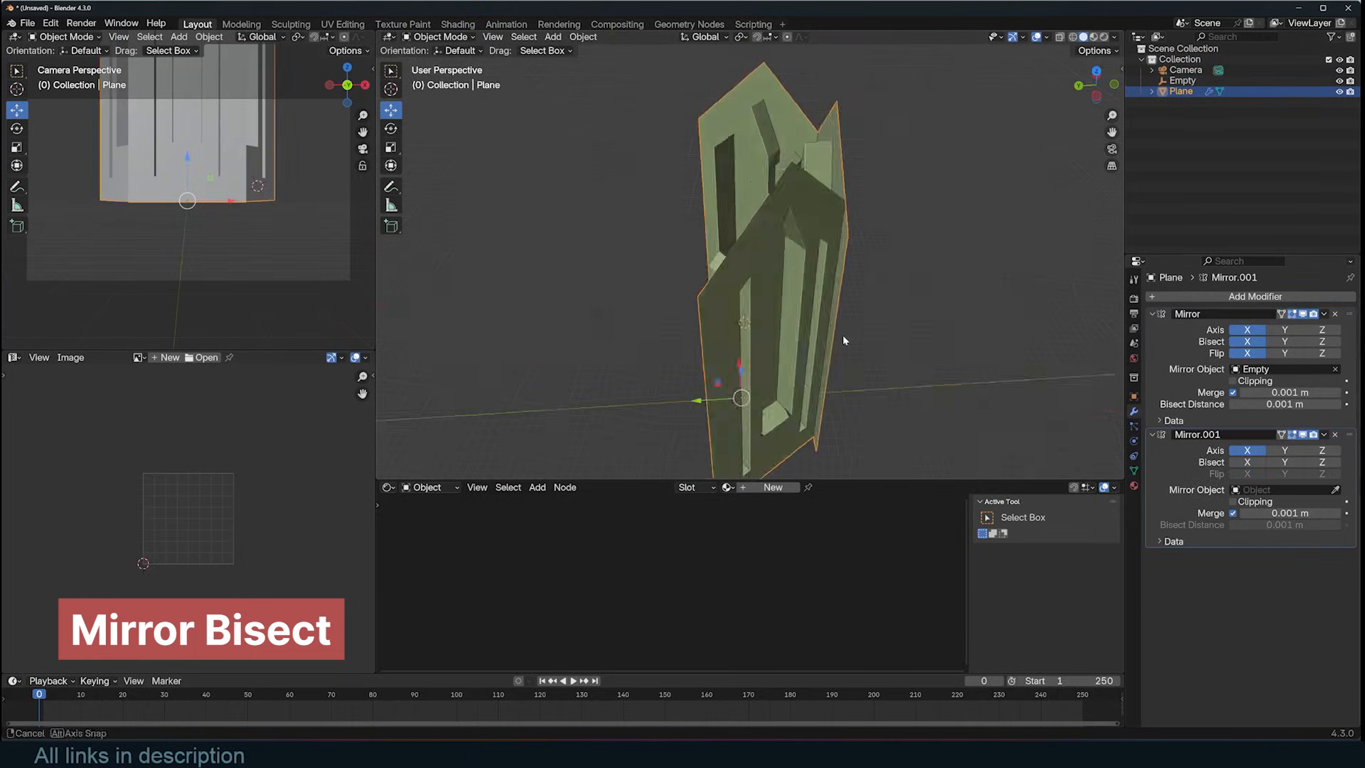
pyautogui.click(1193, 91)
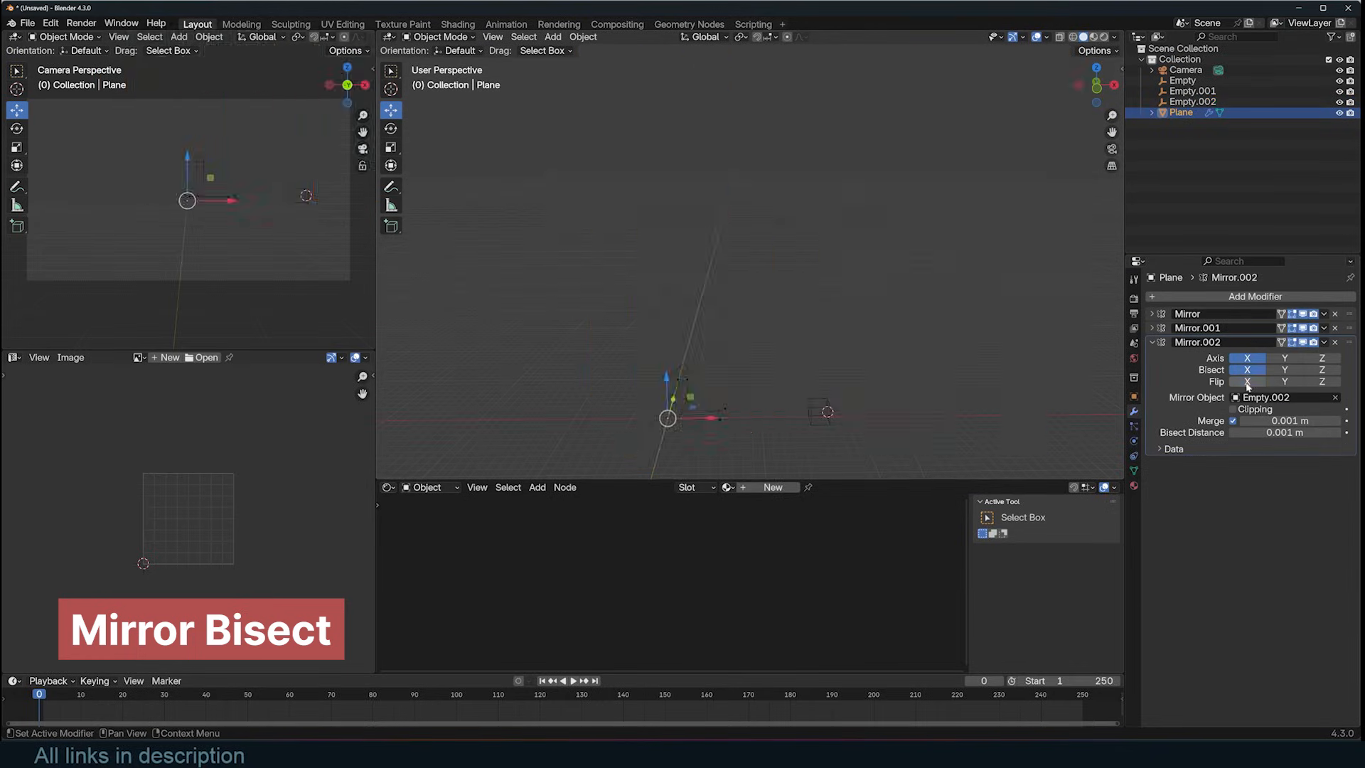
pyautogui.press('Tab')
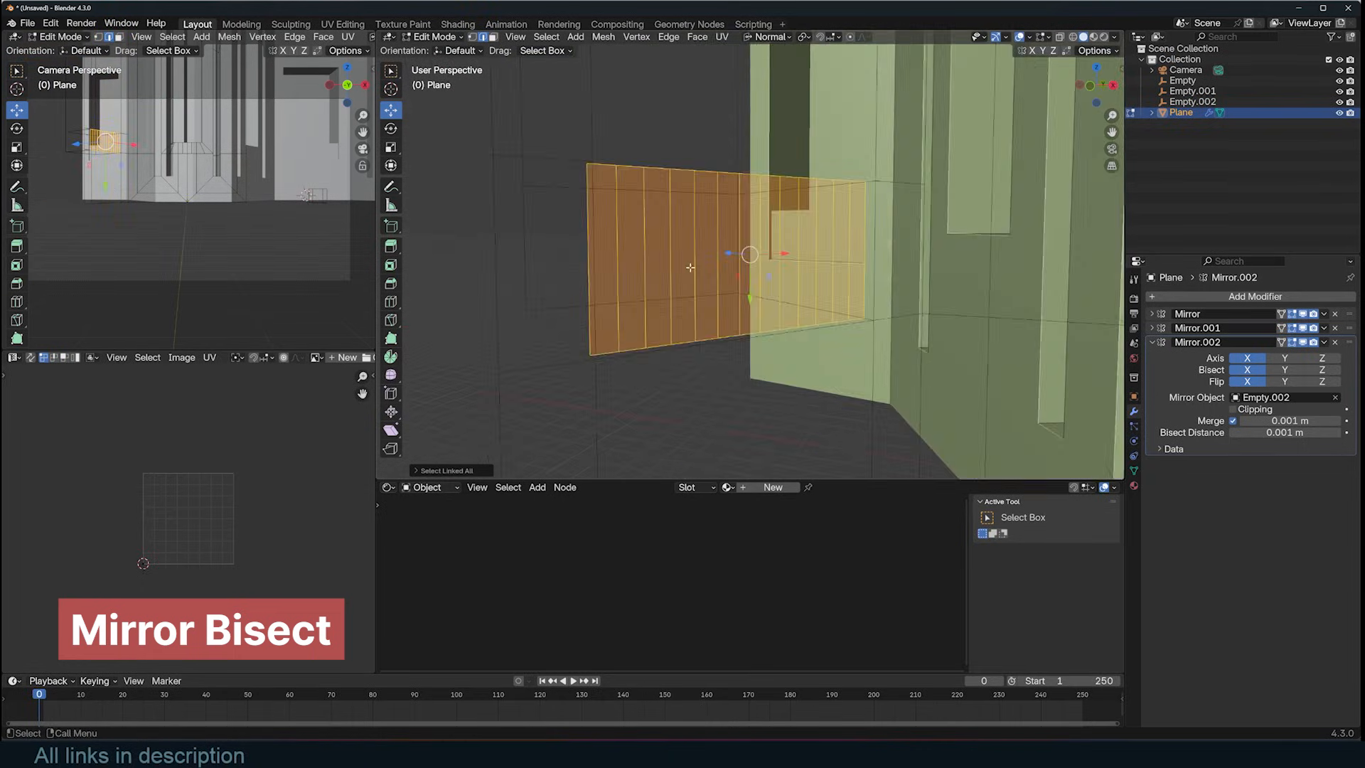
# Add another Mirror modifier targeting Empty.003 to close the walls into a ring.
pyautogui.click(1255, 295)
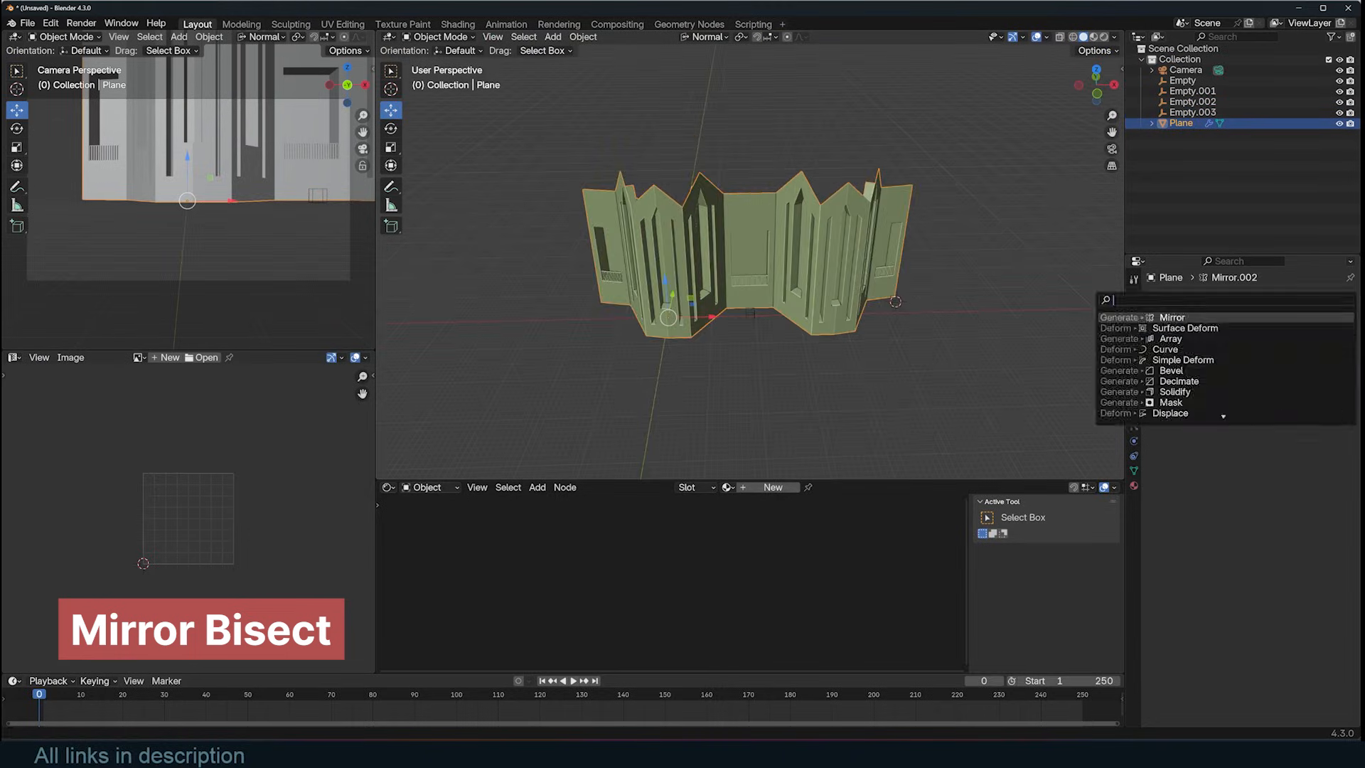
pyautogui.click(1172, 316)
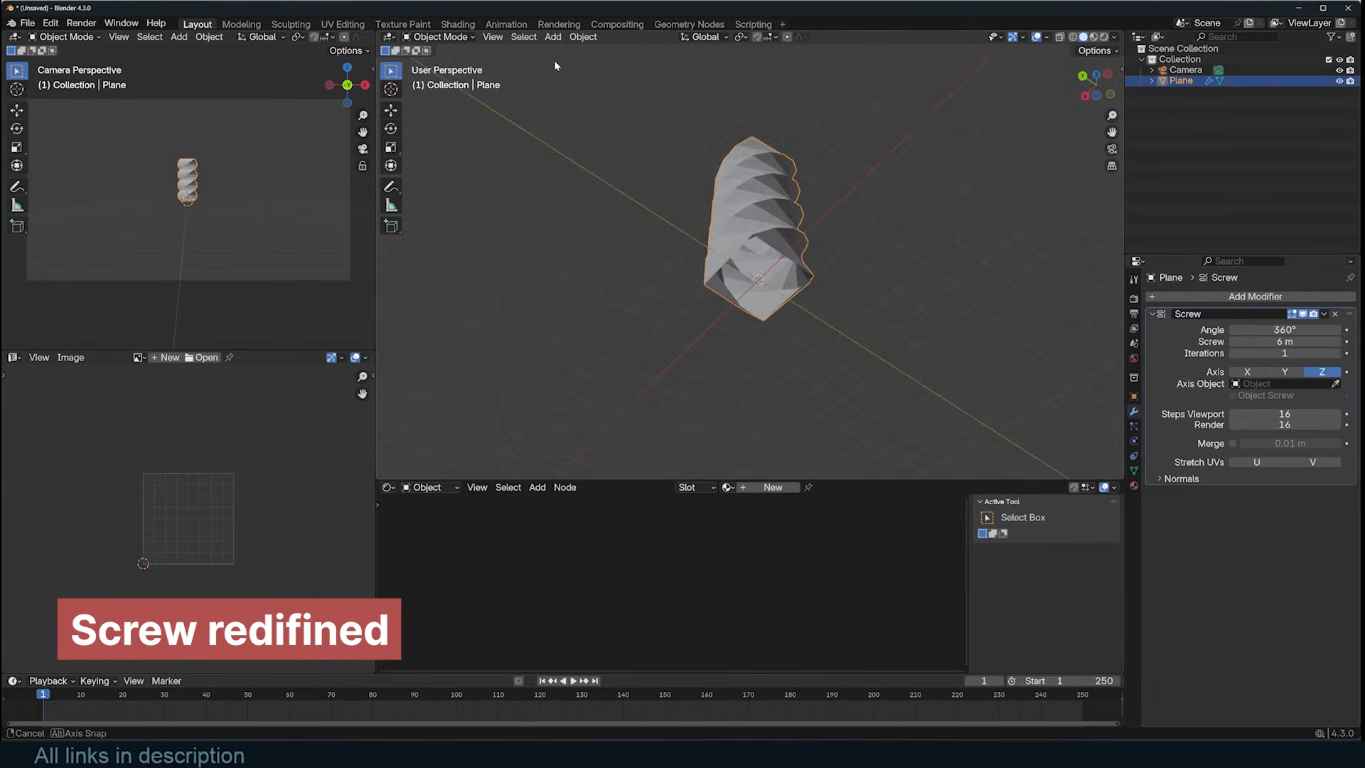
# Rotate the plane's vertices about X so the Screw modifier forms a six-iteration helix ribbon.
pyautogui.press('Tab')
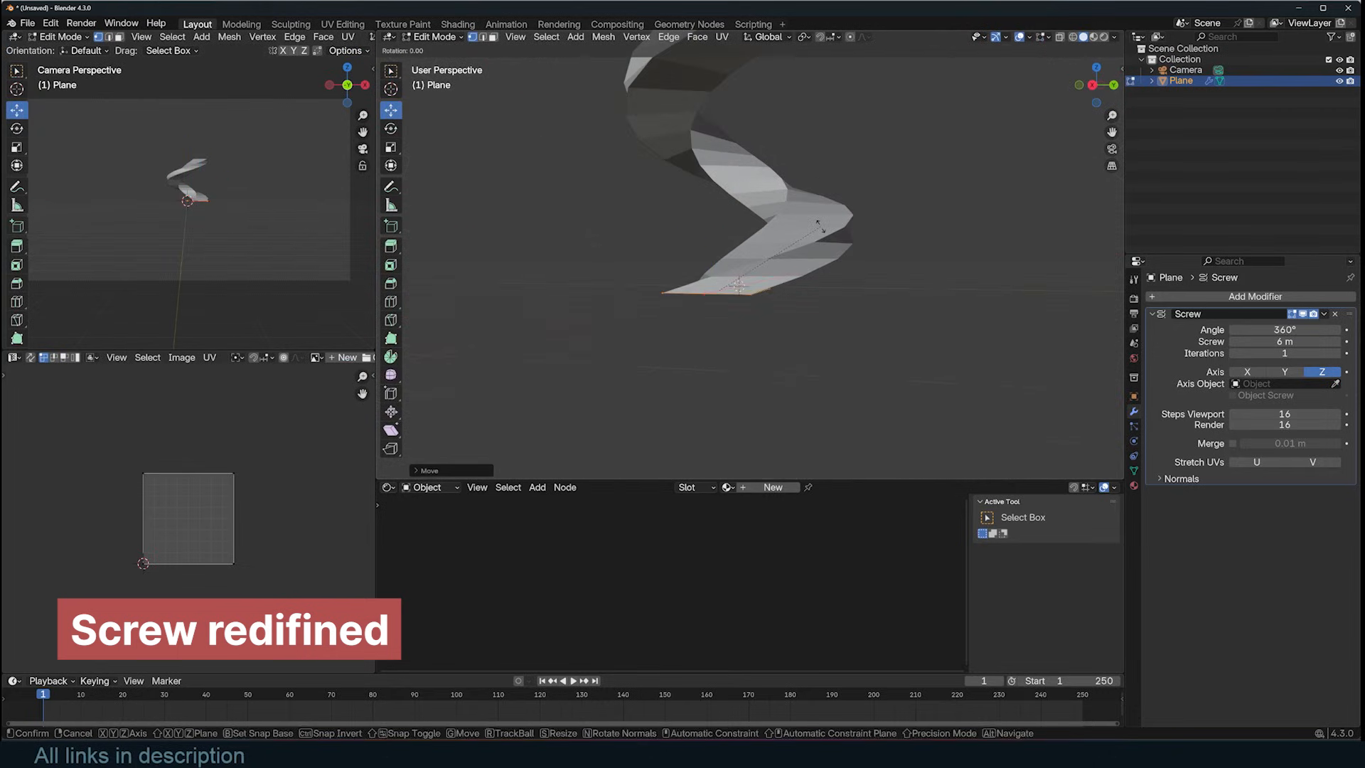
pyautogui.press('Tab')
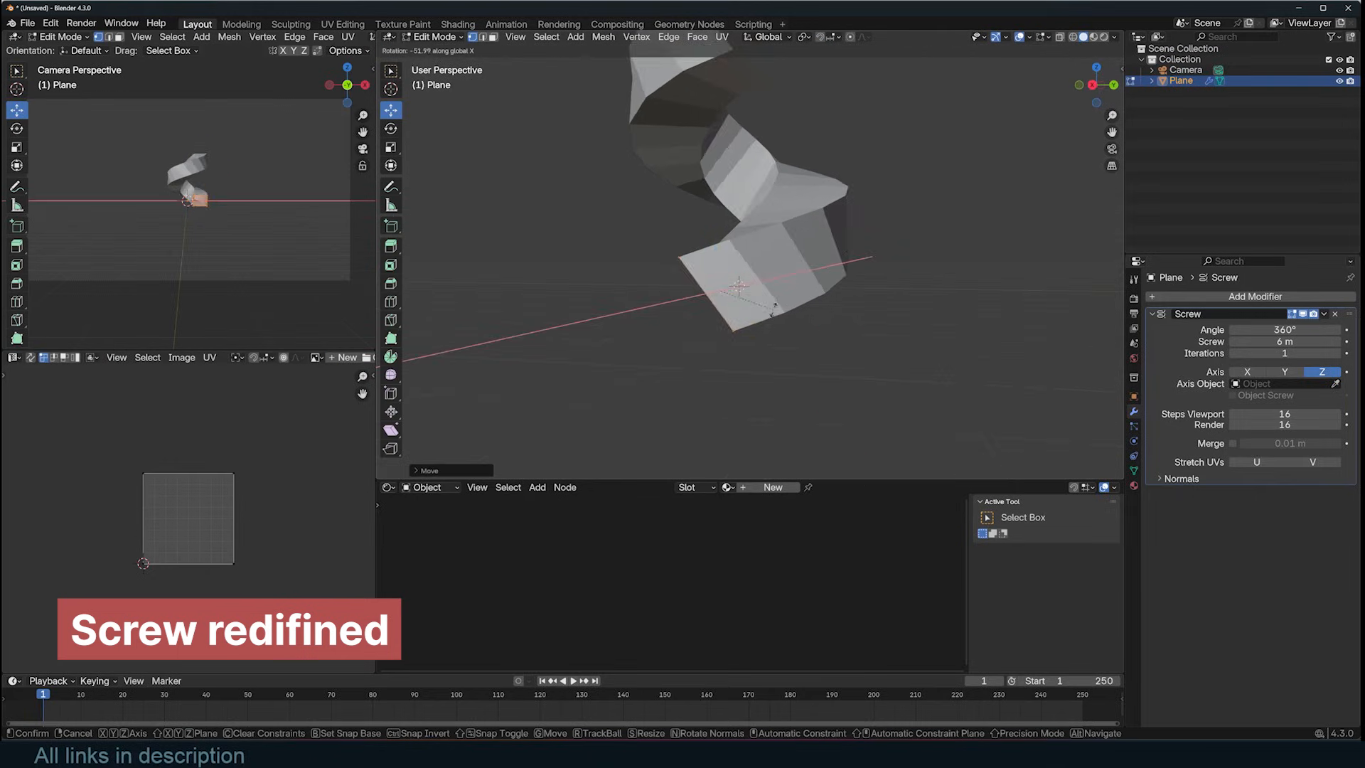
pyautogui.press('Tab')
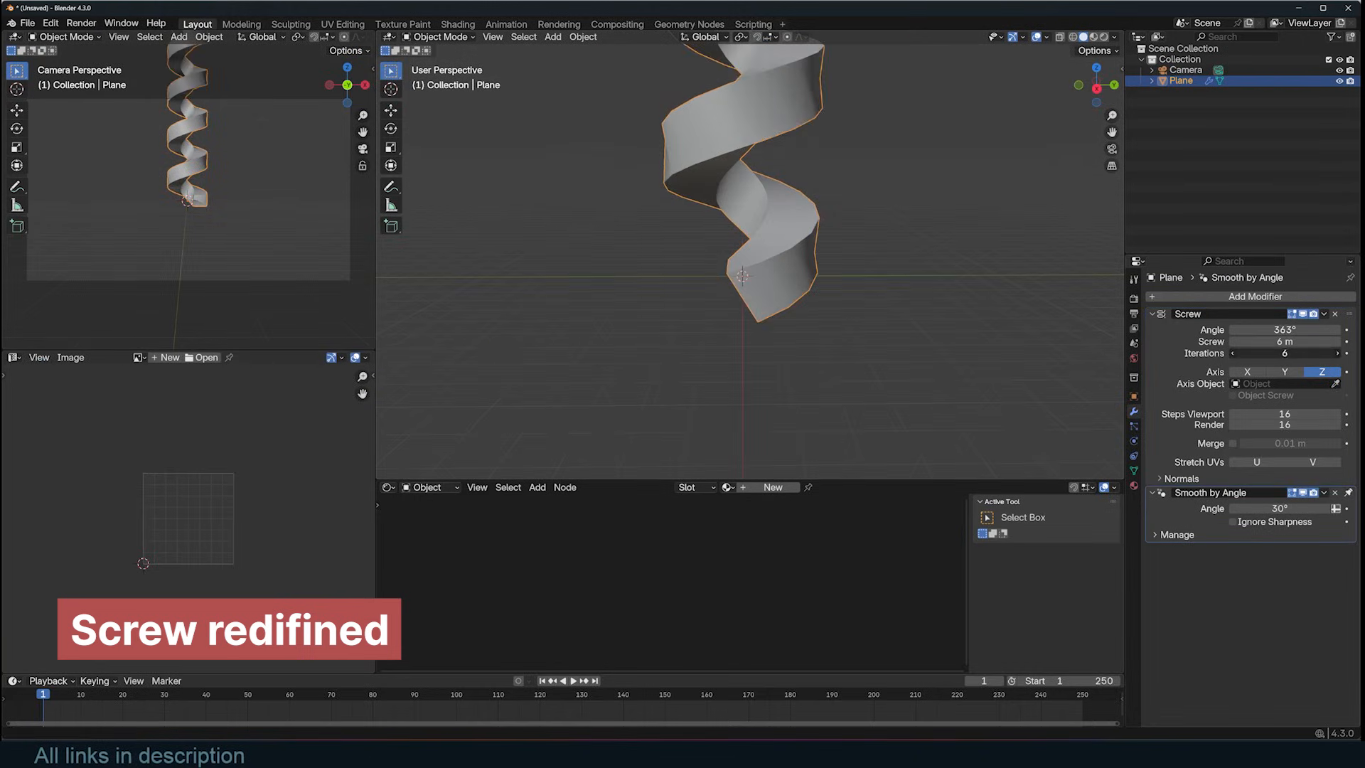
# Duplicate the ribbon and rotate the copy about Z into intertwined spiral strands.
pyautogui.press('Tab')
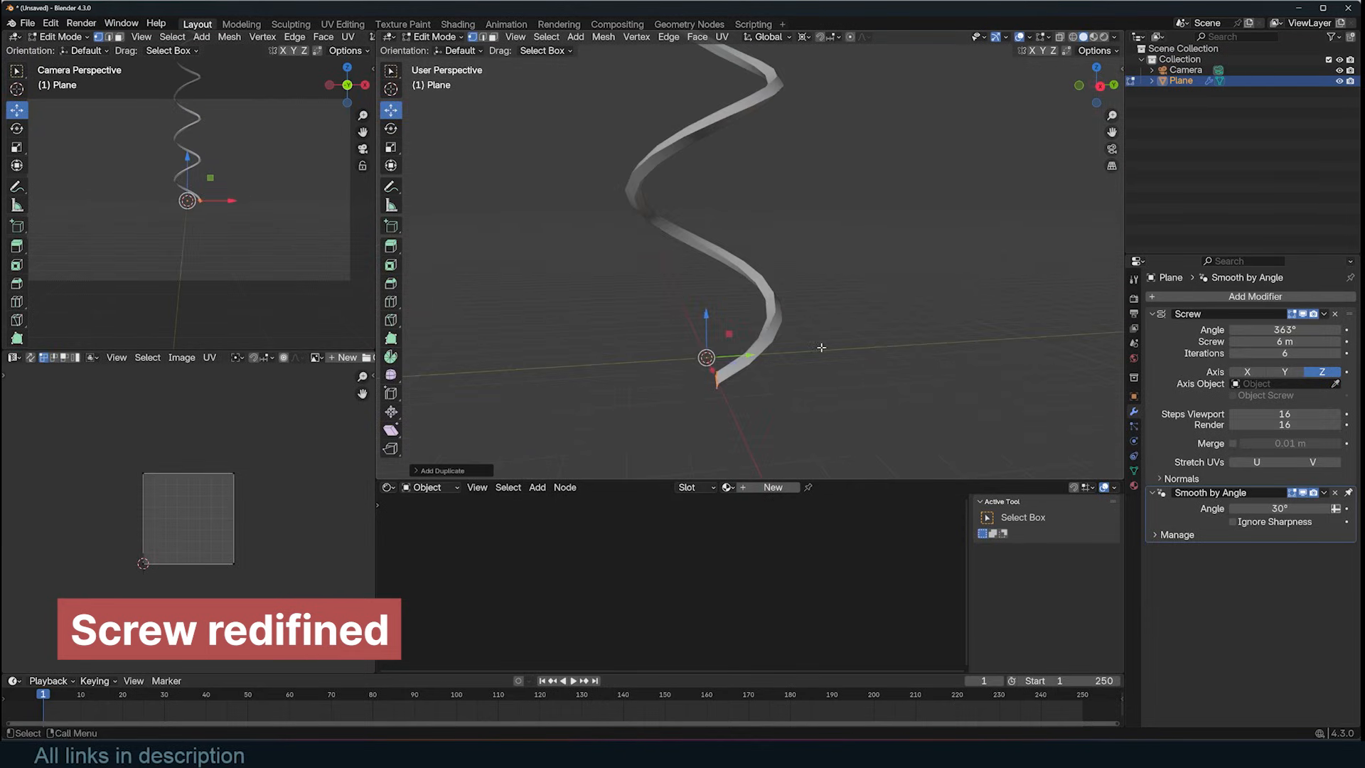
pyautogui.press('g')
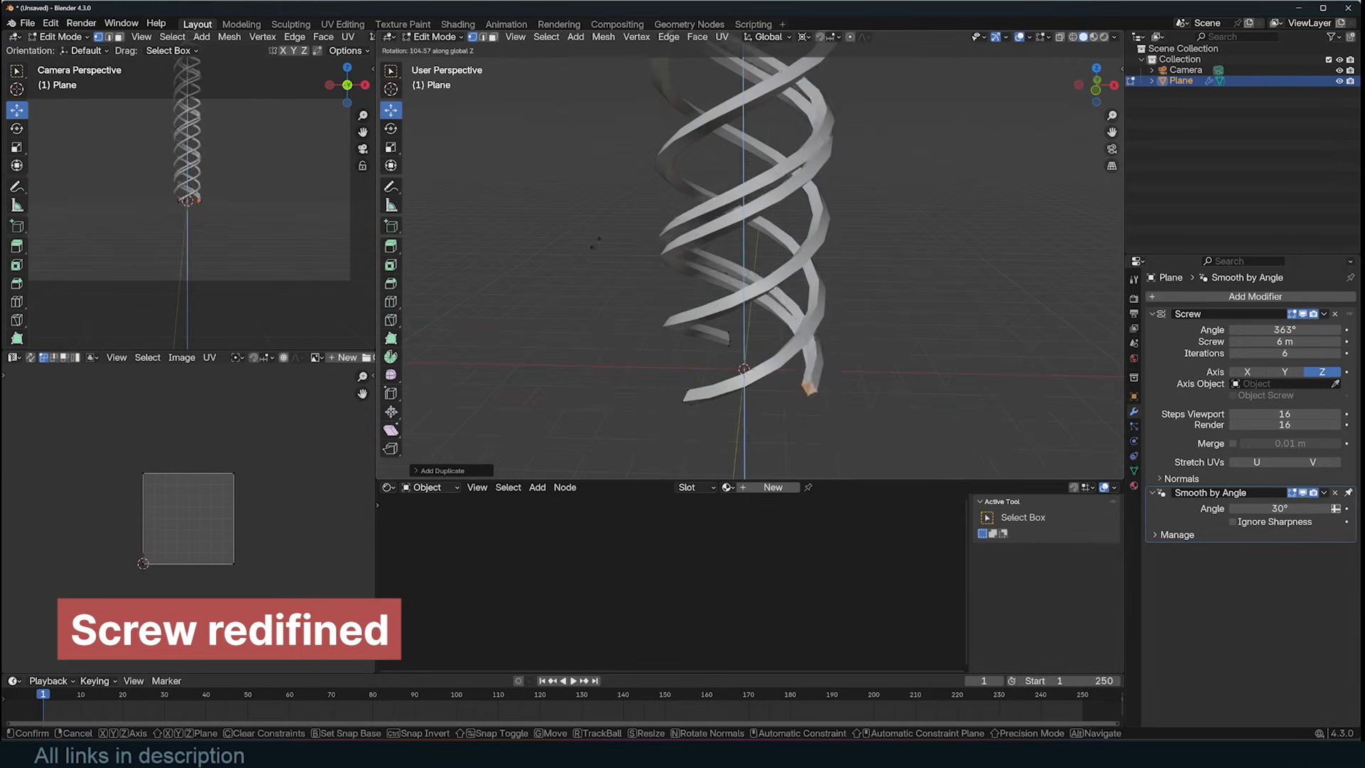
pyautogui.press('Tab')
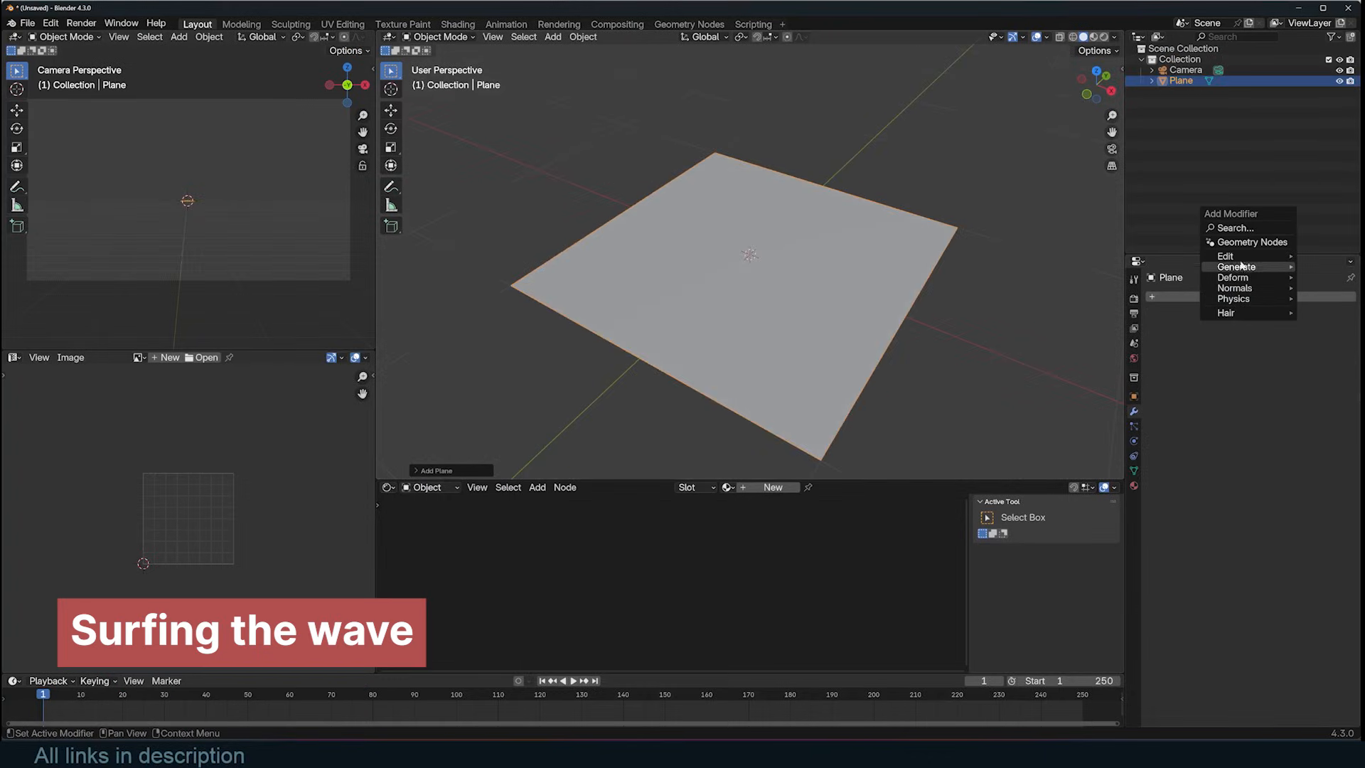
# Add an Ocean modifier to the plane and darken its Principled BSDF base colour.
pyautogui.write('ocea')
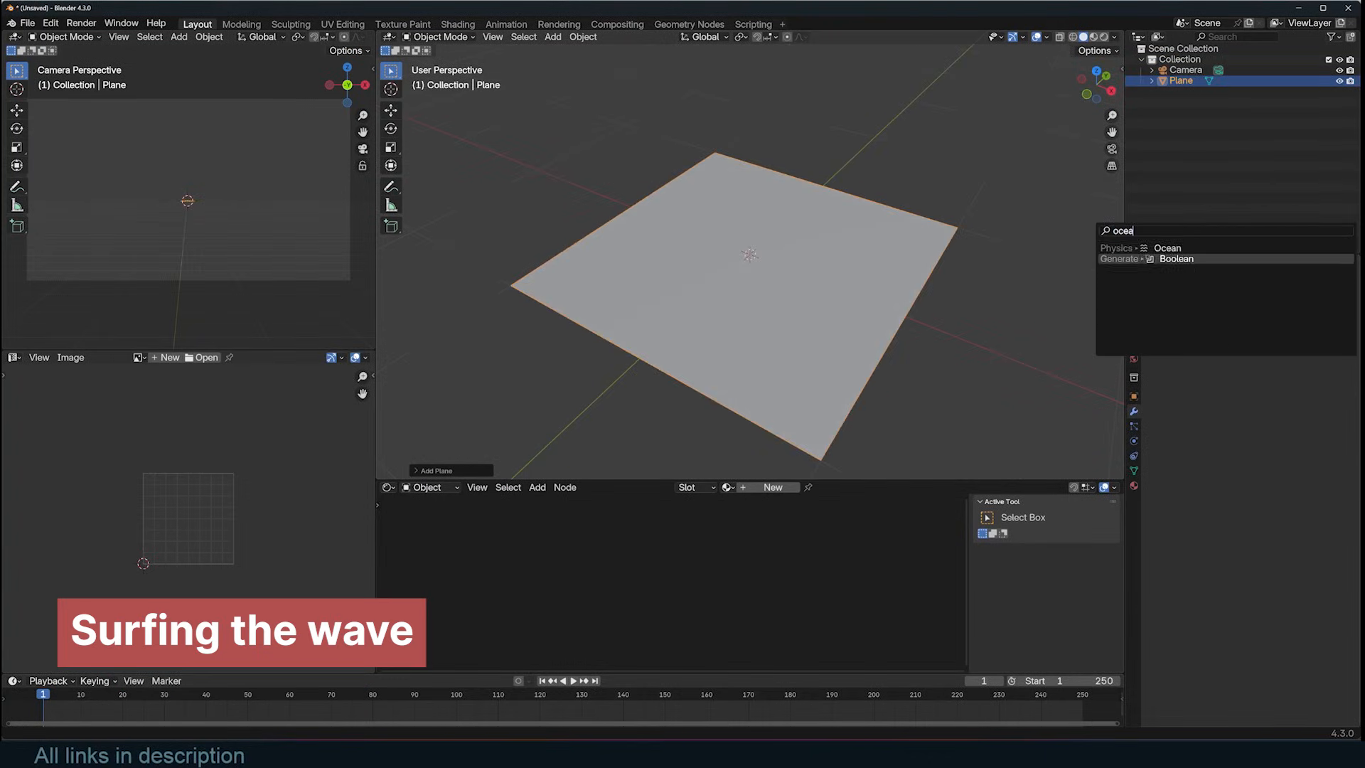
pyautogui.click(1167, 247)
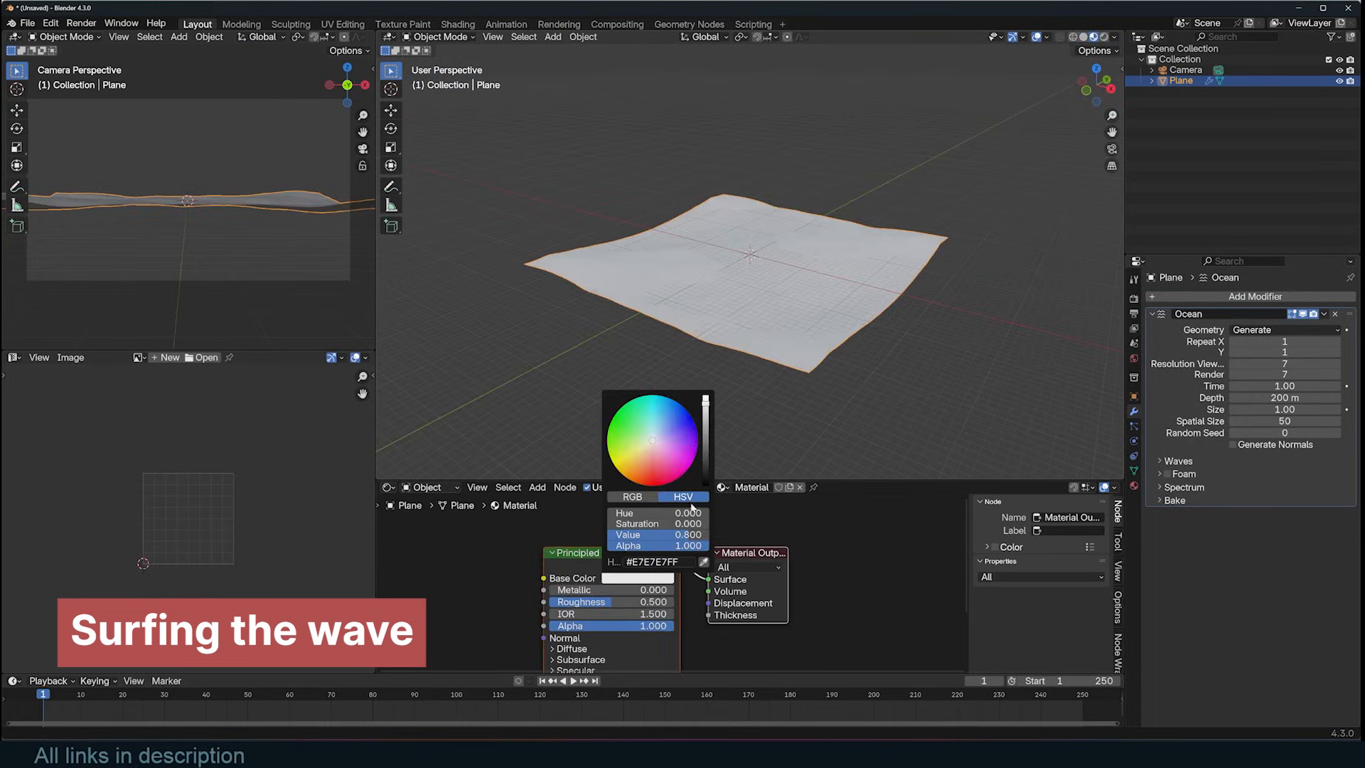
pyautogui.click(661, 410)
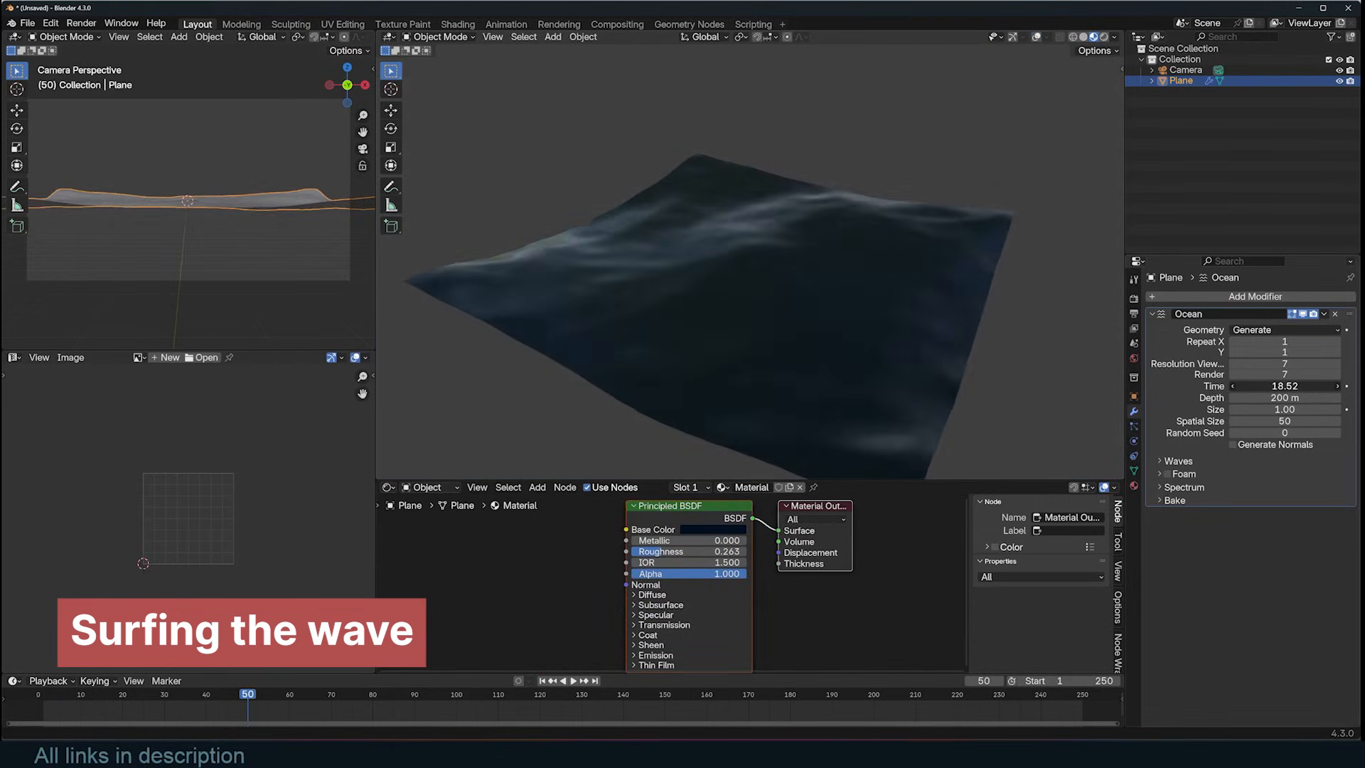
pyautogui.click(1335, 351)
pyautogui.write('frame/100')
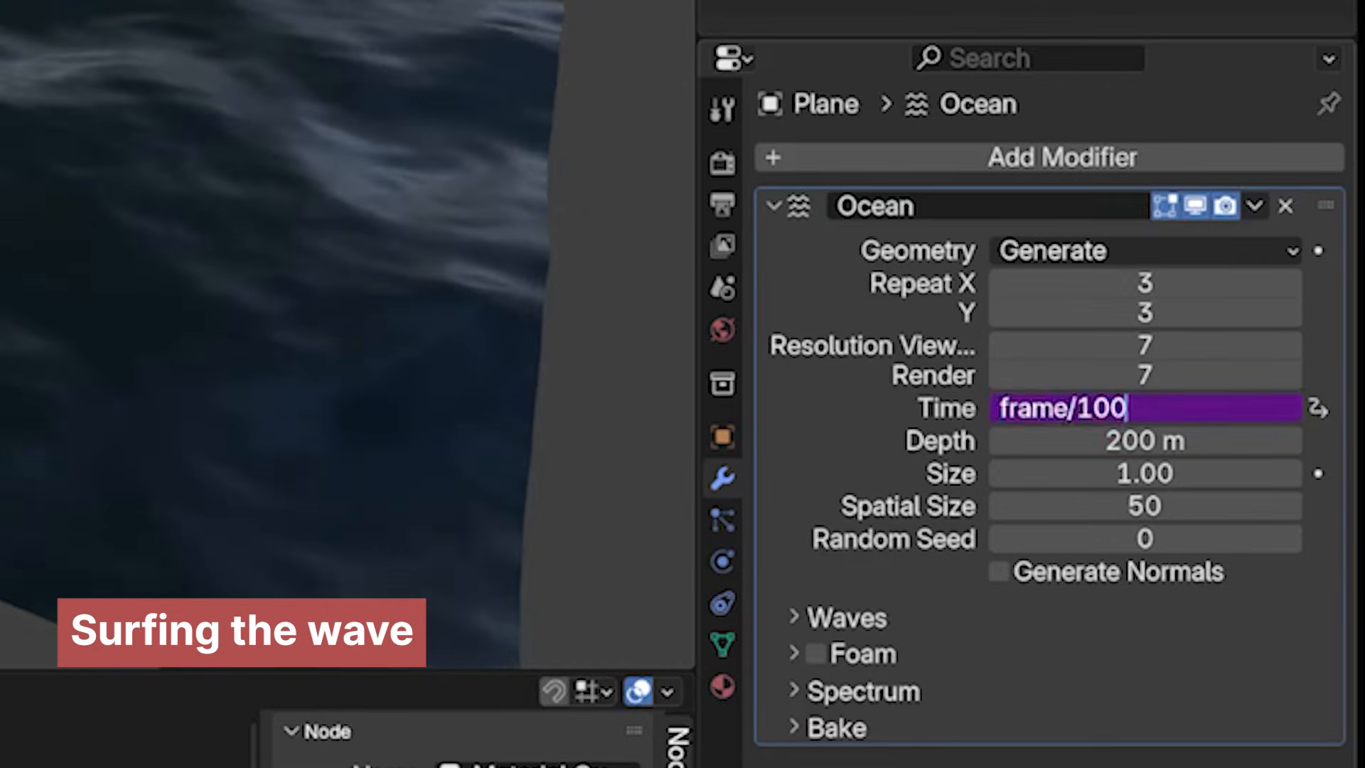
# Drive Time with frame/100, choose the Turbulent Ocean spectrum and adjust wave alignment.
pyautogui.press('Return')
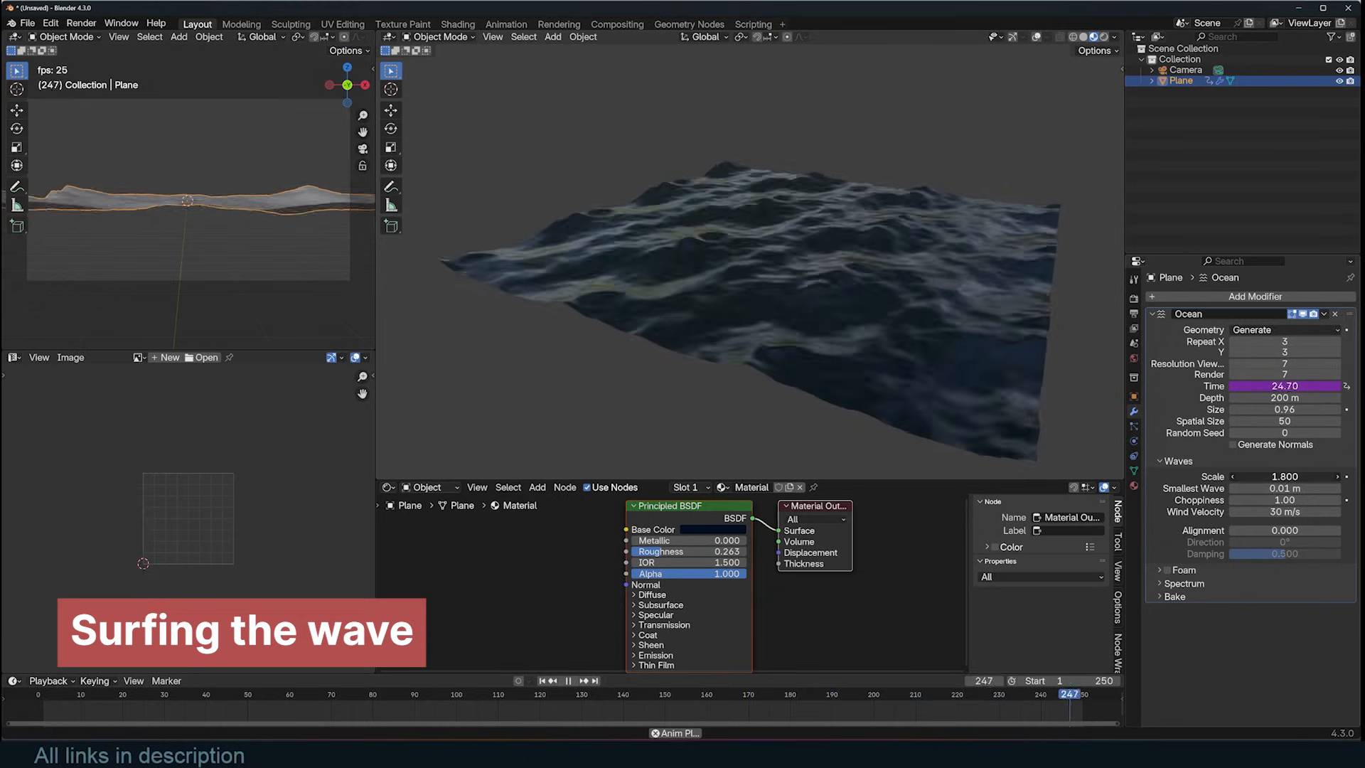
pyautogui.click(327, 694)
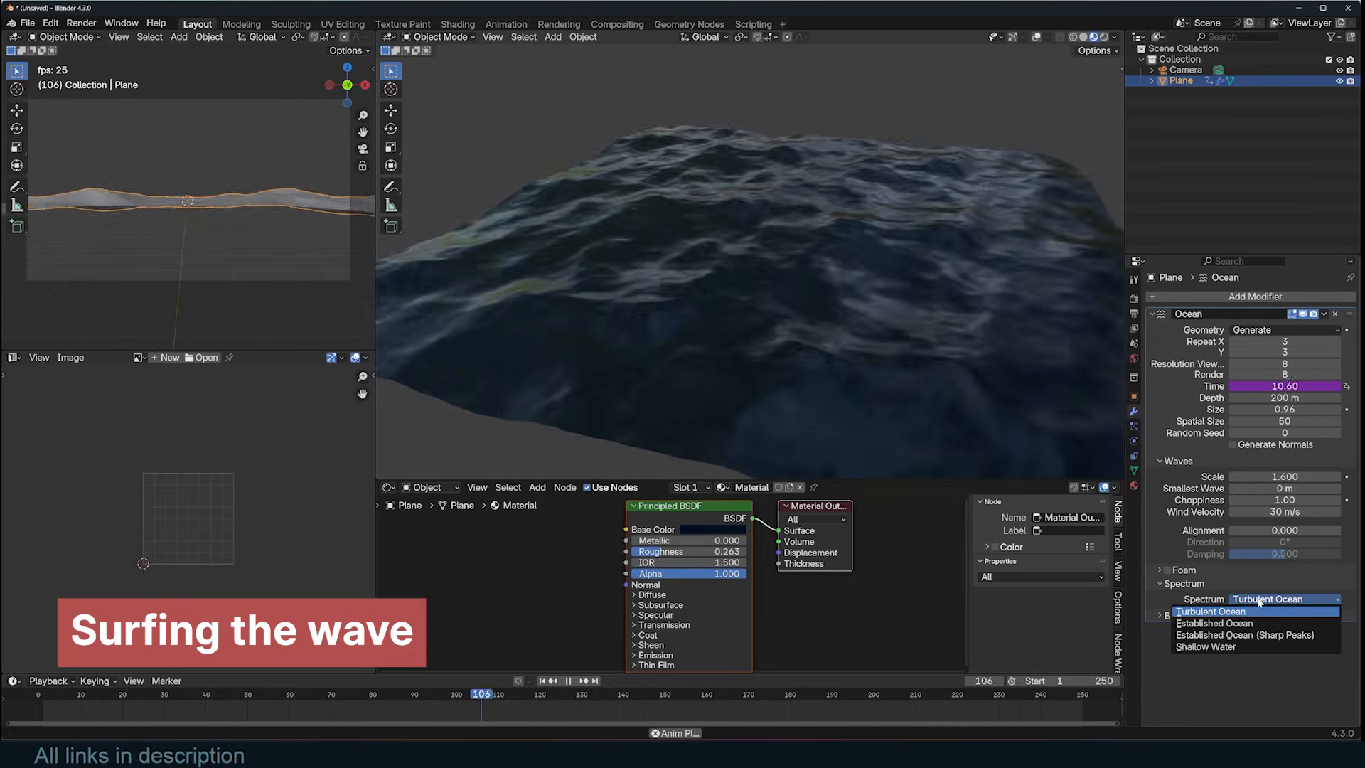
pyautogui.click(1212, 622)
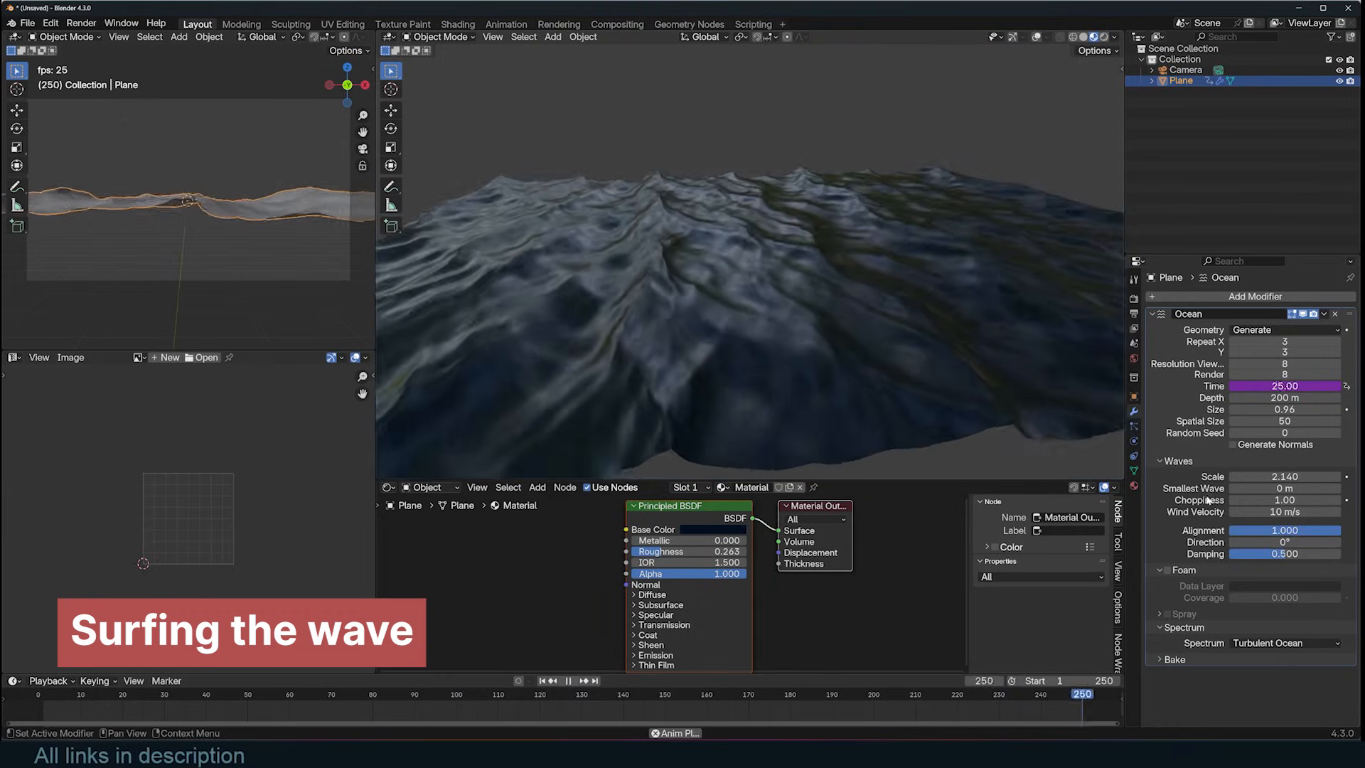
pyautogui.click(338, 694)
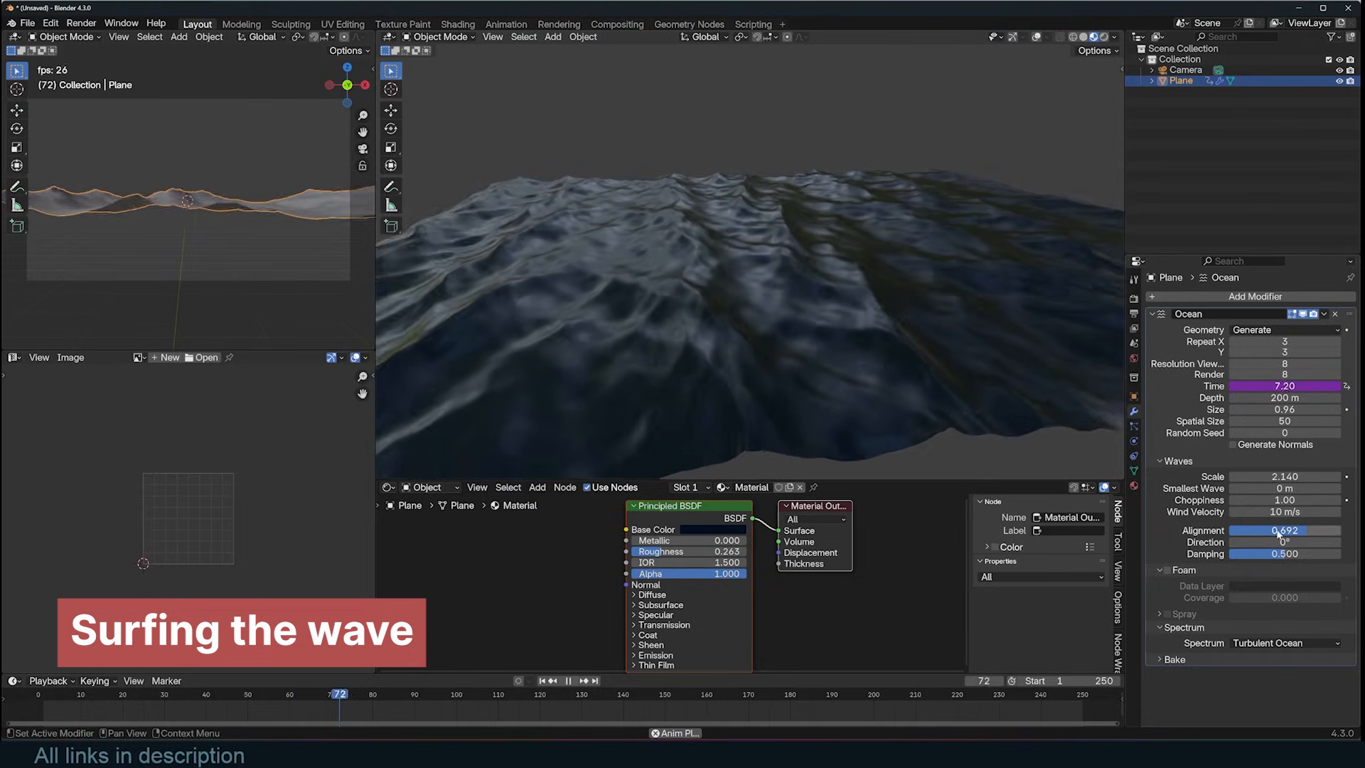